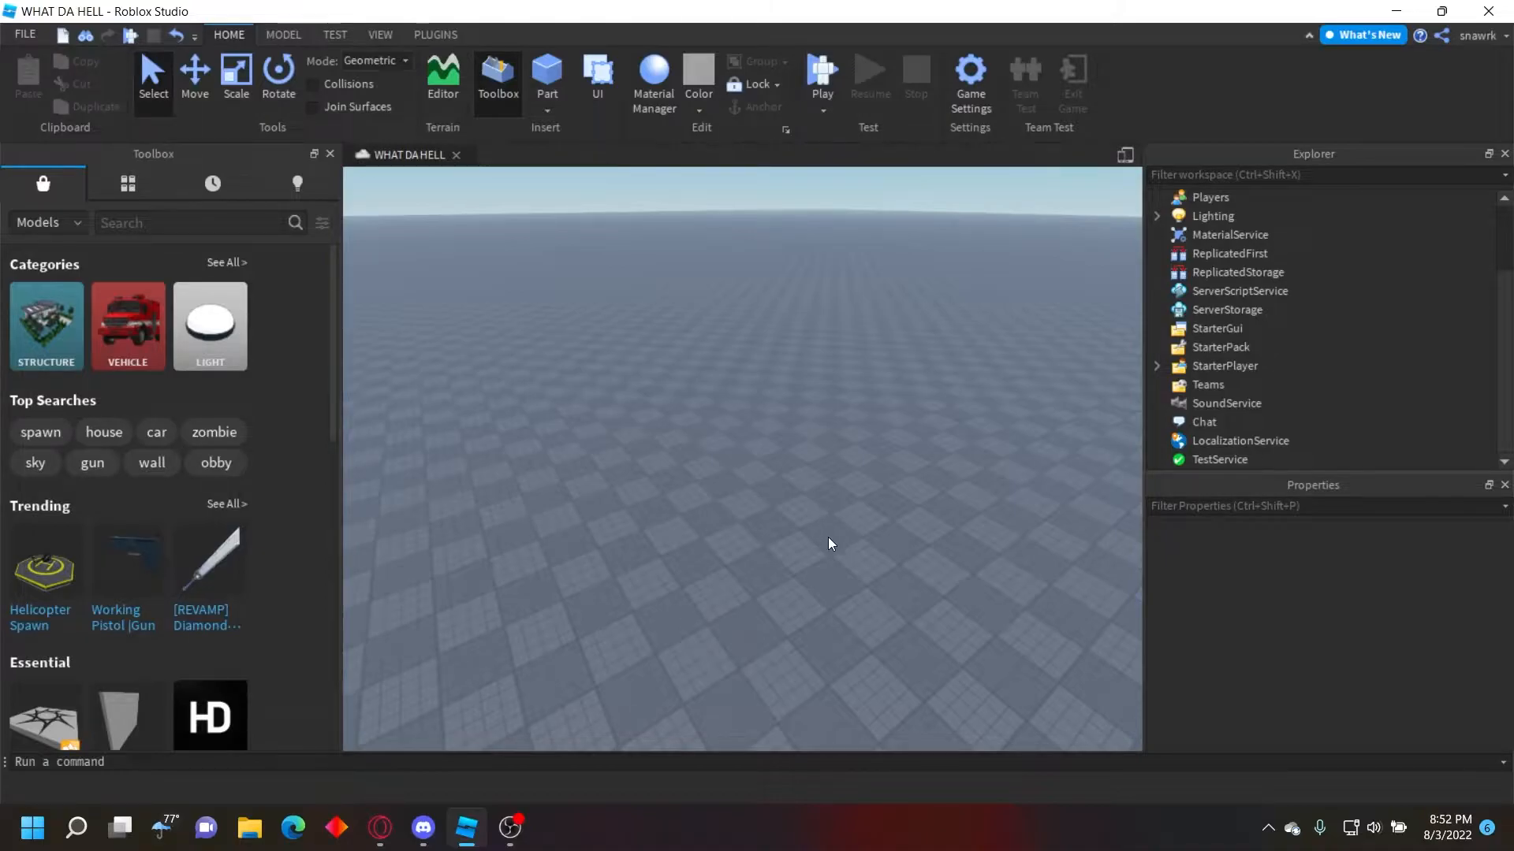
pyautogui.moveTo(743, 584)
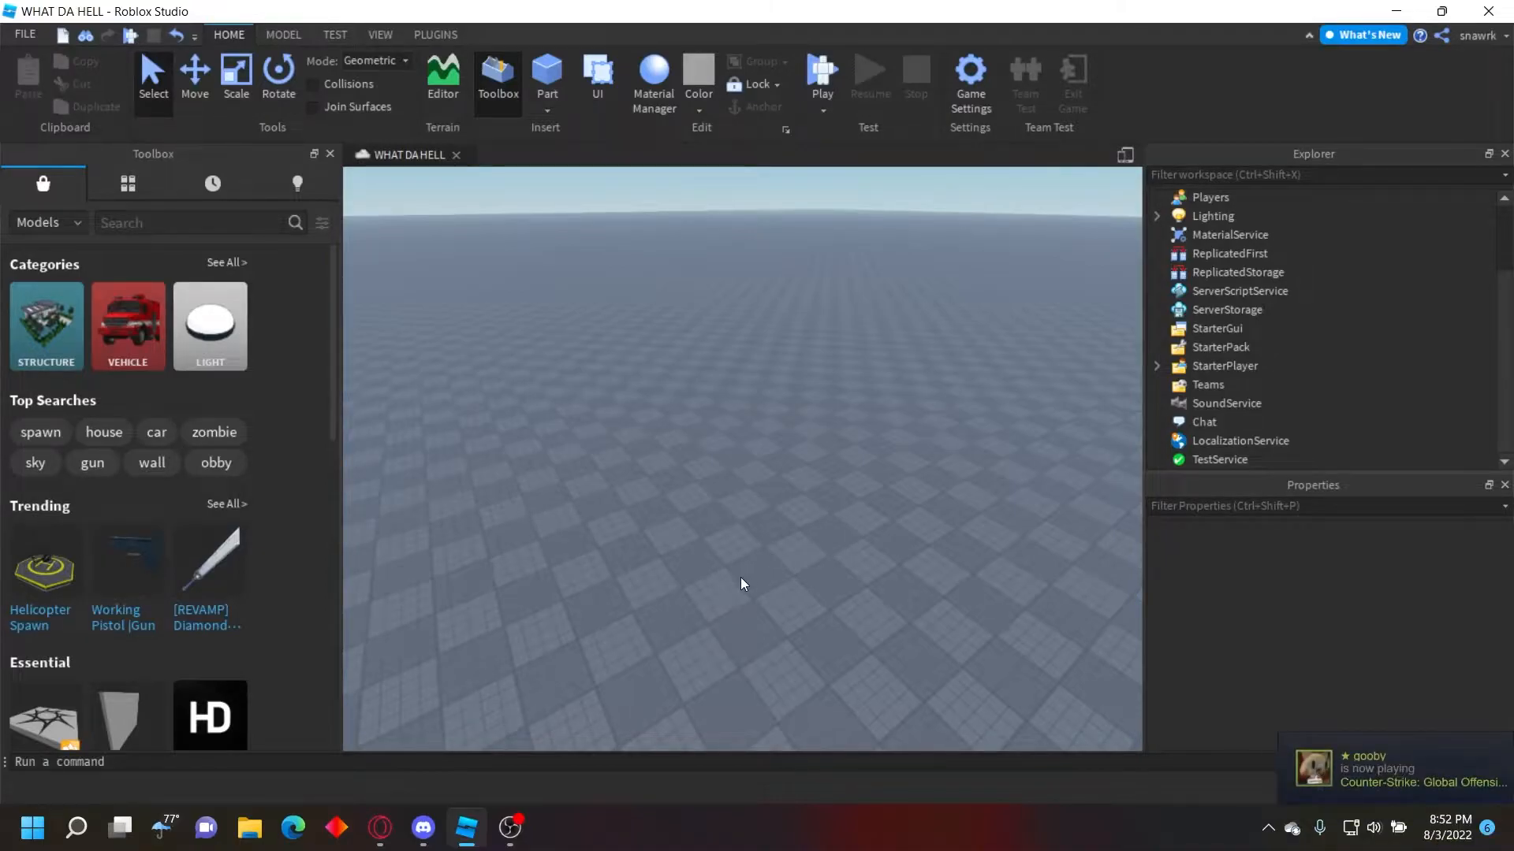
pyautogui.moveTo(624, 702)
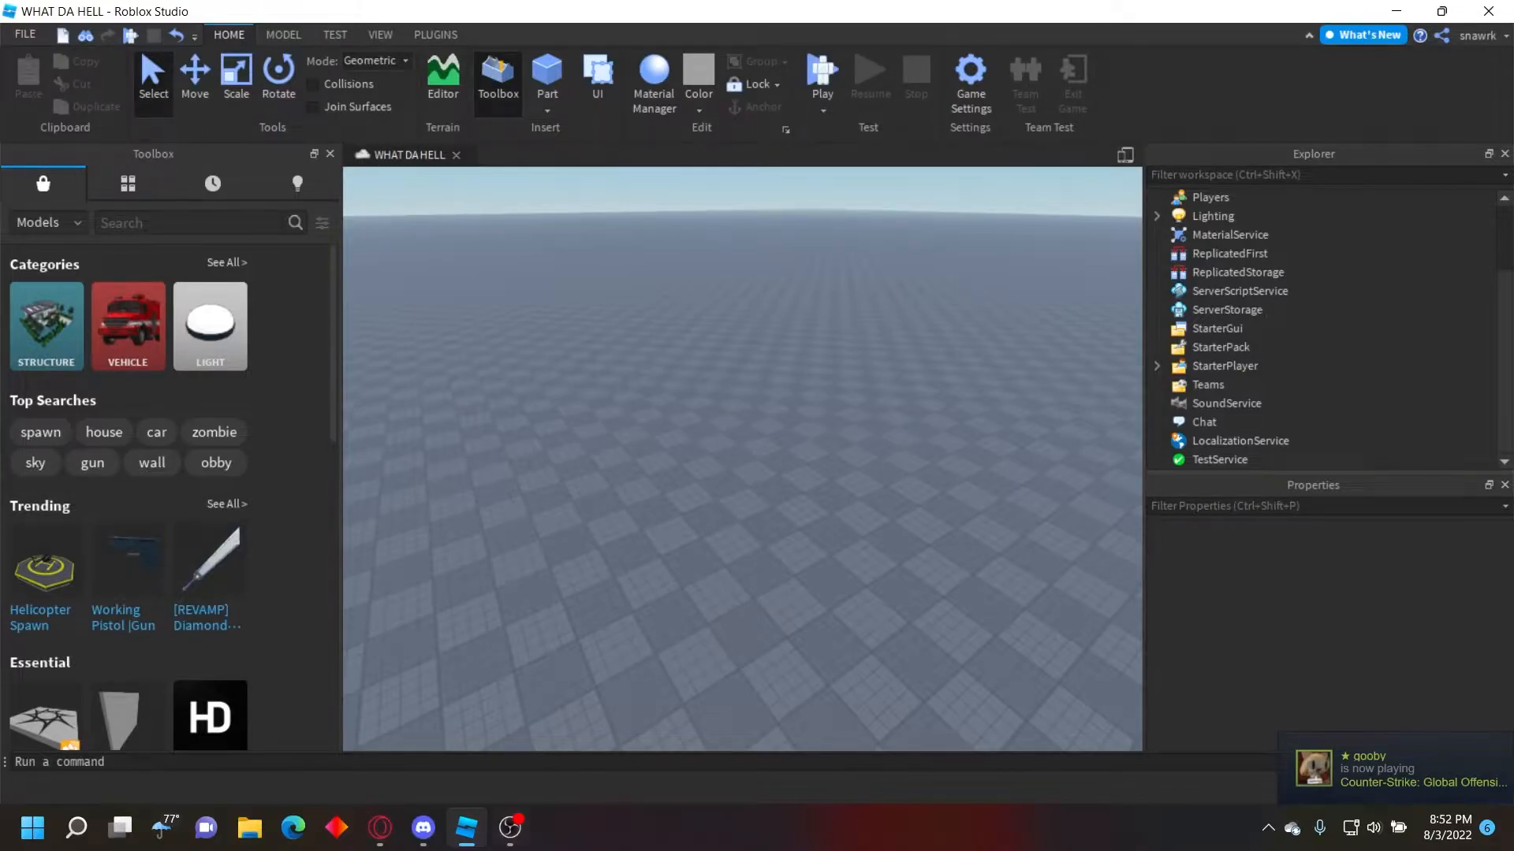
# - Browse the #video-models channel's shared model files in Discord, then return to Roblox Studio
pyautogui.click(421, 828)
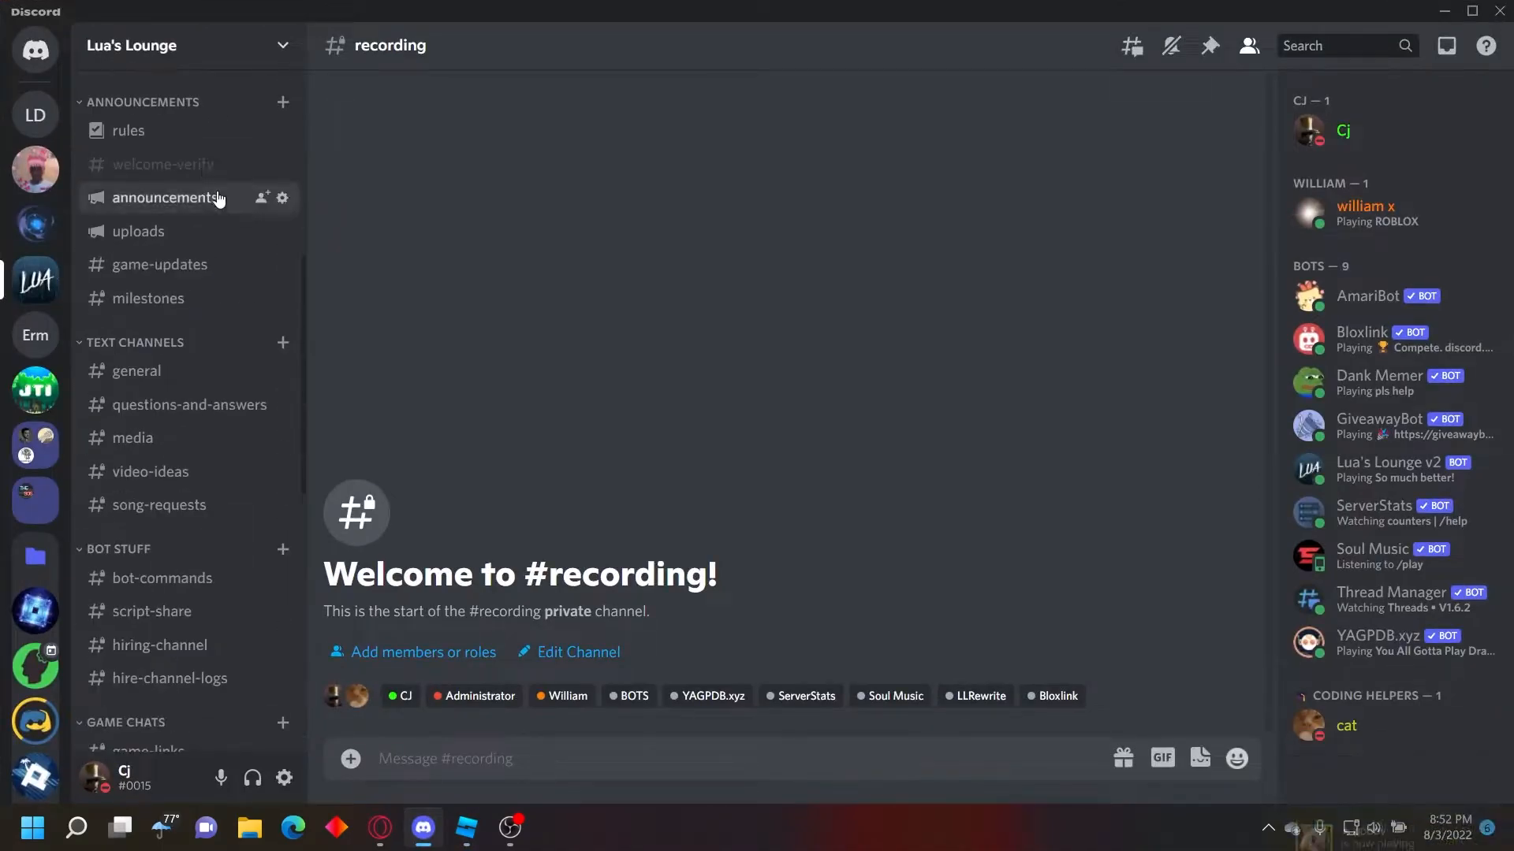
pyautogui.scroll(3)
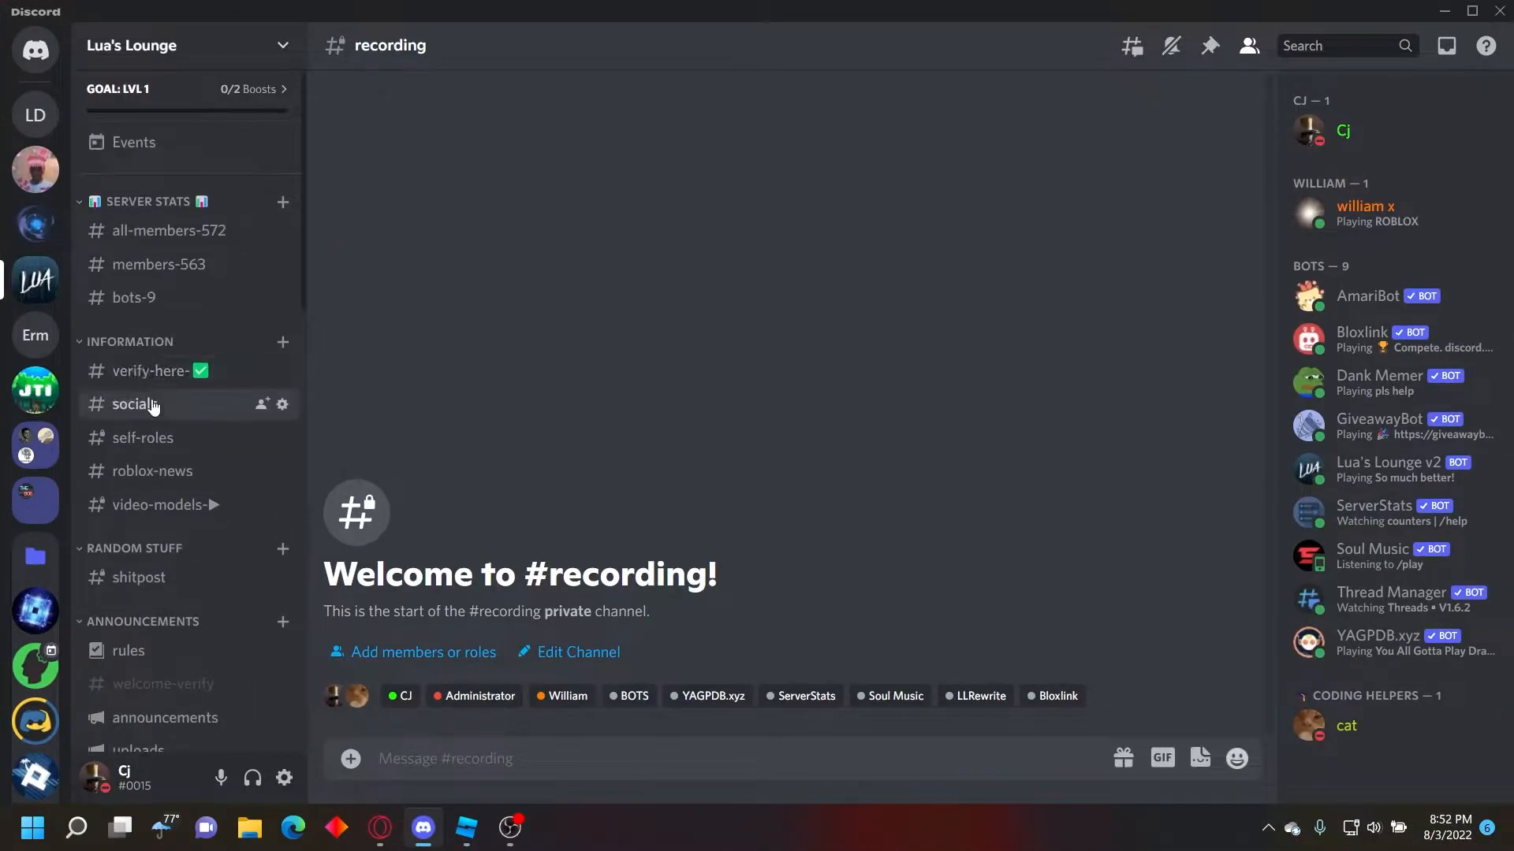
pyautogui.click(164, 505)
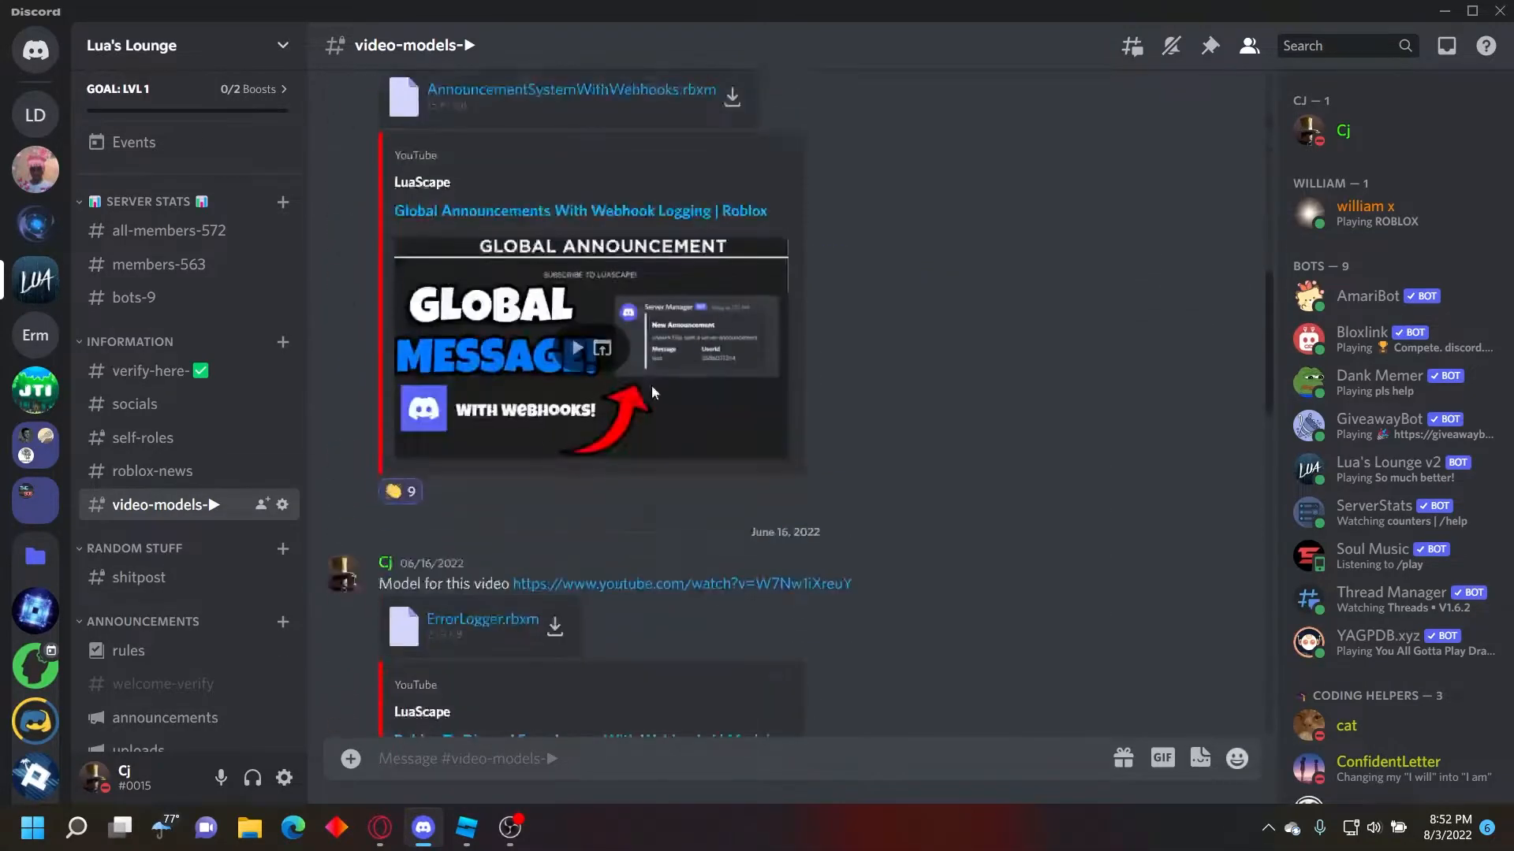
pyautogui.click(465, 827)
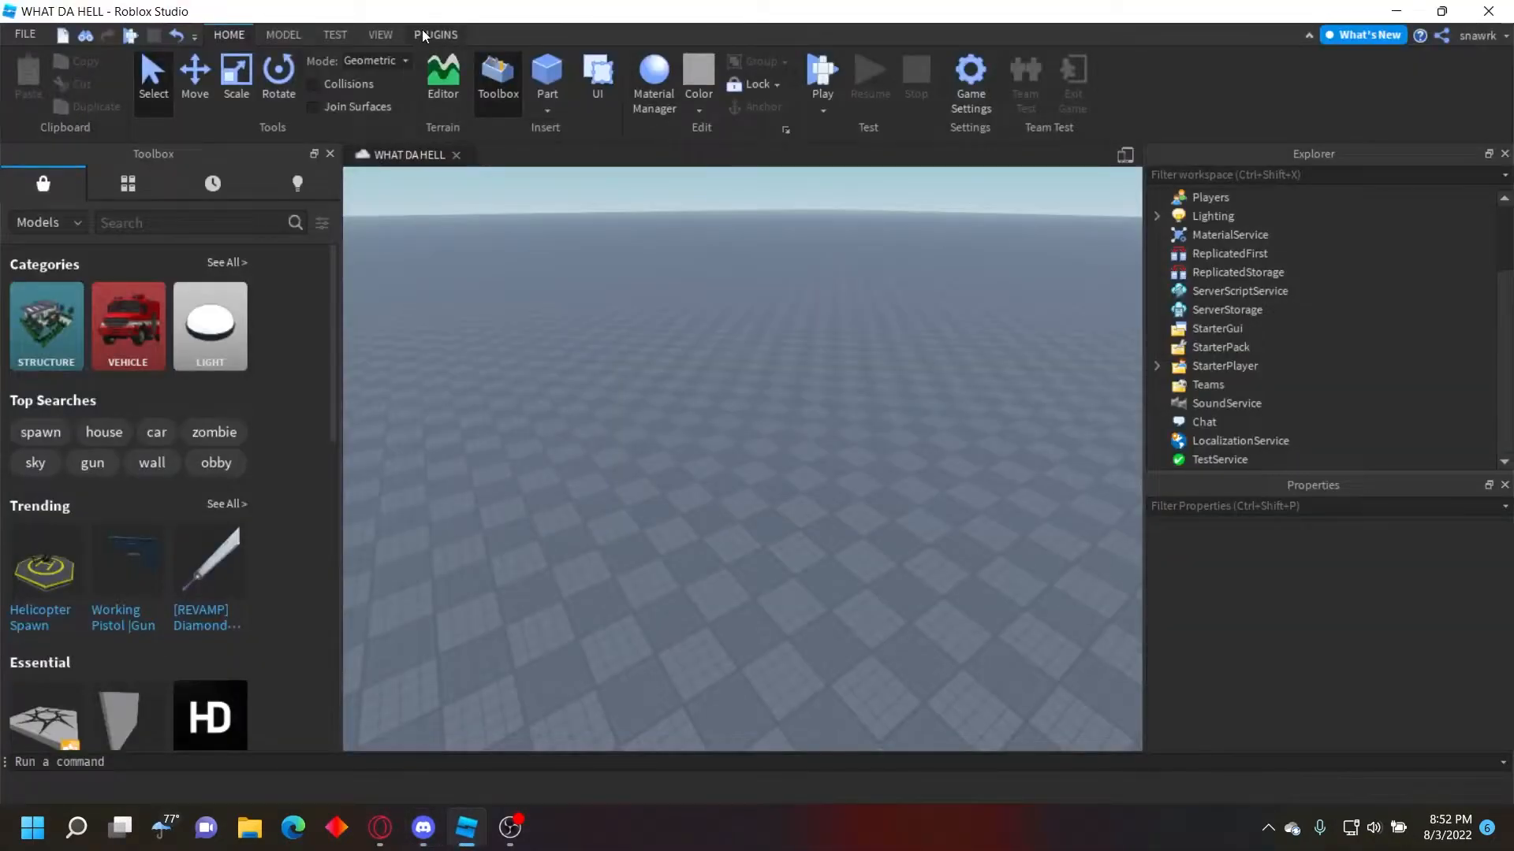
# - Check the LuaScripts plugin's Video Scripts list under PLUGINS, then close the panel
pyautogui.click(435, 35)
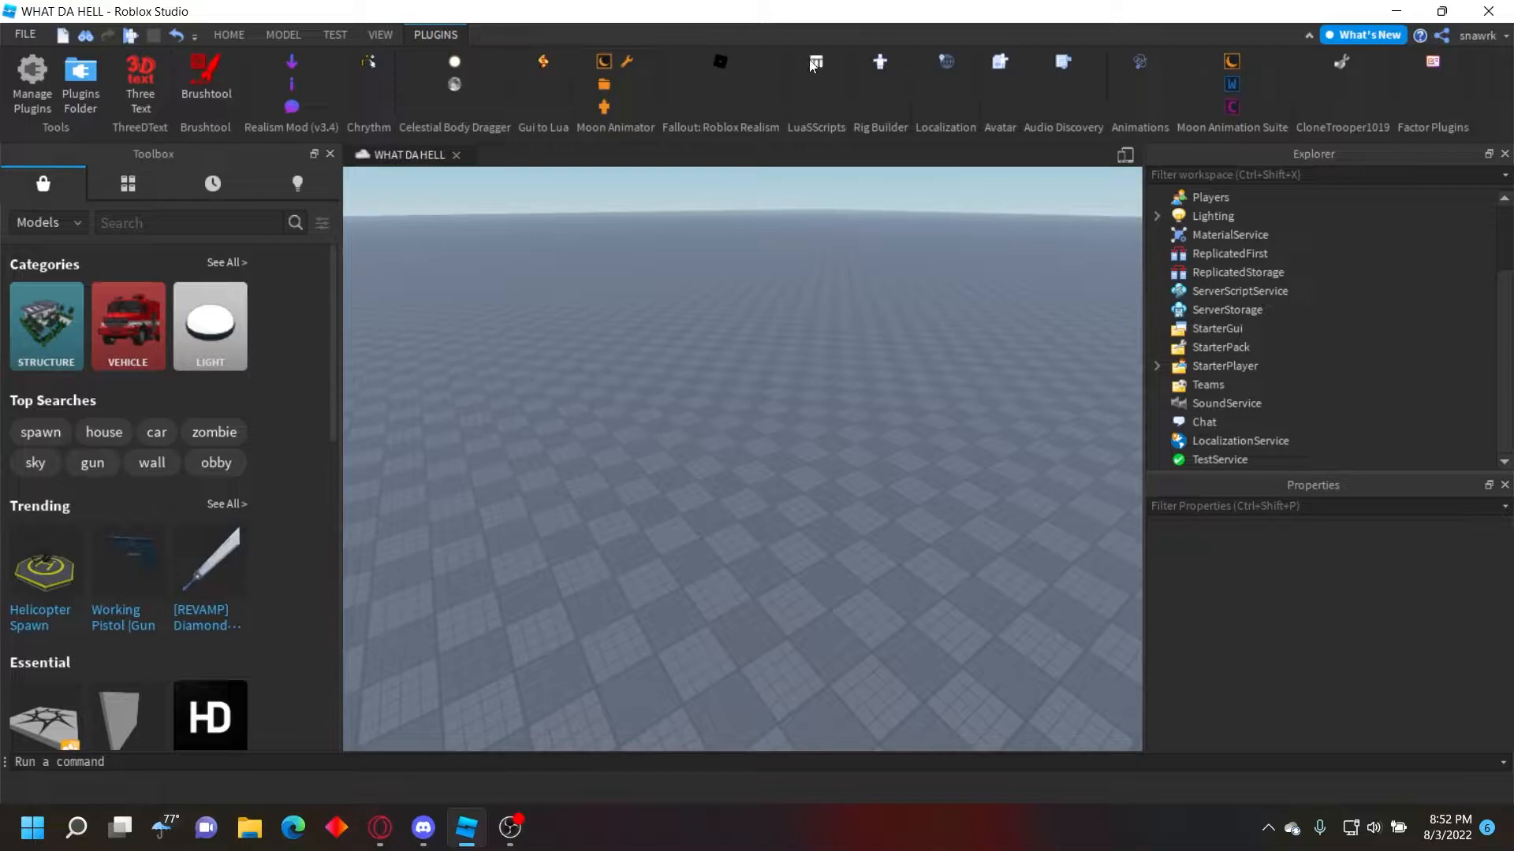
pyautogui.click(815, 62)
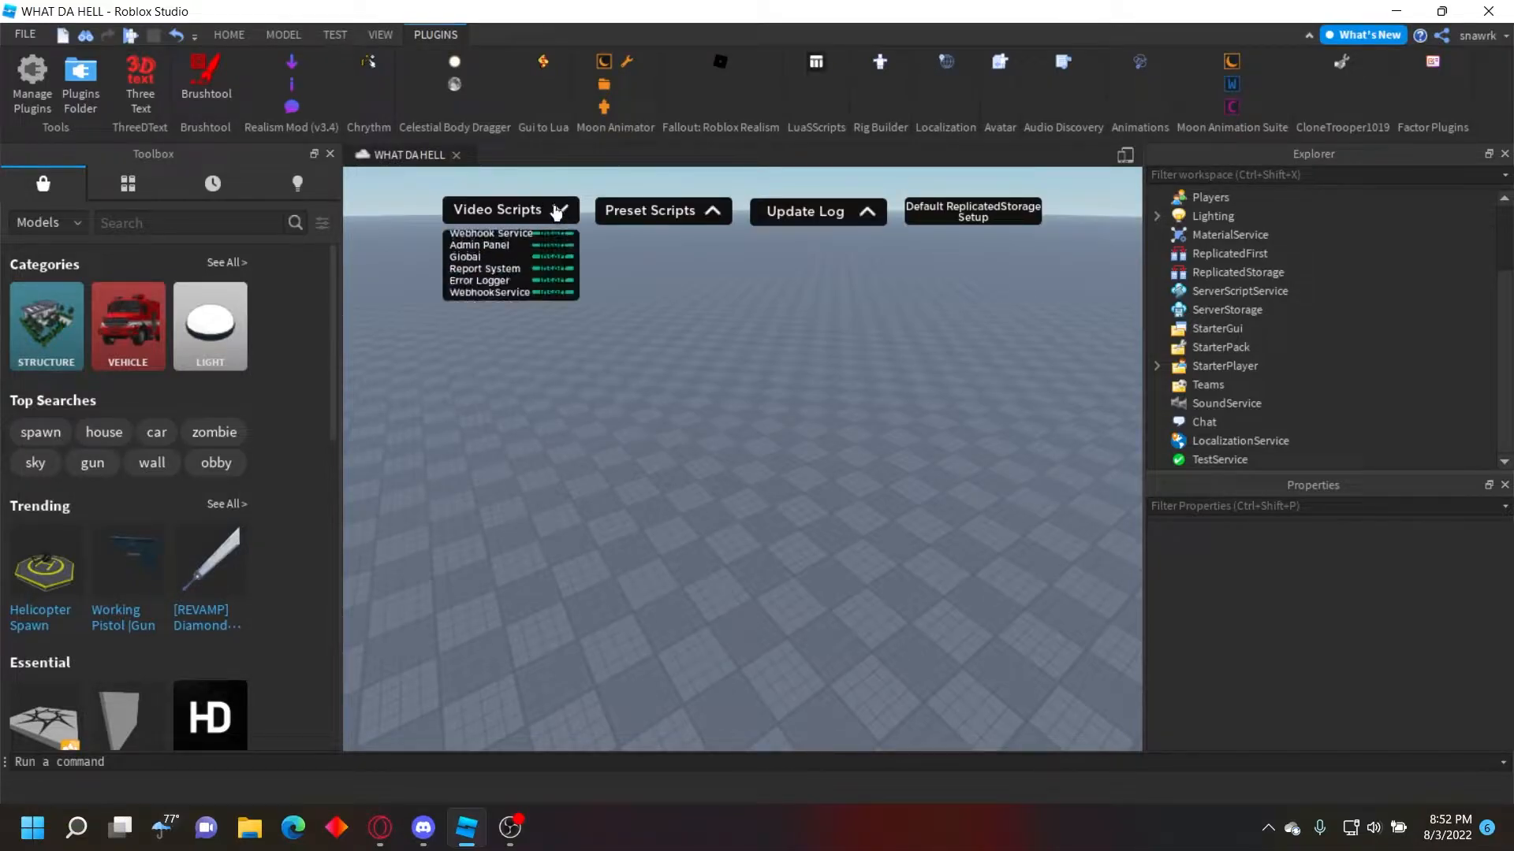
pyautogui.click(510, 210)
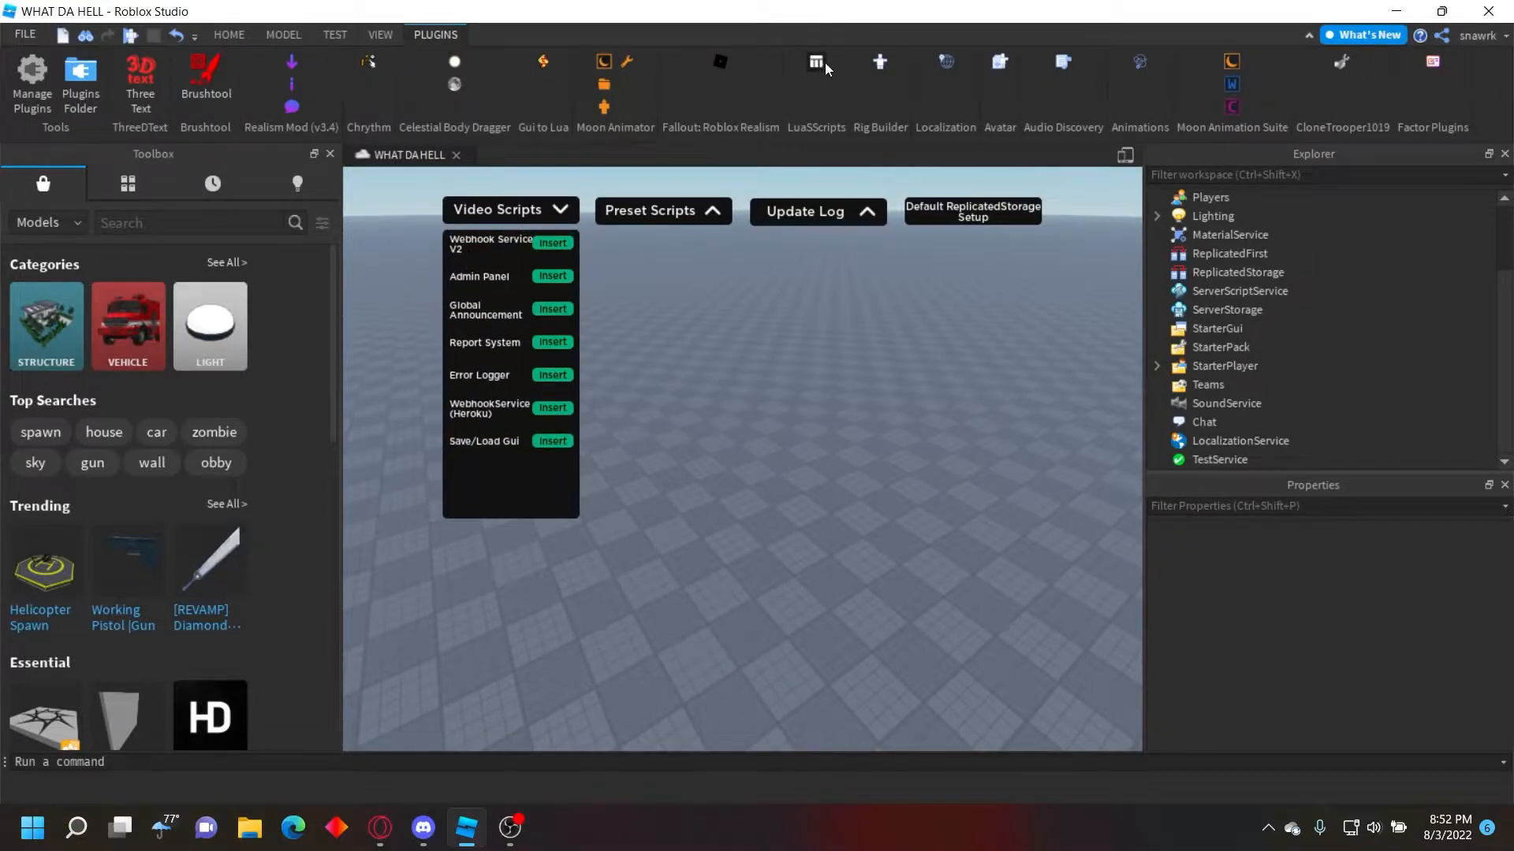
pyautogui.click(423, 827)
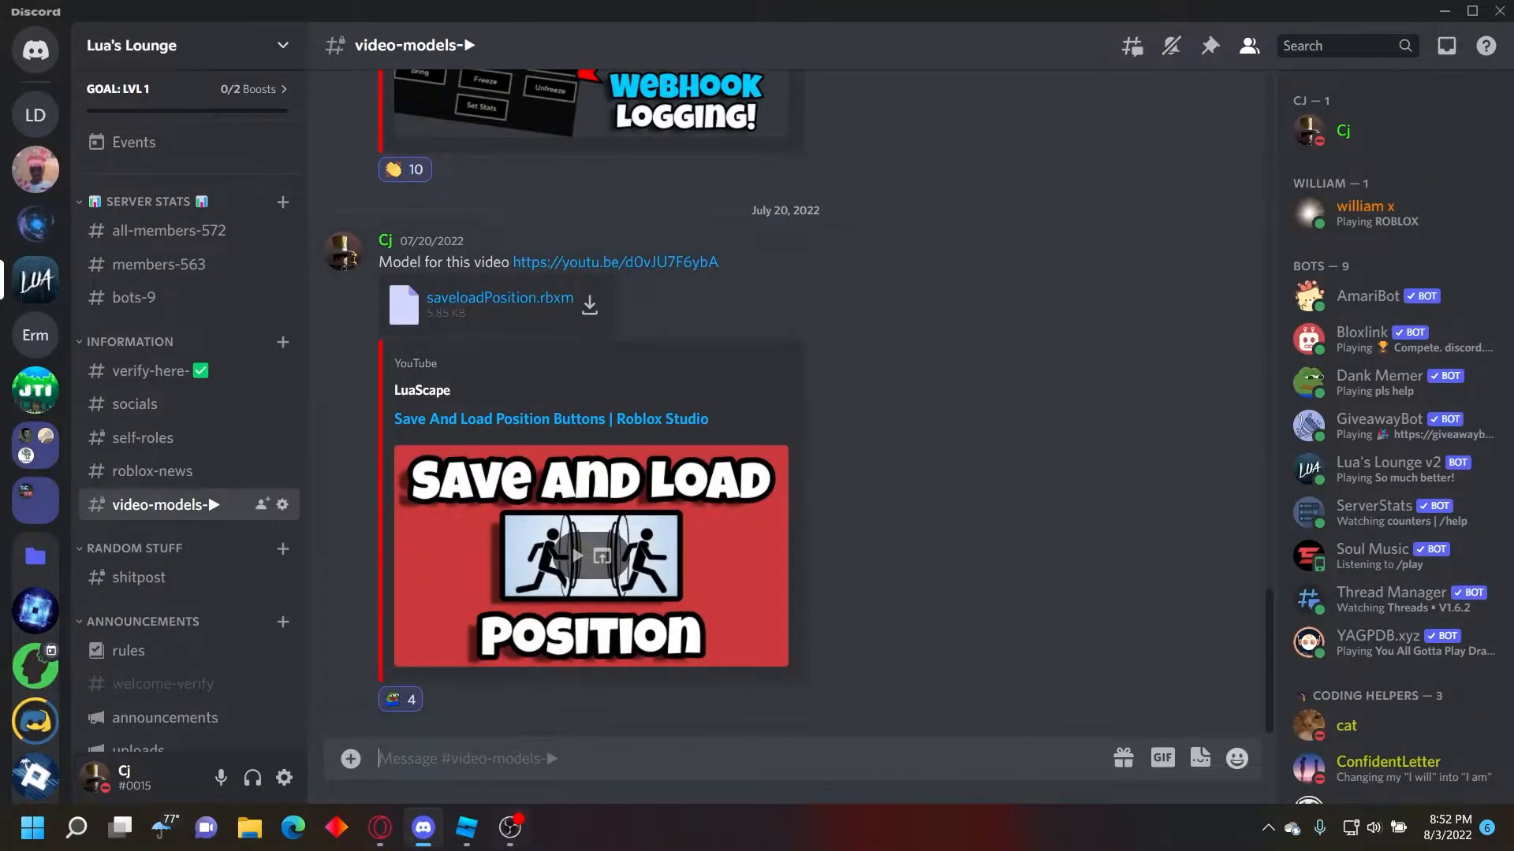
pyautogui.click(250, 828)
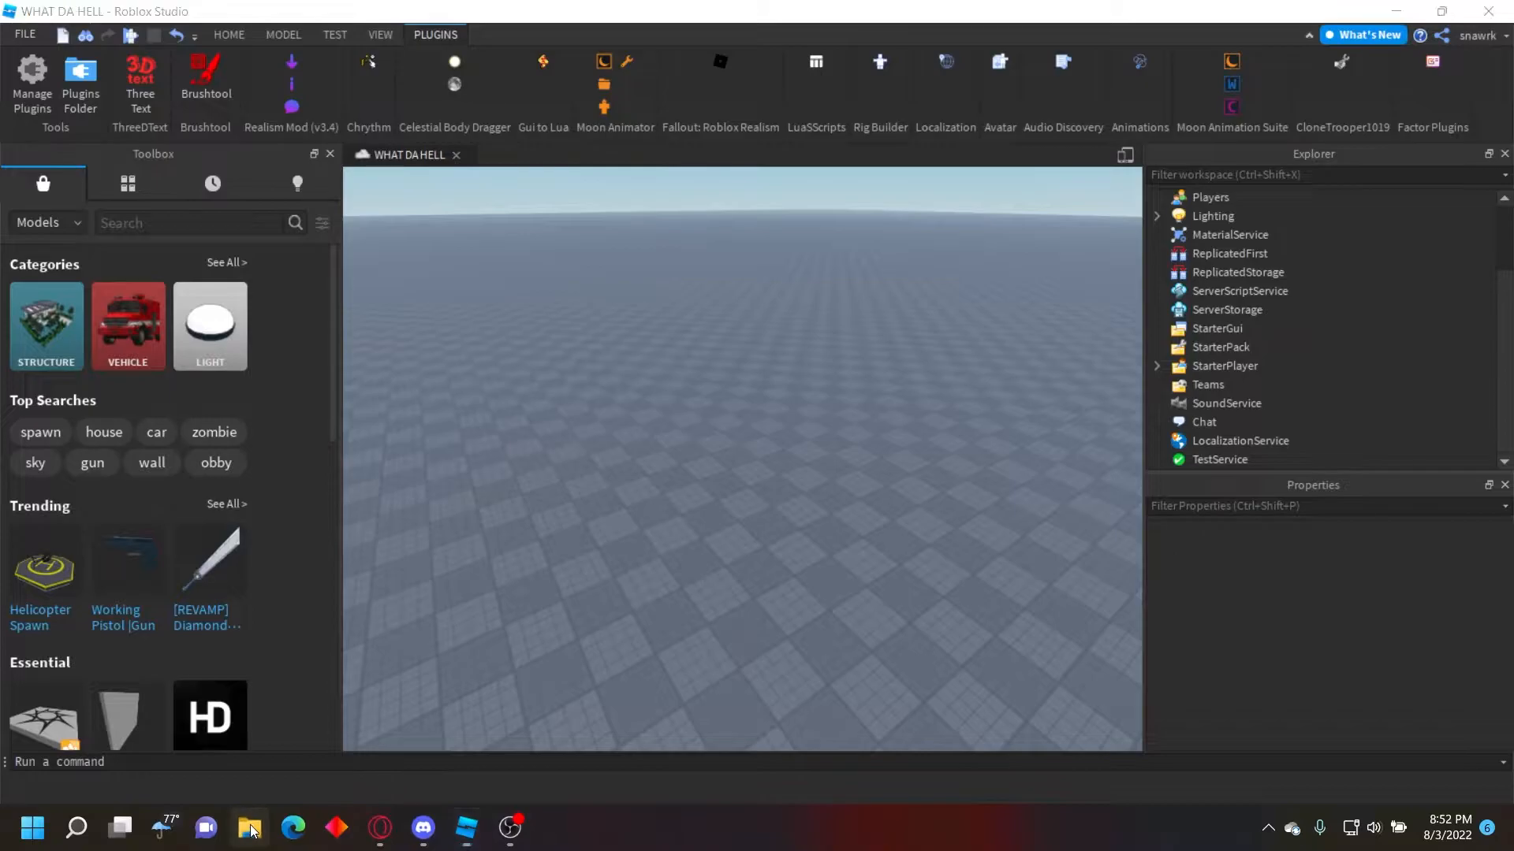
# - Drag ReportSystemHeroku.rbxm from File Explorer's Recent files into the place
pyautogui.click(249, 828)
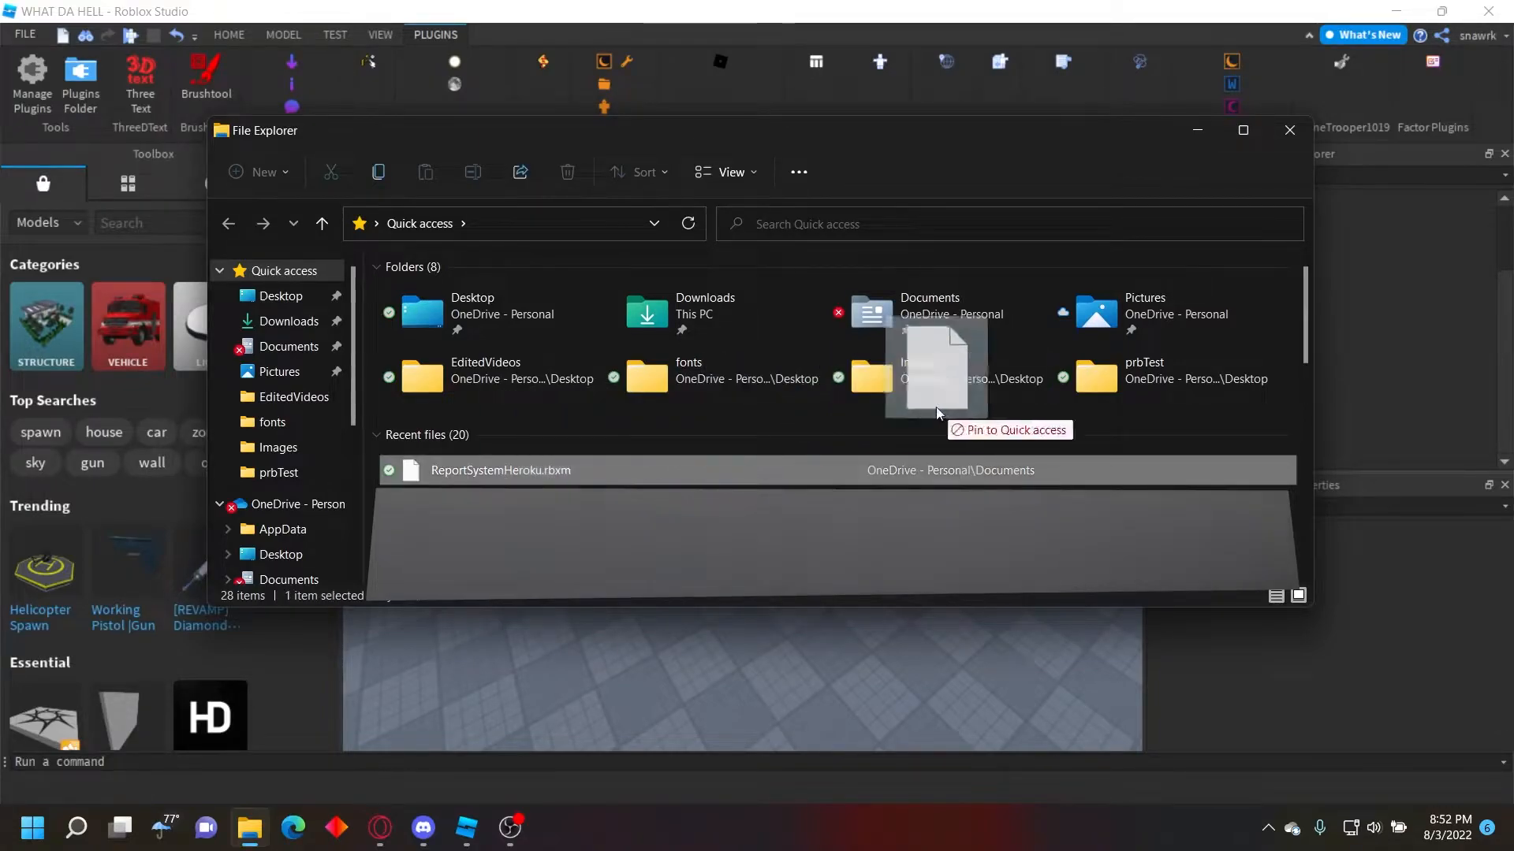
pyautogui.click(1288, 131)
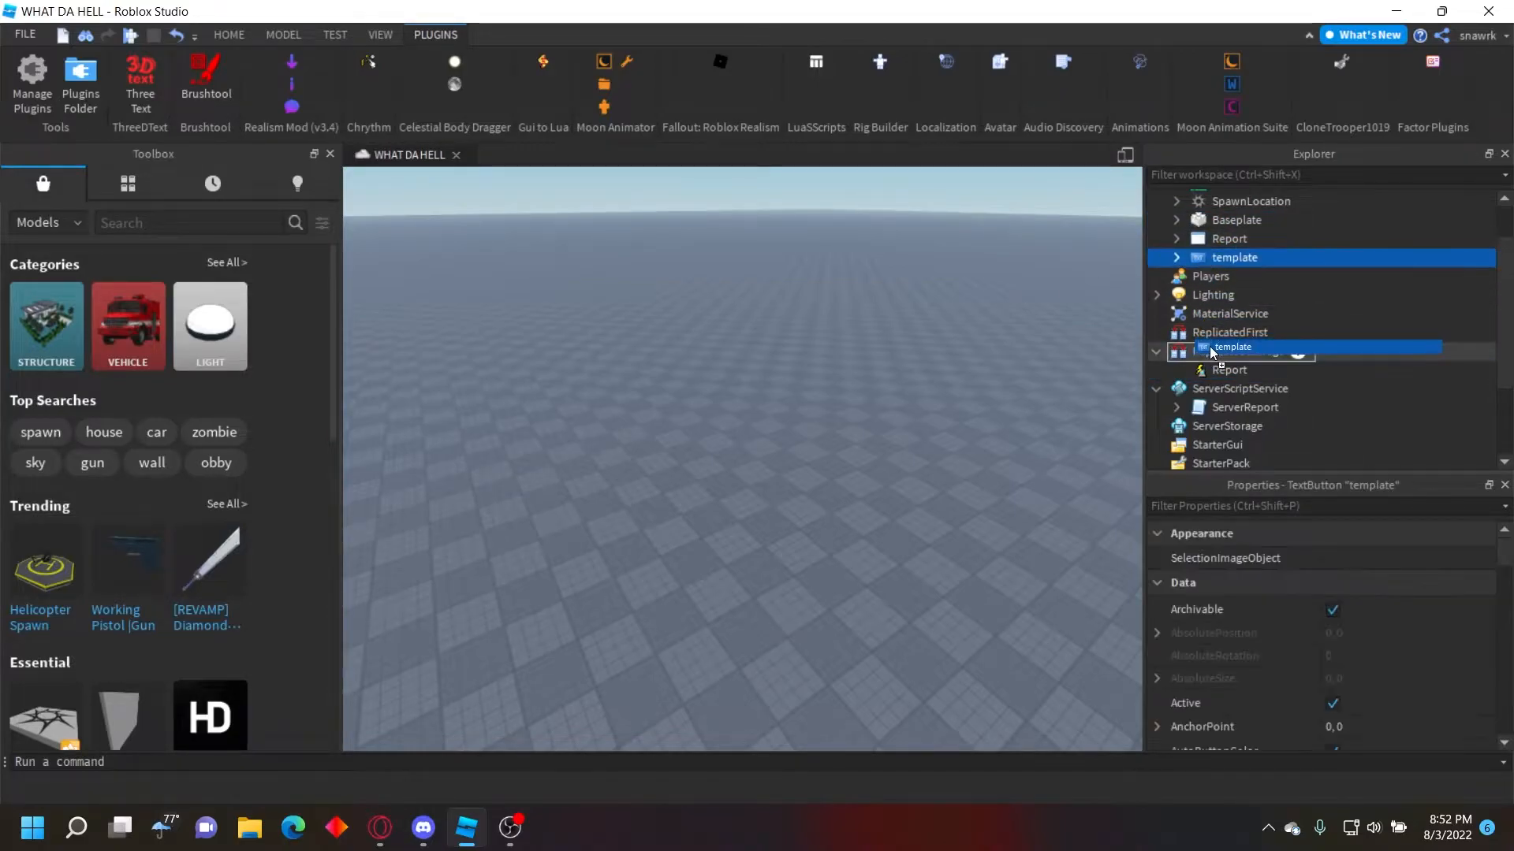
# - Move template into ReplicatedStorage and Report into StarterGui, revealing proxyModule under ServerReport's WebhookService
pyautogui.click(1245, 352)
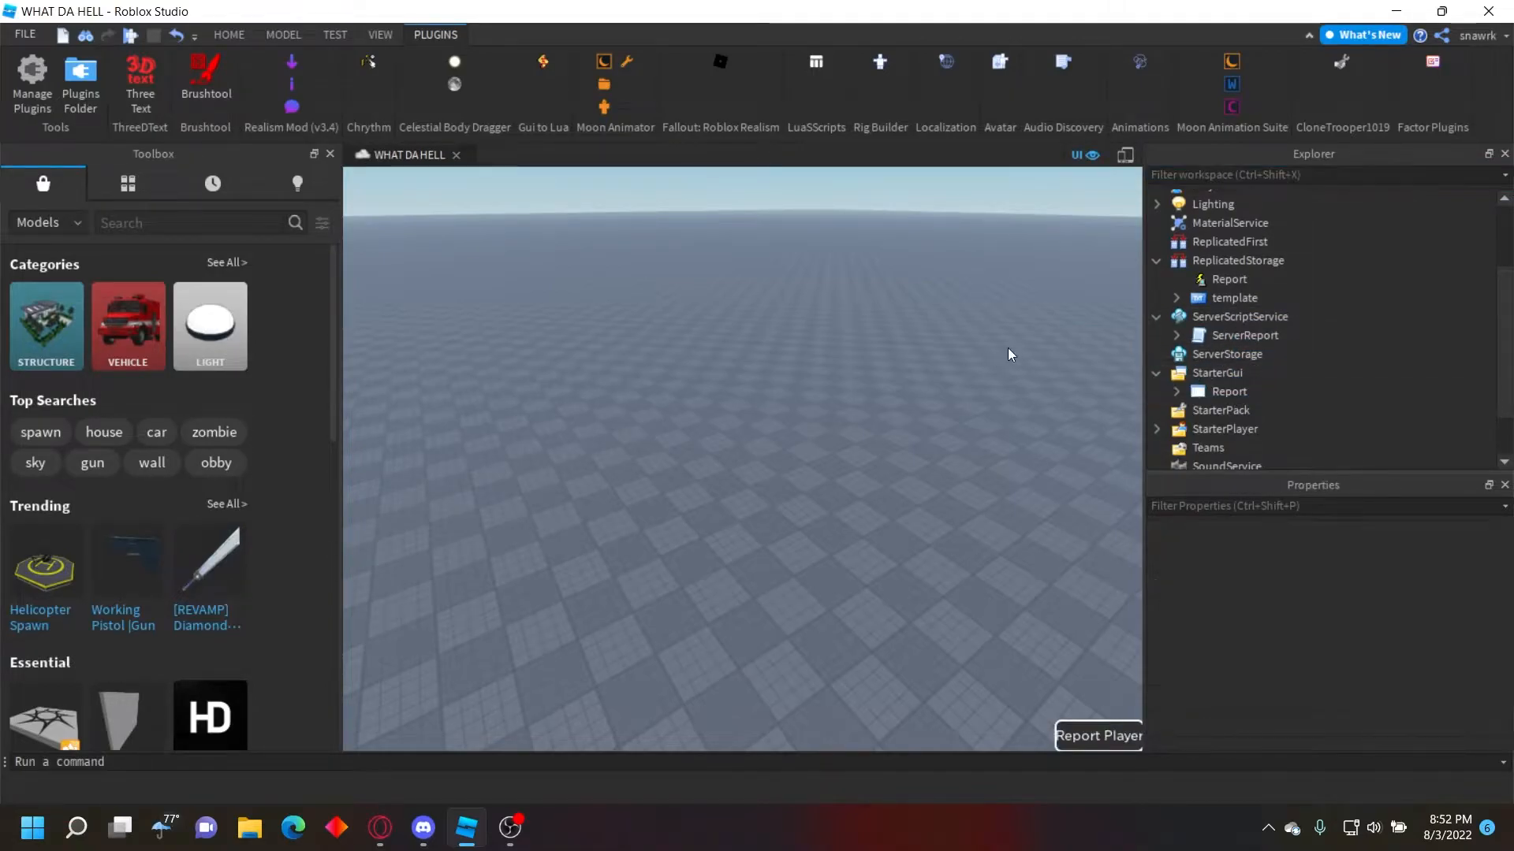
pyautogui.click(229, 35)
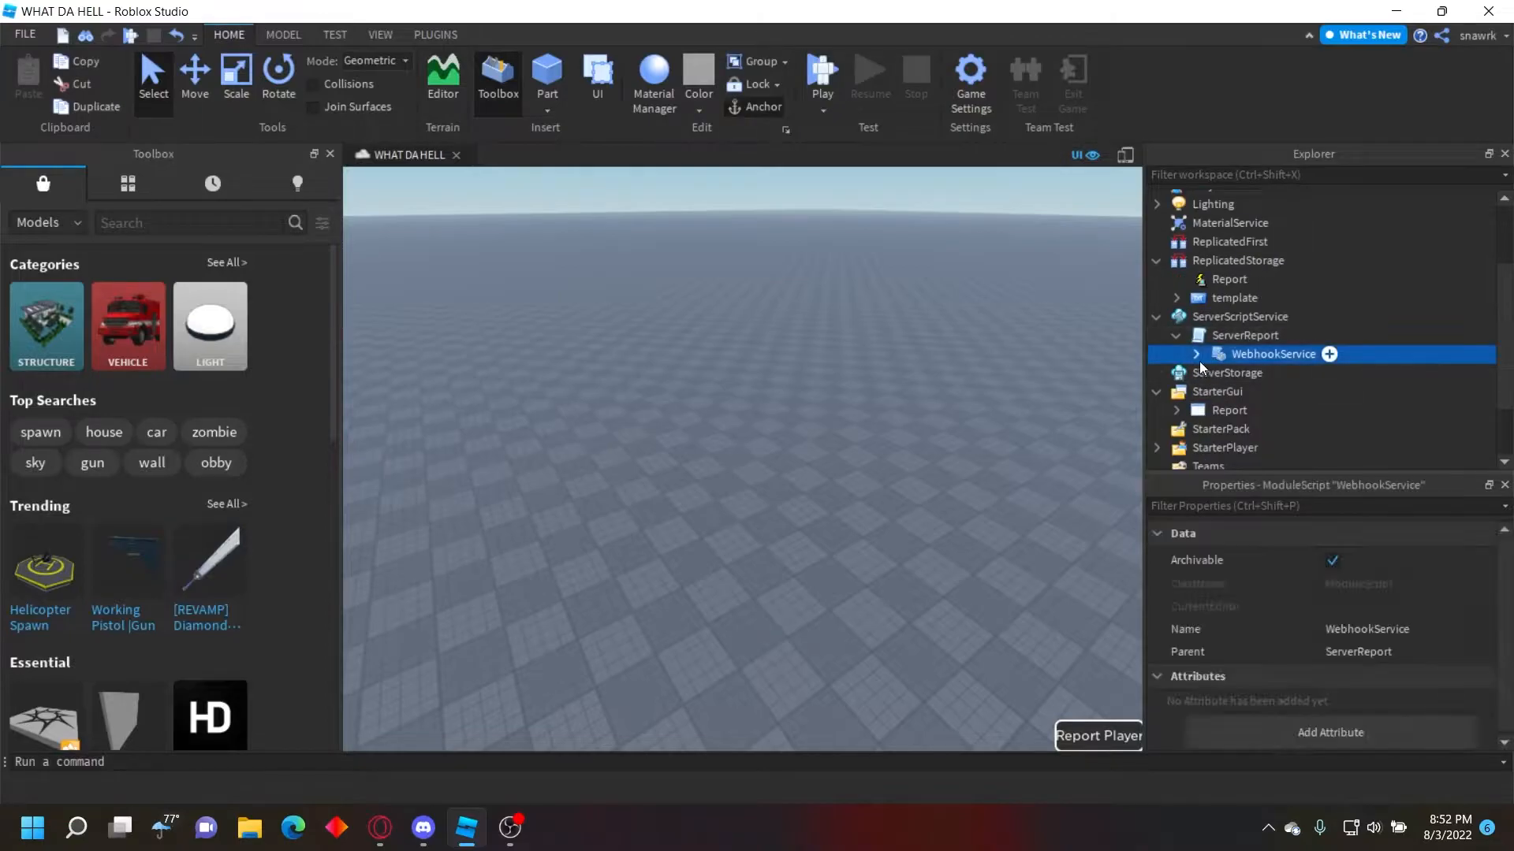
pyautogui.click(1195, 355)
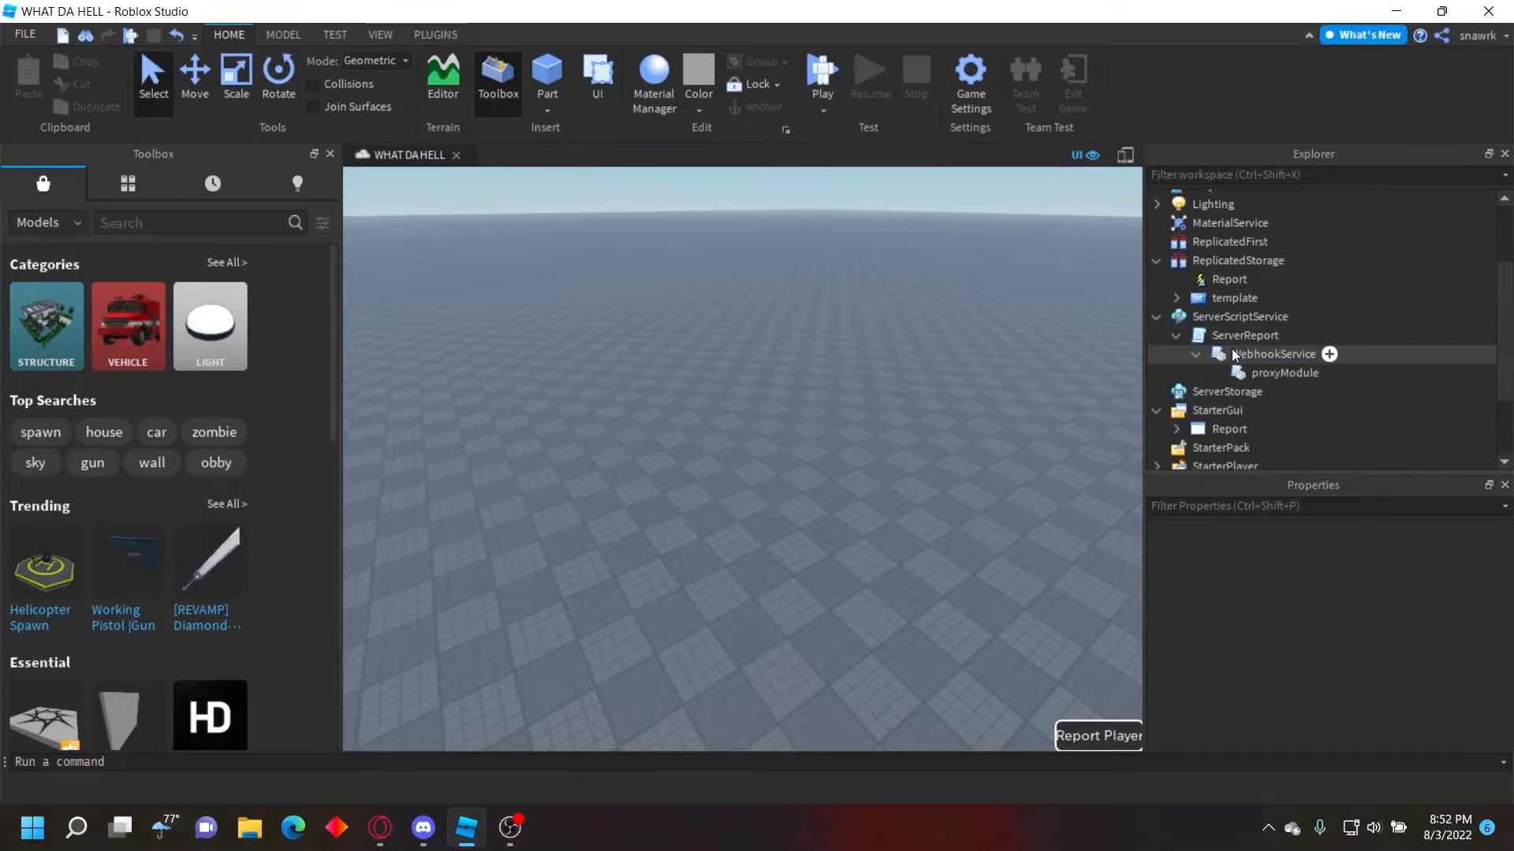
pyautogui.doubleClick(1272, 353)
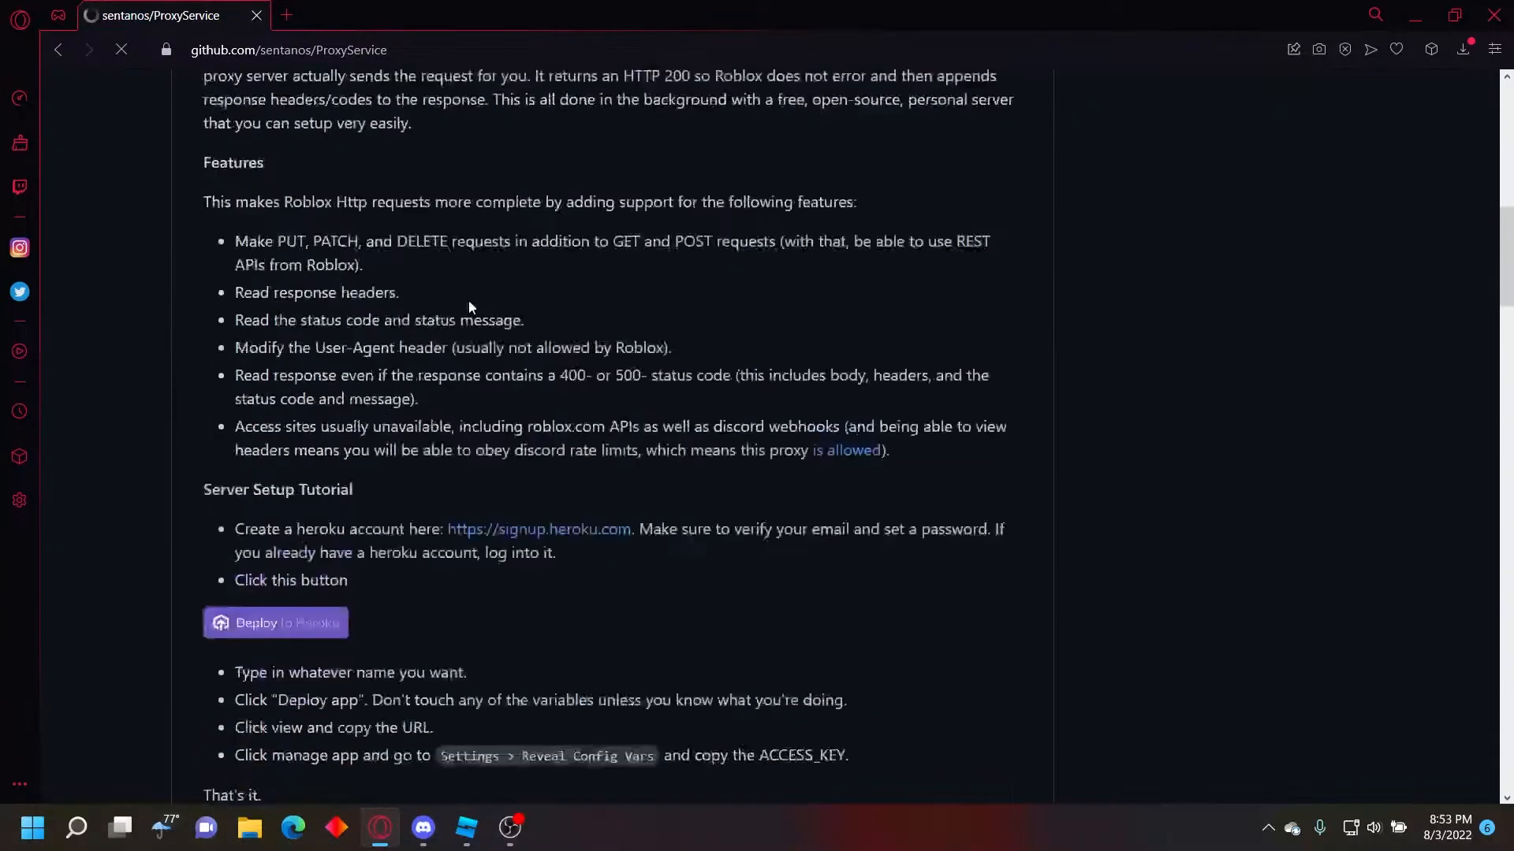
# - Read the sentanos/ProxyService README's Server Setup Tutorial, then go to the account's Repositories list
pyautogui.scroll(-3)
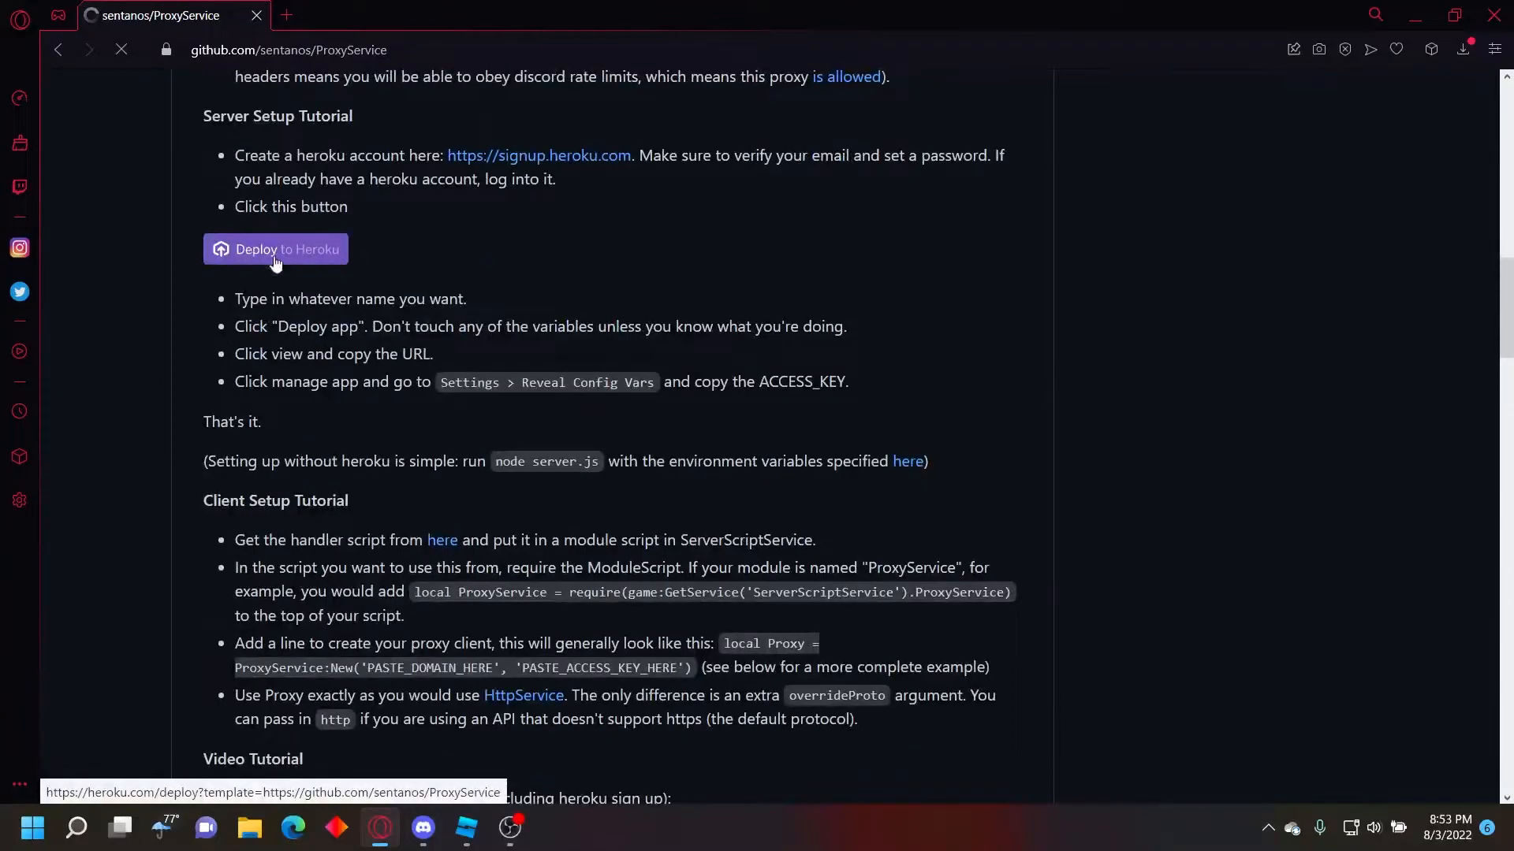
pyautogui.moveTo(337, 224)
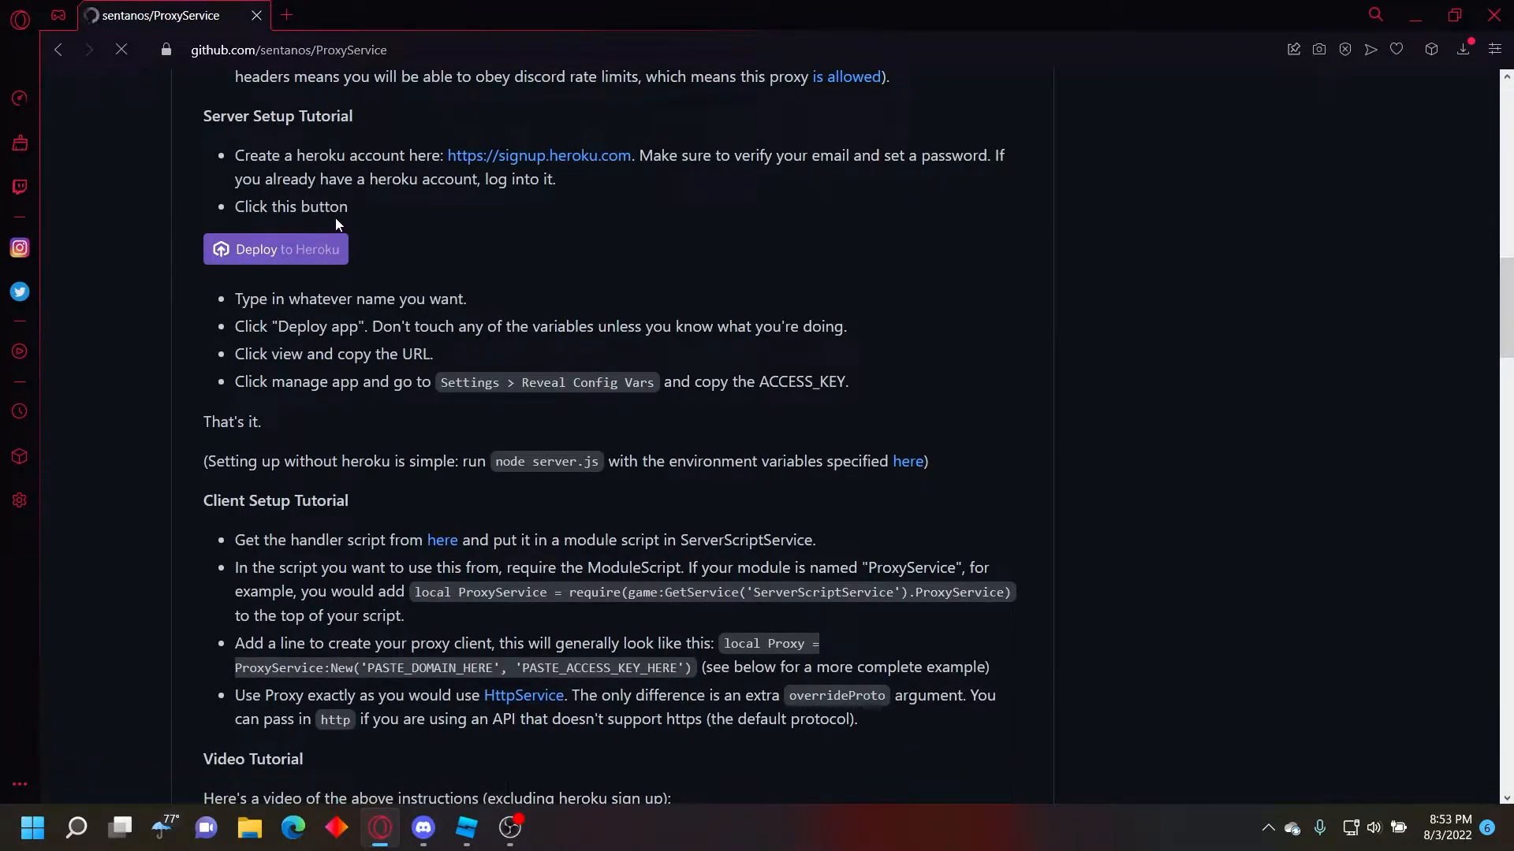
pyautogui.scroll(3)
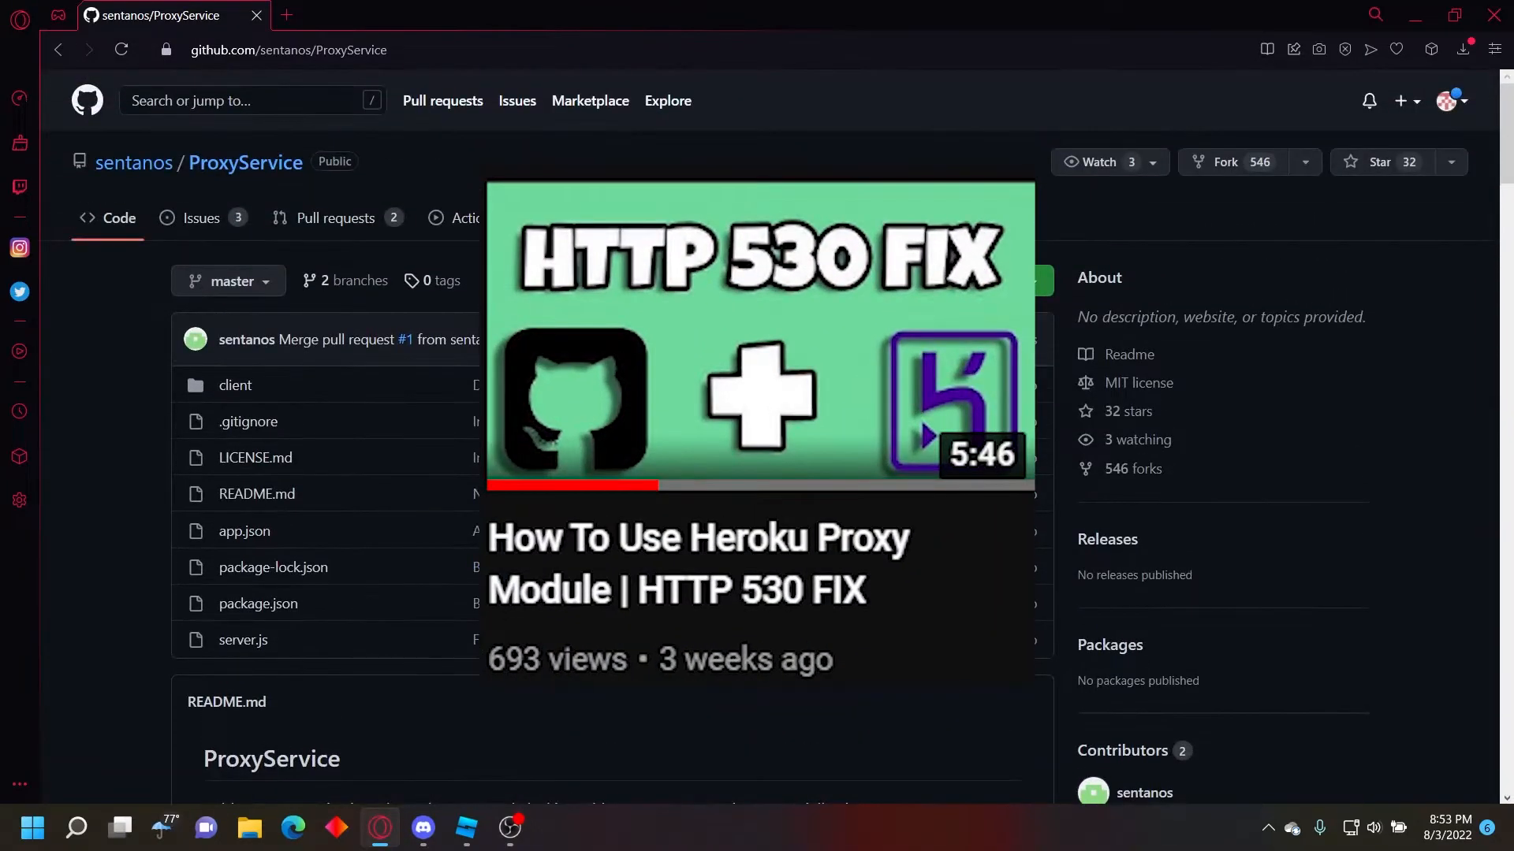
pyautogui.scroll(-3)
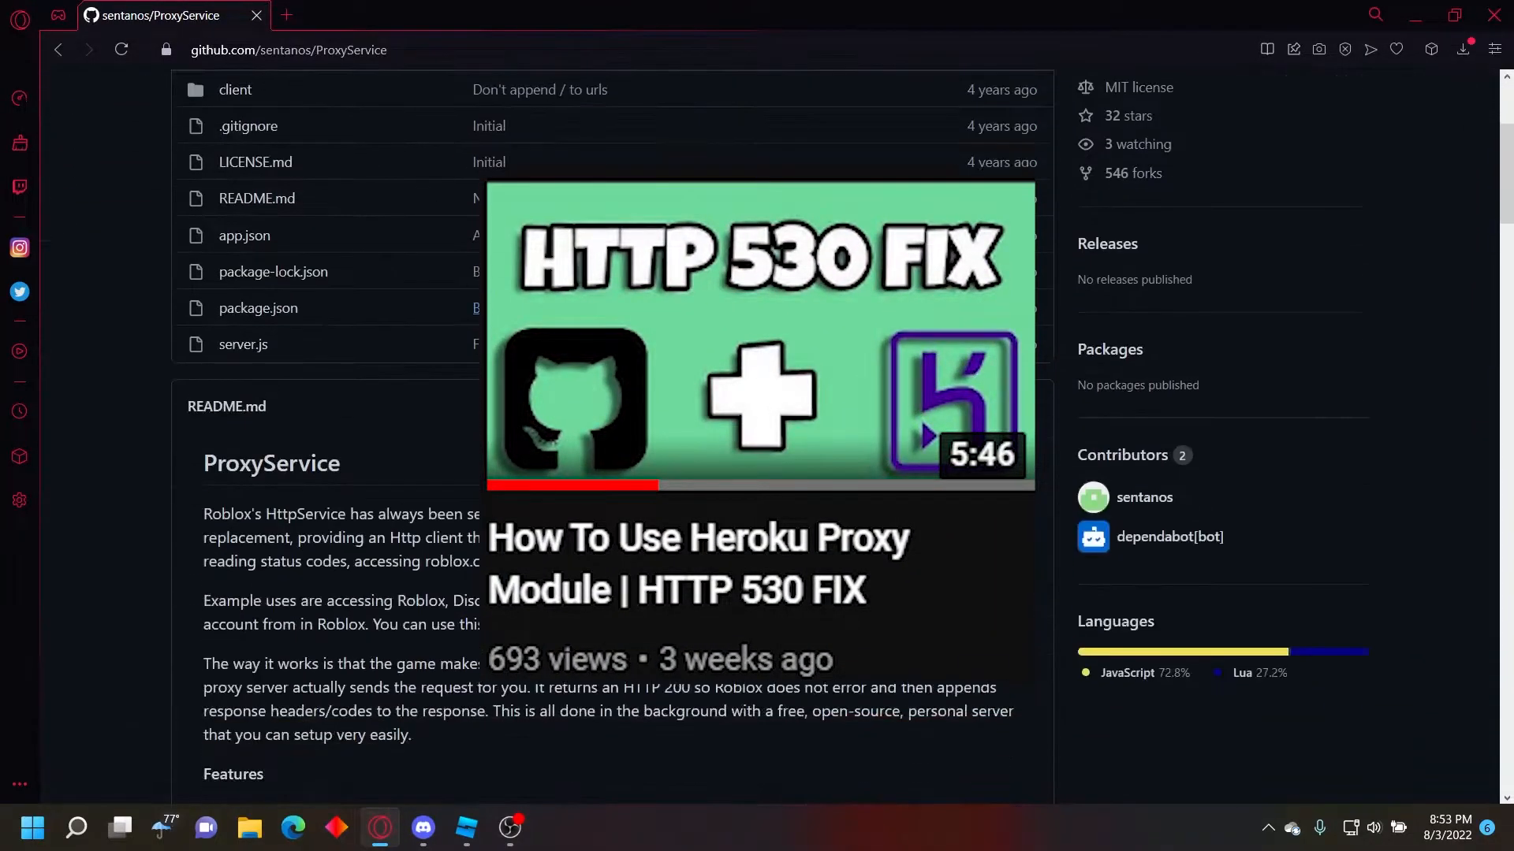
pyautogui.scroll(3)
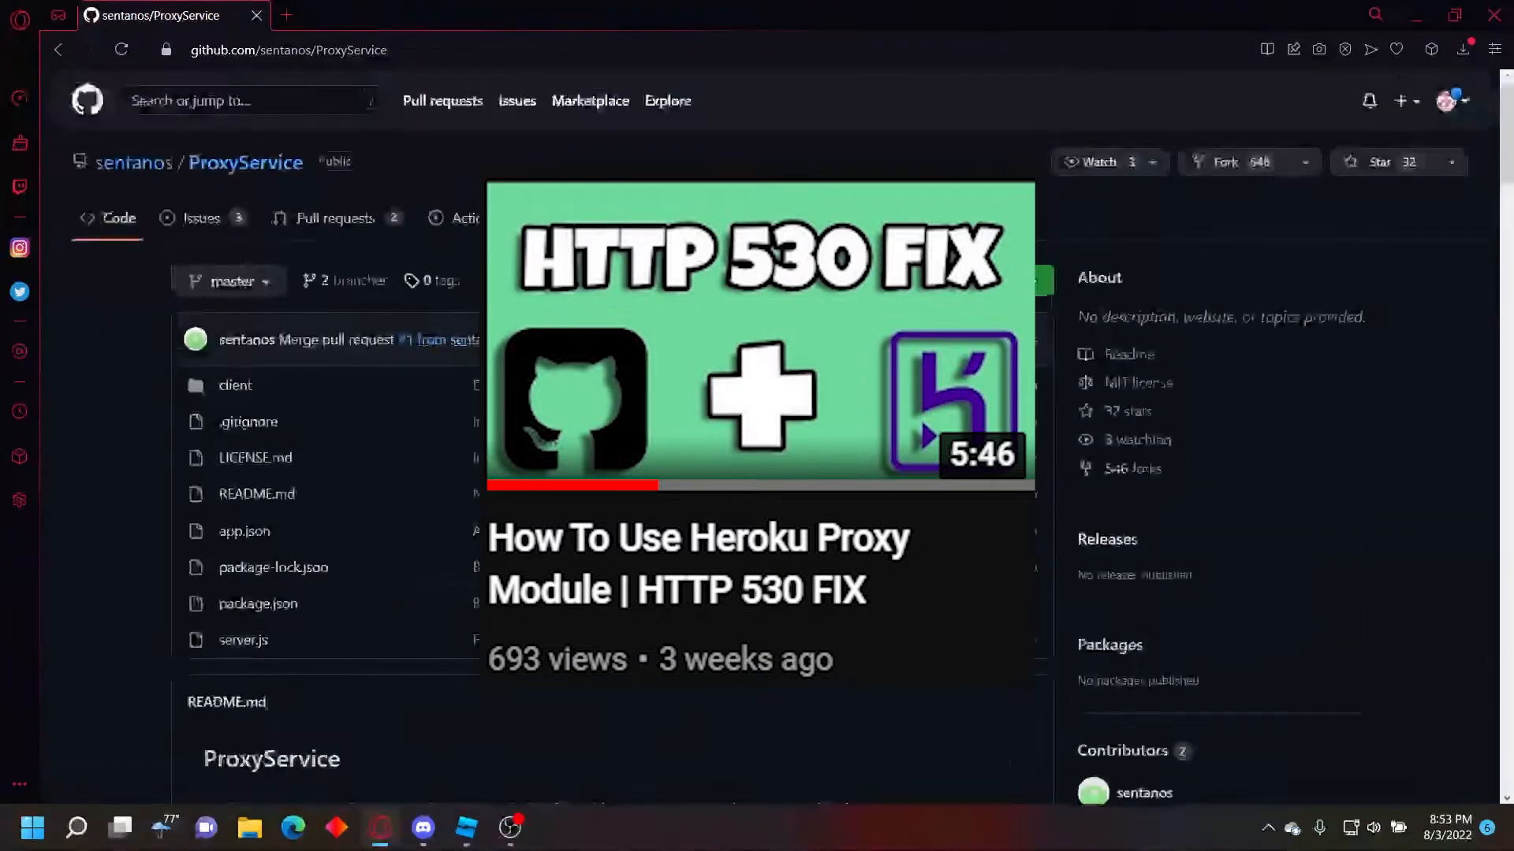
pyautogui.click(1446, 100)
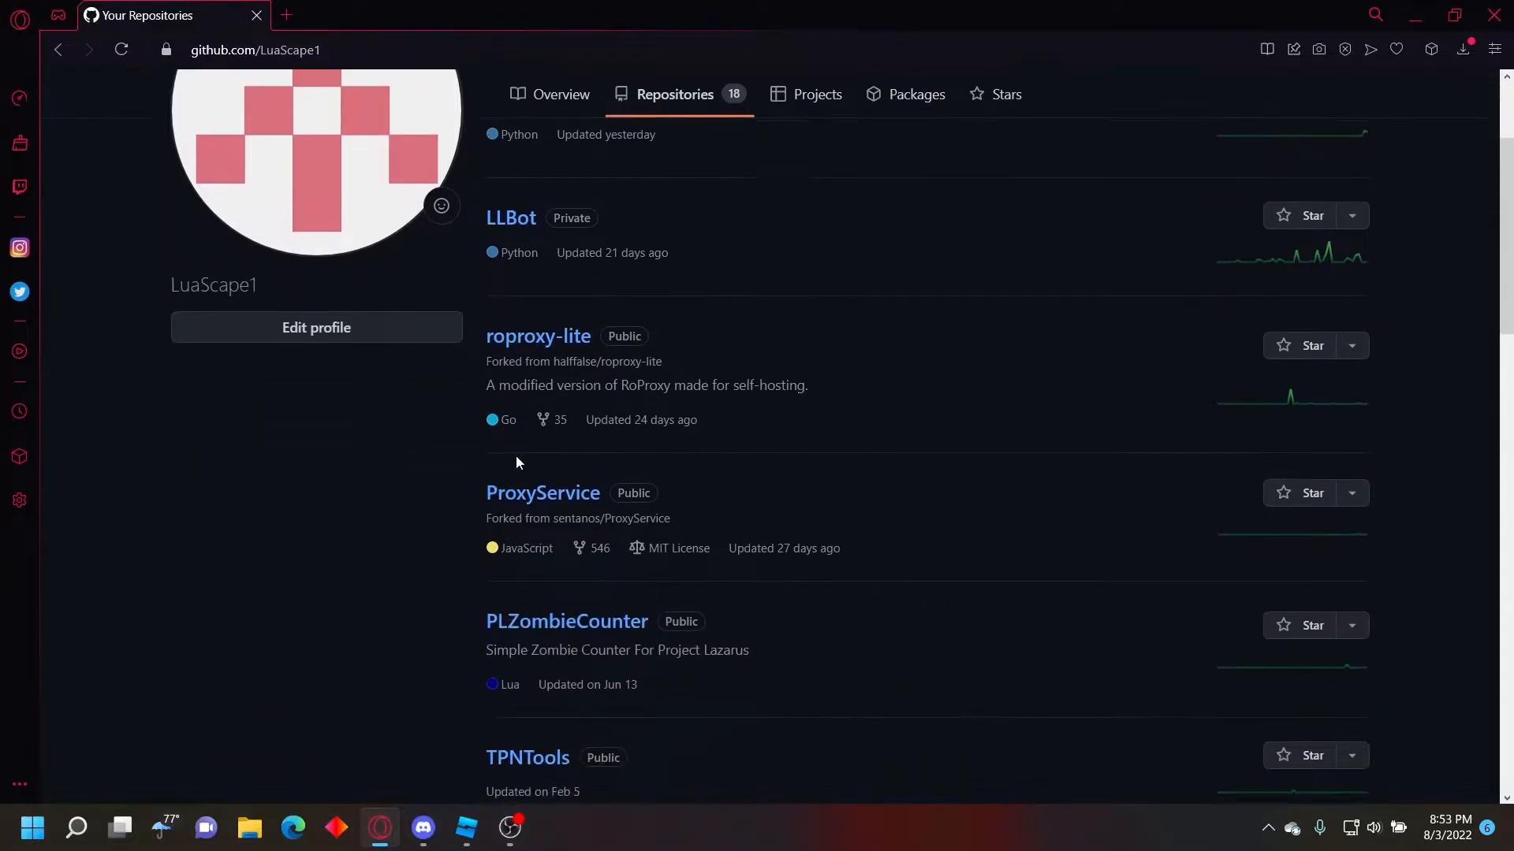
# - Open the forked ProxyService repository and start editing its README.md
pyautogui.click(543, 492)
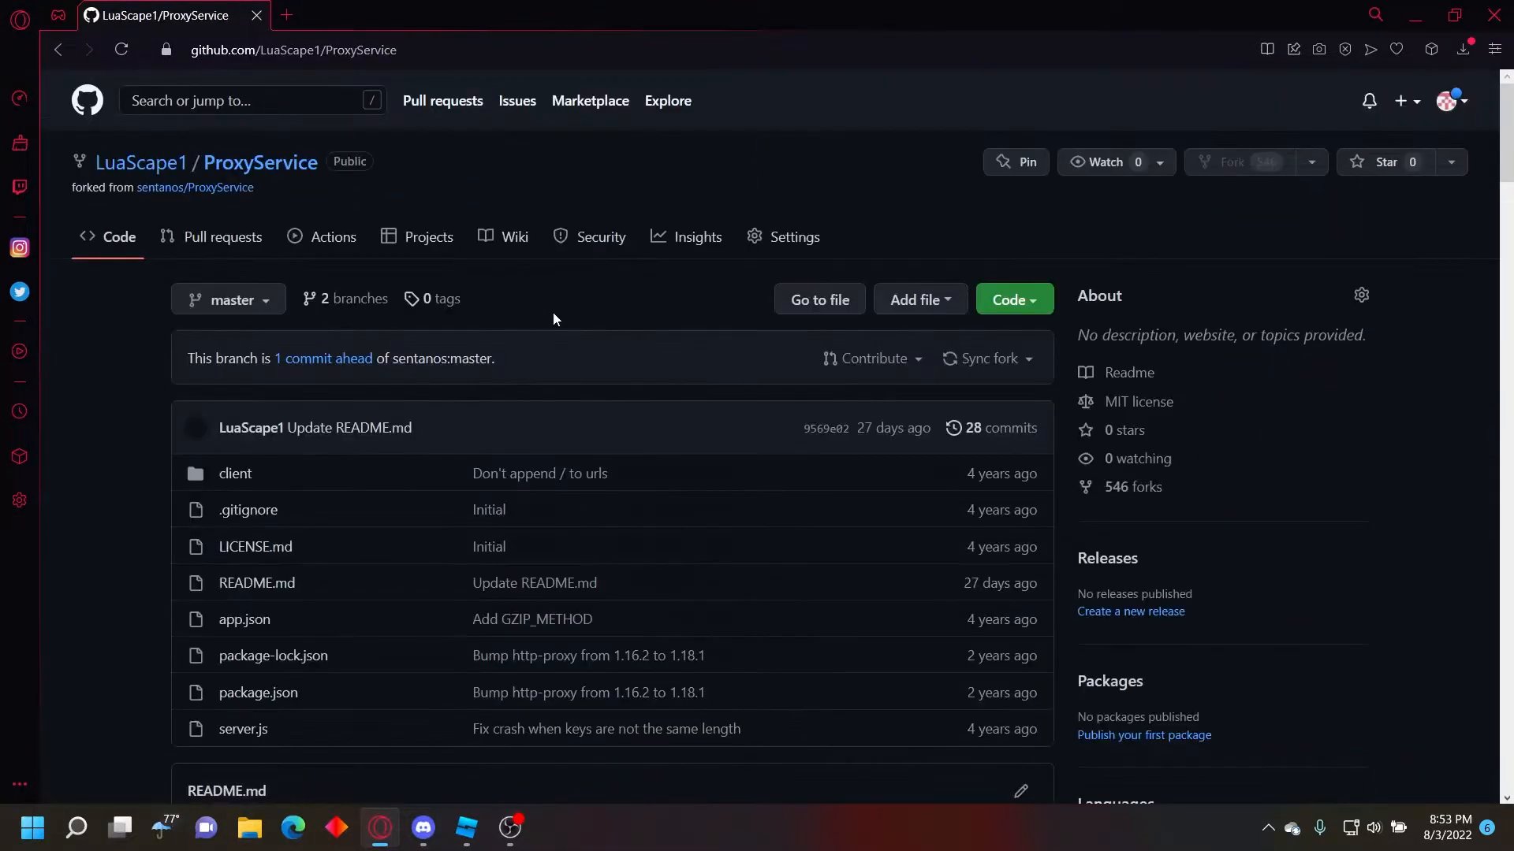
pyautogui.scroll(-3)
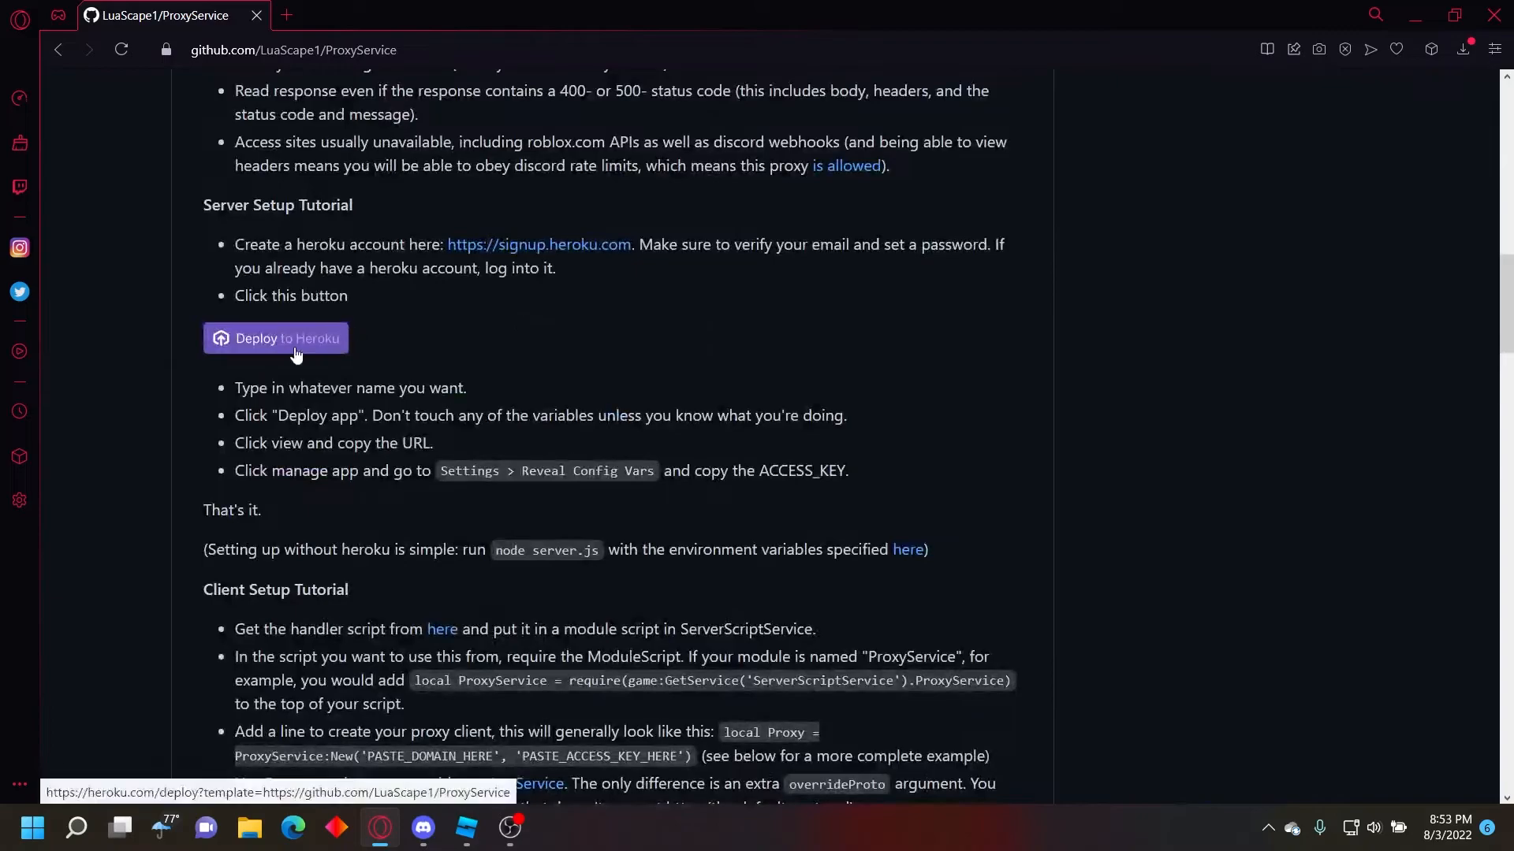
pyautogui.scroll(3)
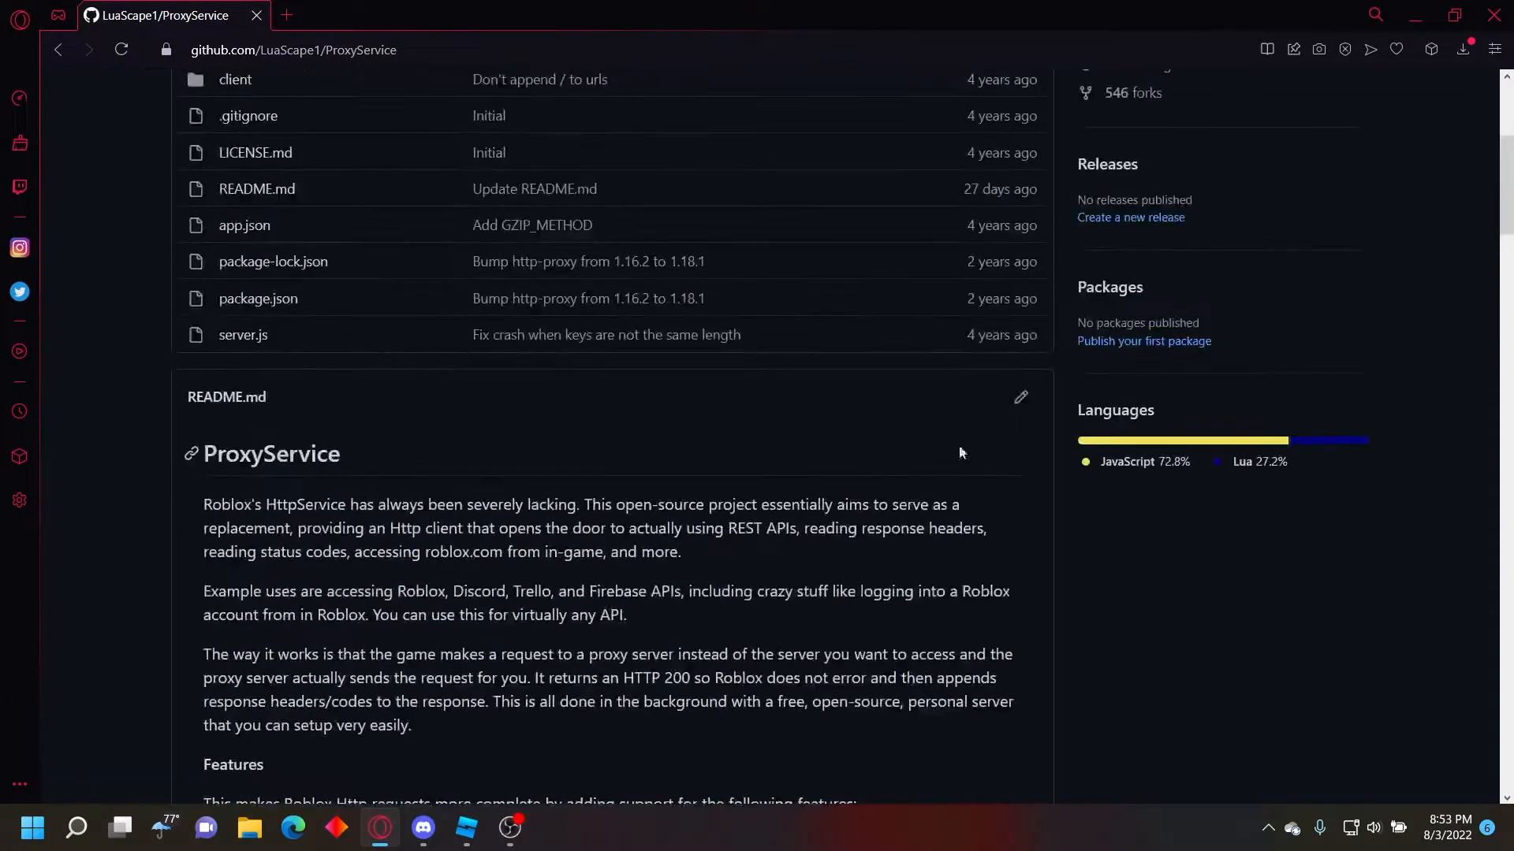
pyautogui.moveTo(1020, 397)
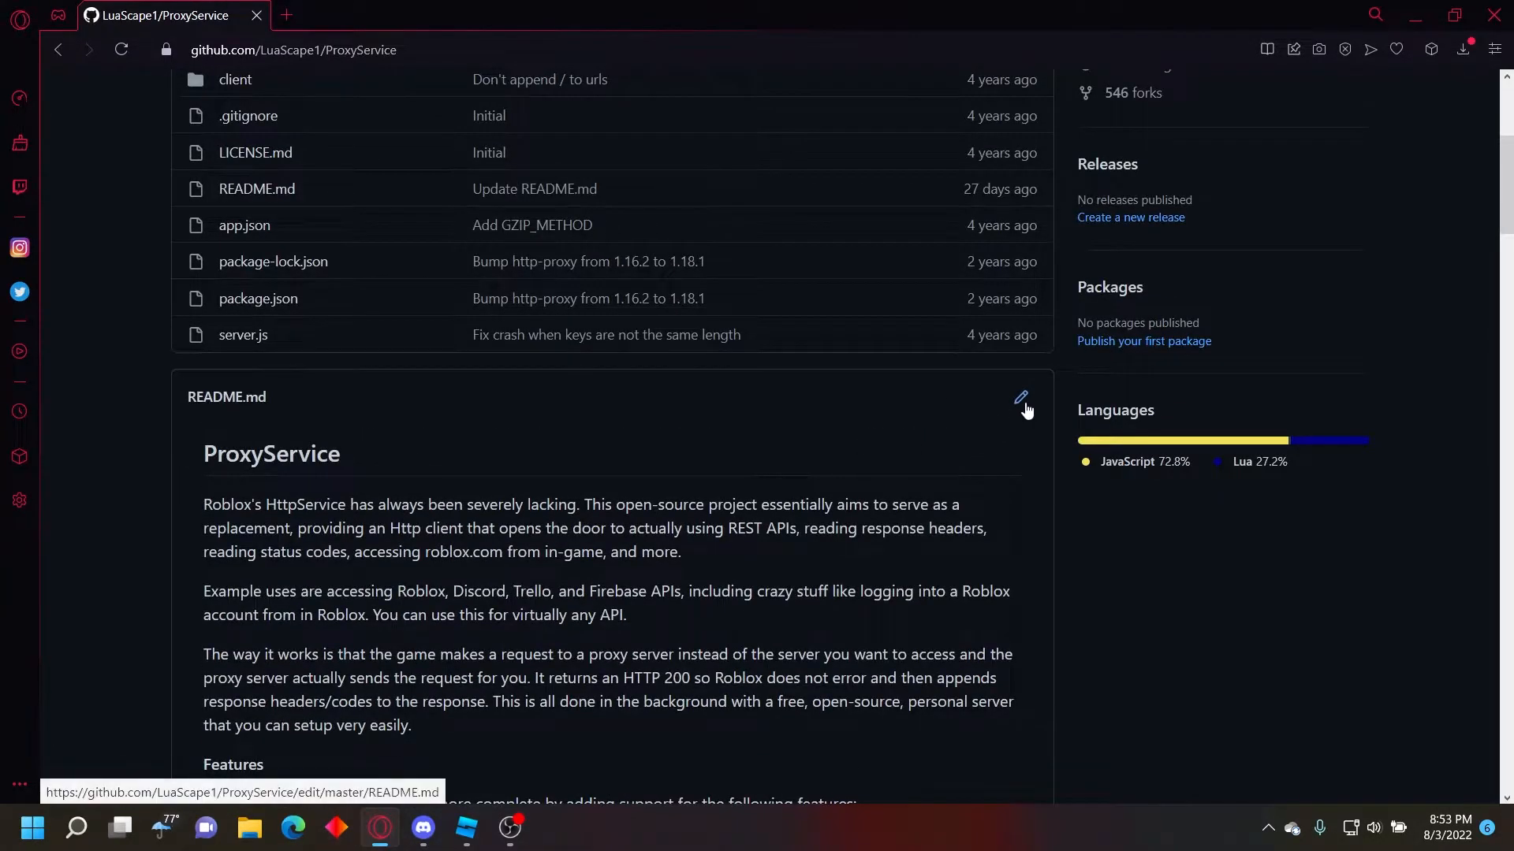
pyautogui.click(1020, 397)
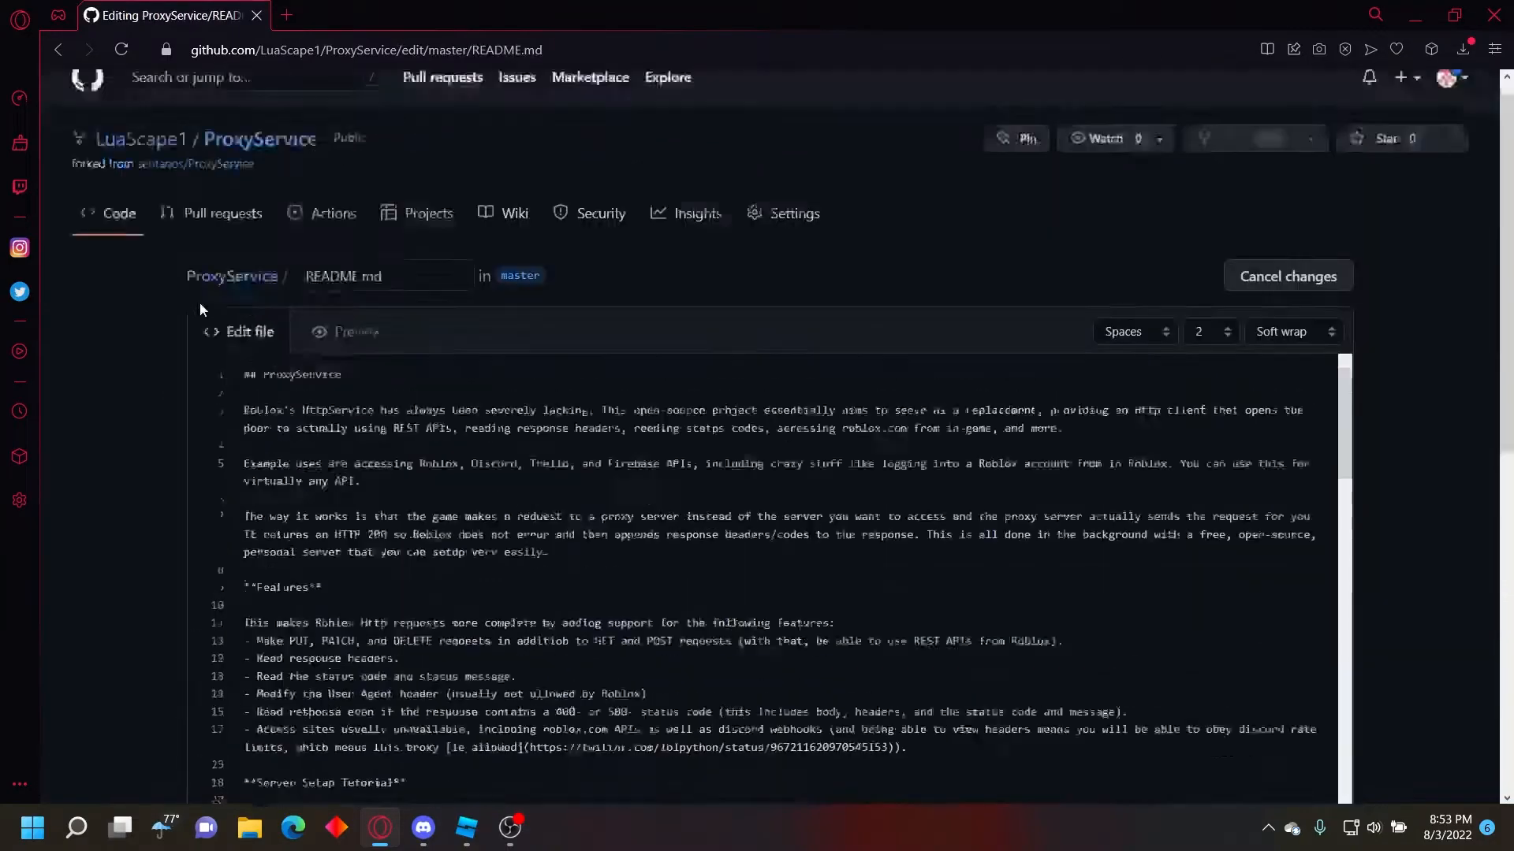
# - Inspect the Deploy to Heroku template URL on line 24, confirming it points to the LuaScape1 fork
pyautogui.scroll(-3)
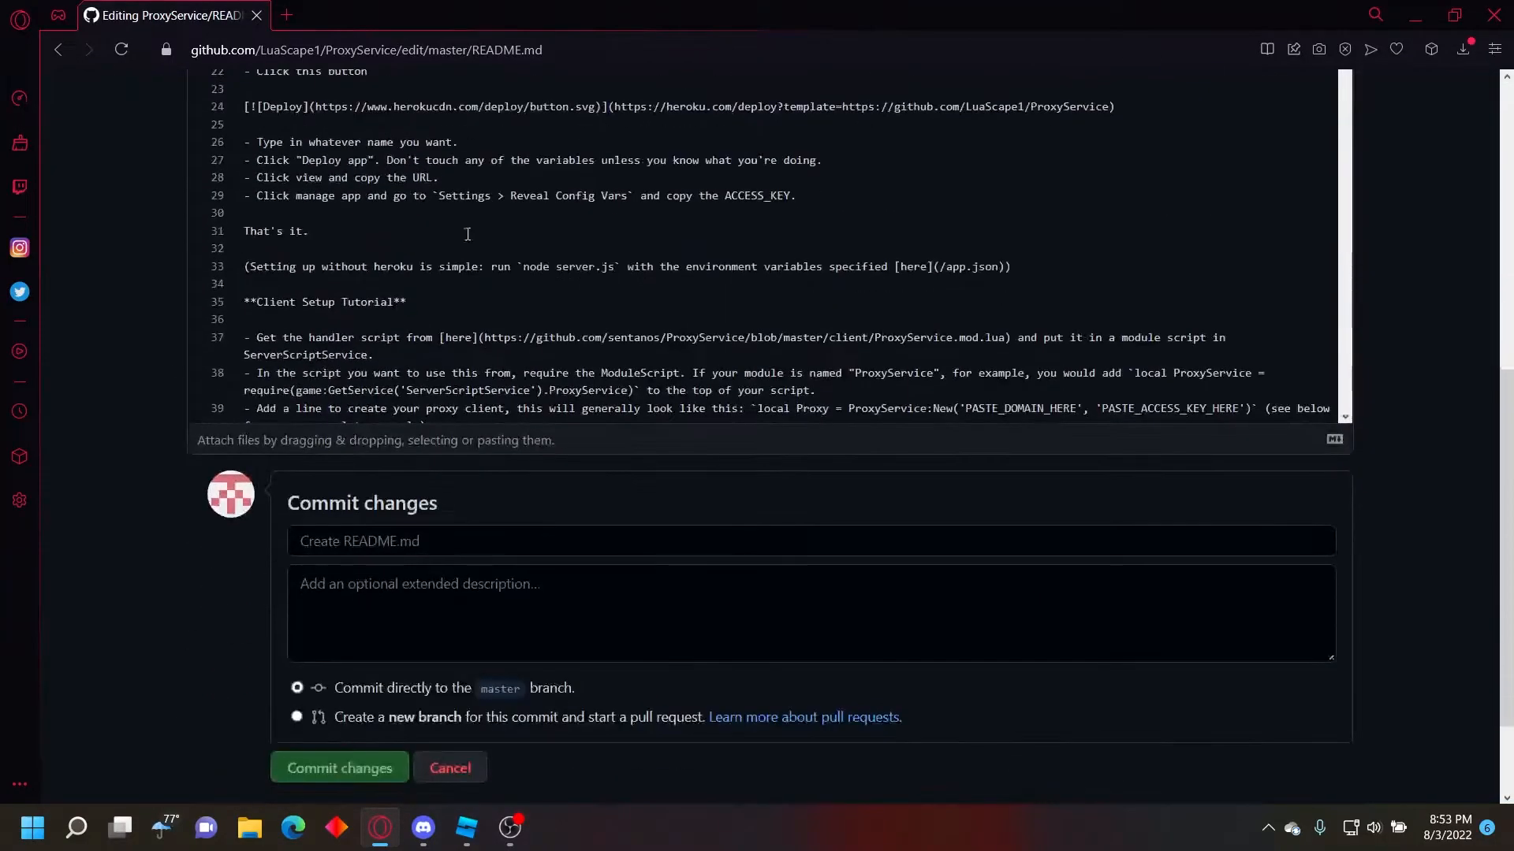
pyautogui.scroll(-3)
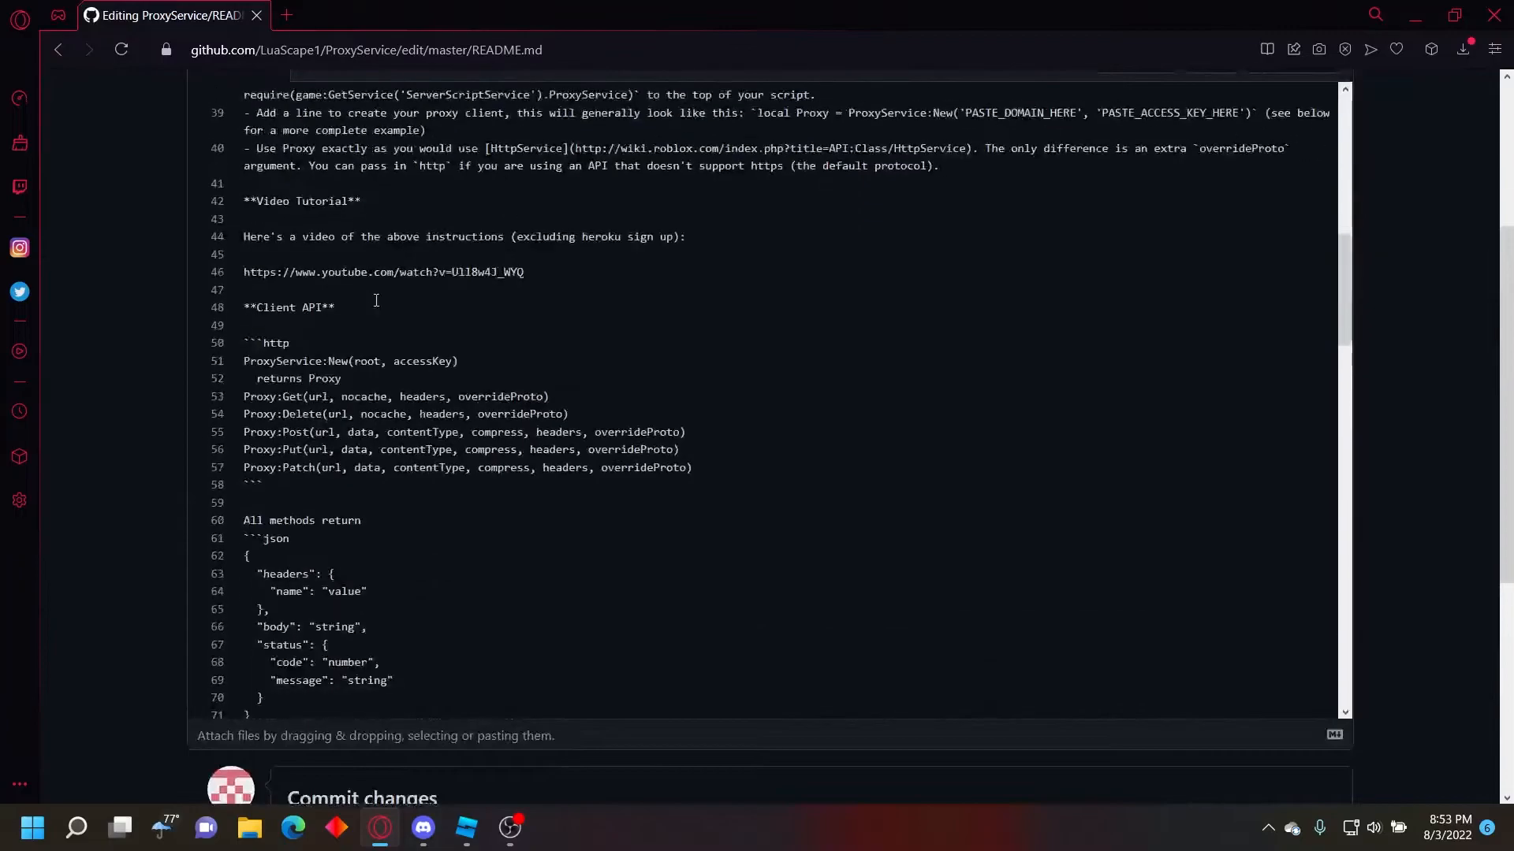
pyautogui.scroll(3)
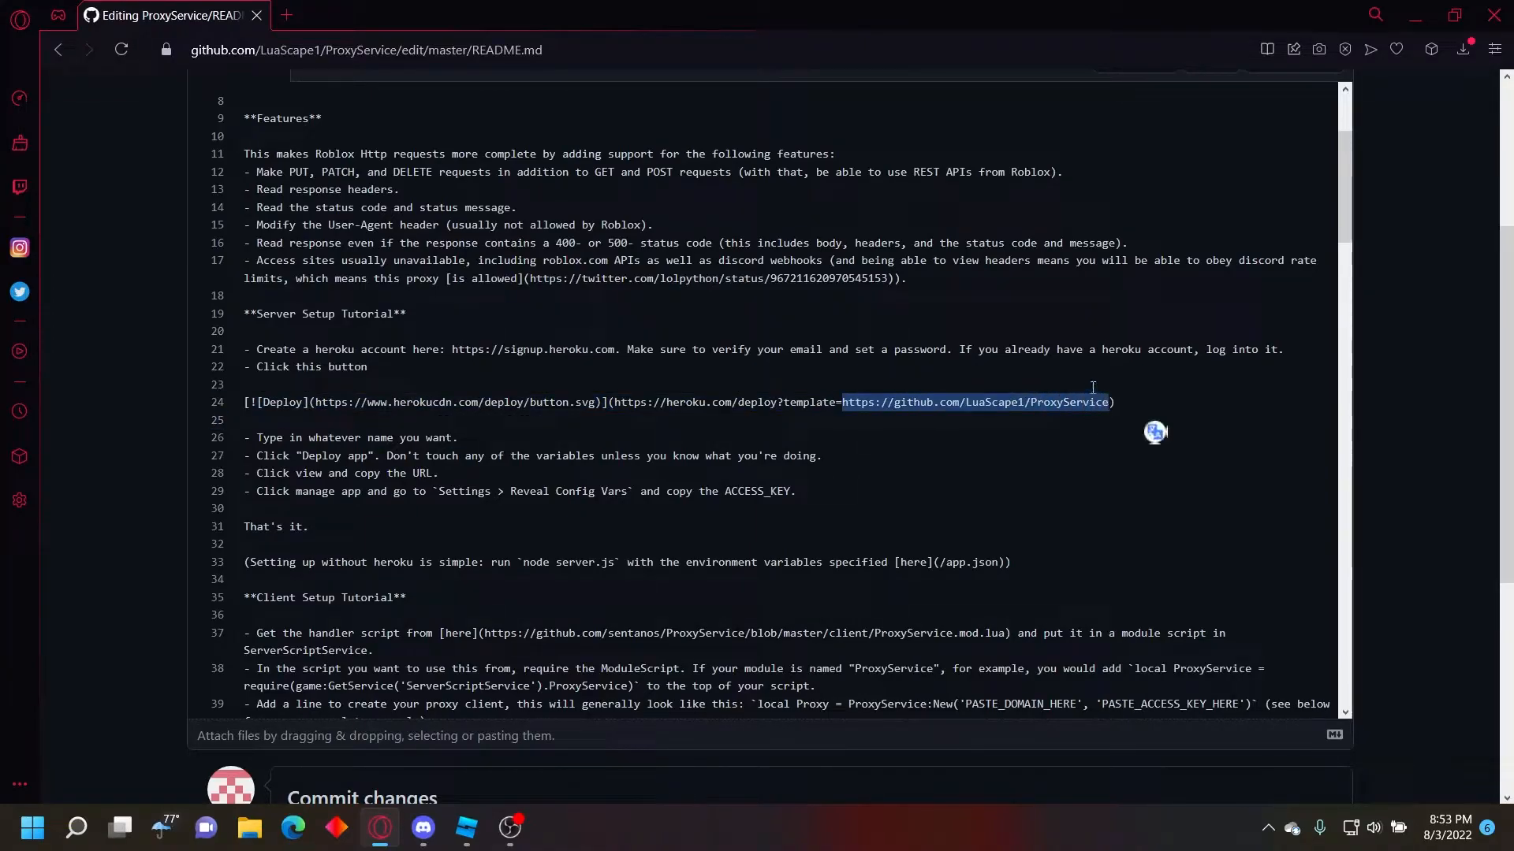
pyautogui.click(837, 385)
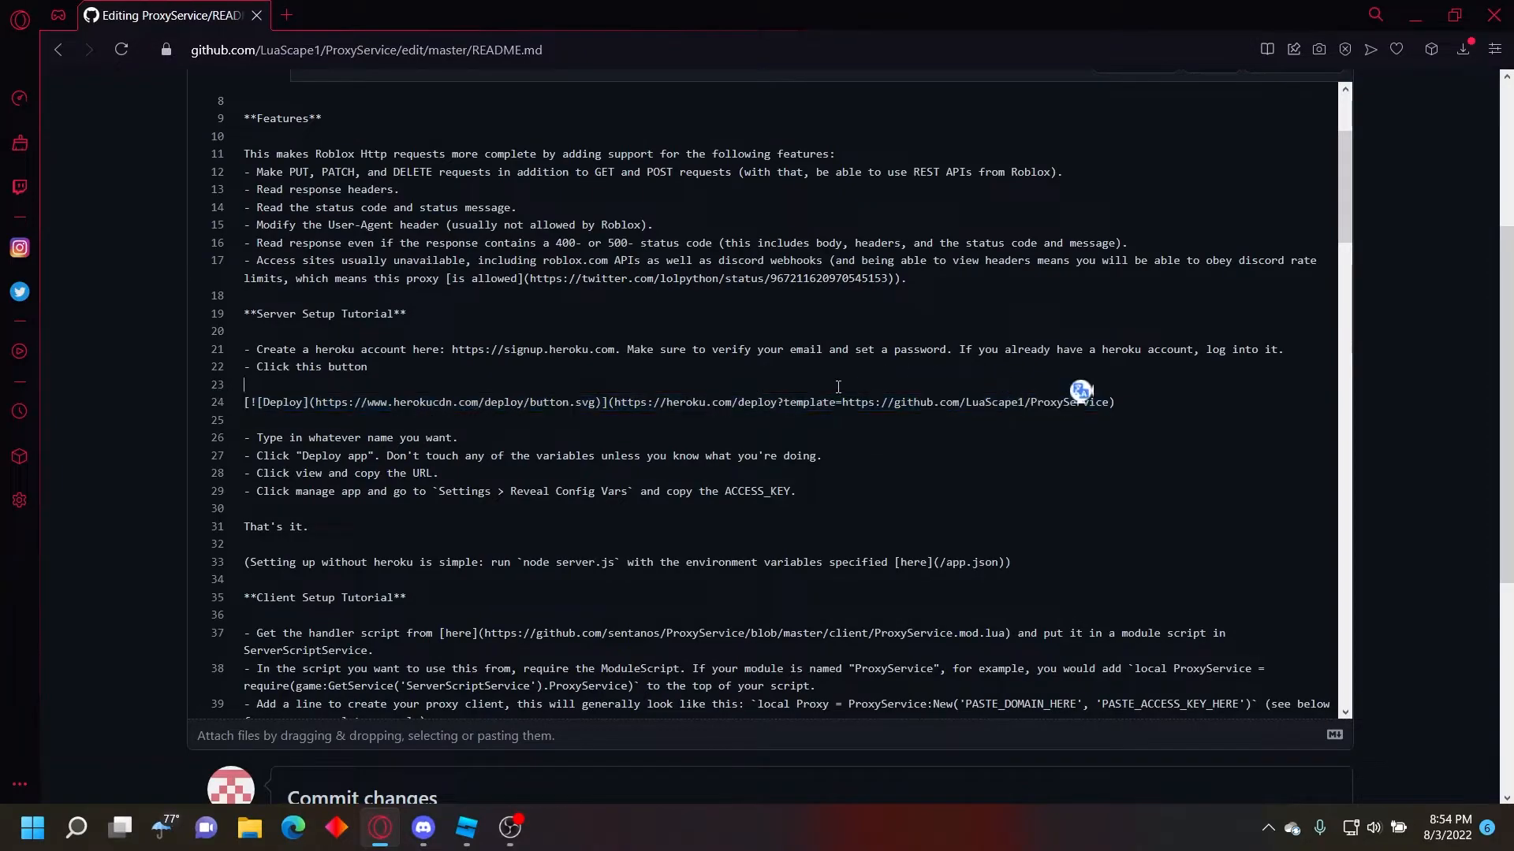
pyautogui.scroll(3)
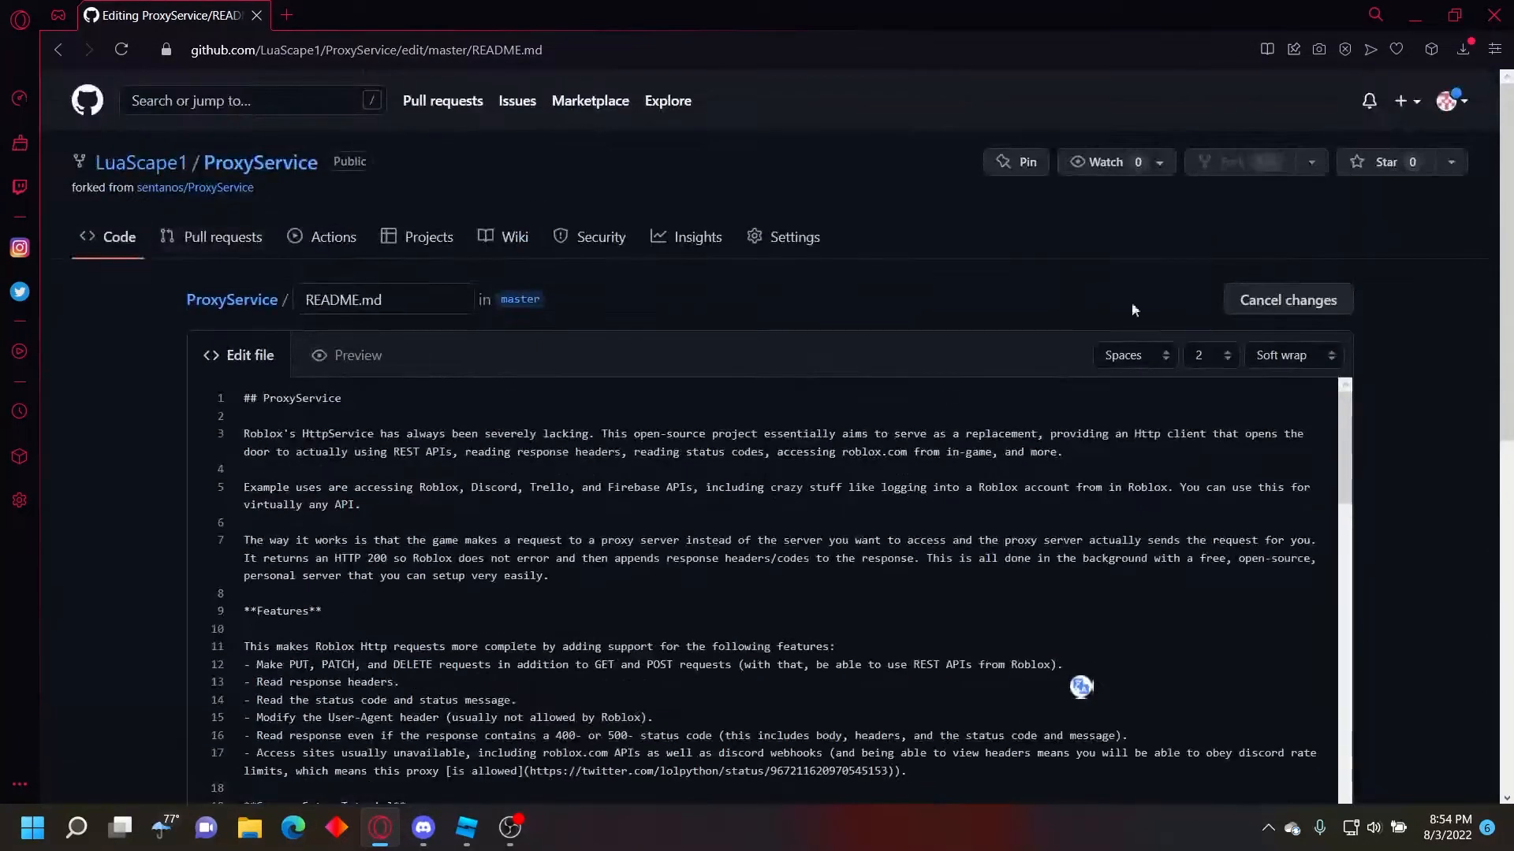
# - Cancel the README edit and follow the Deploy to Heroku button to the proxyserverlua app
pyautogui.click(1287, 299)
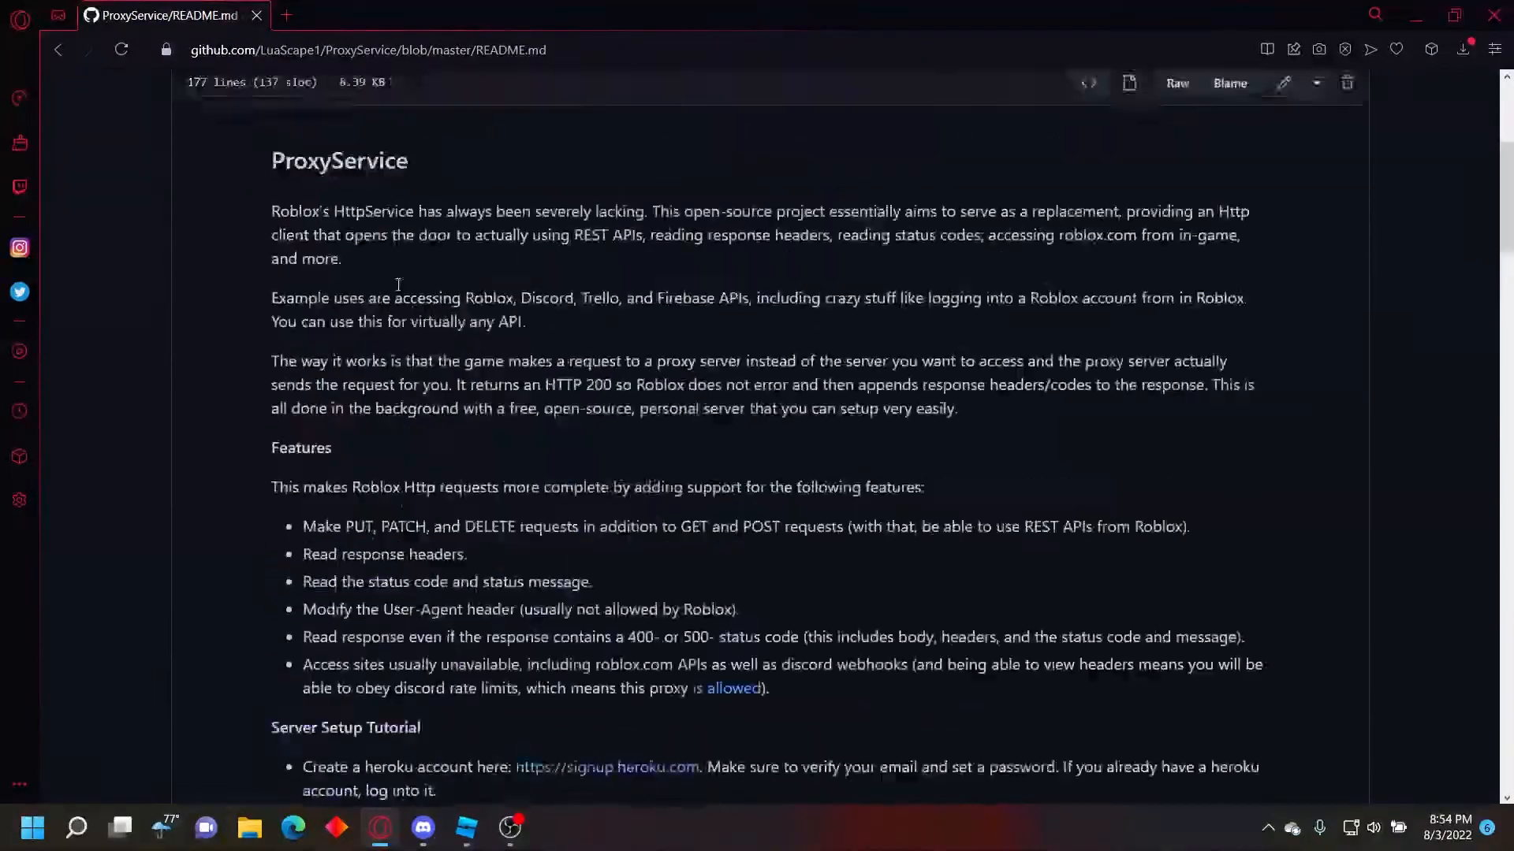
pyautogui.scroll(-3)
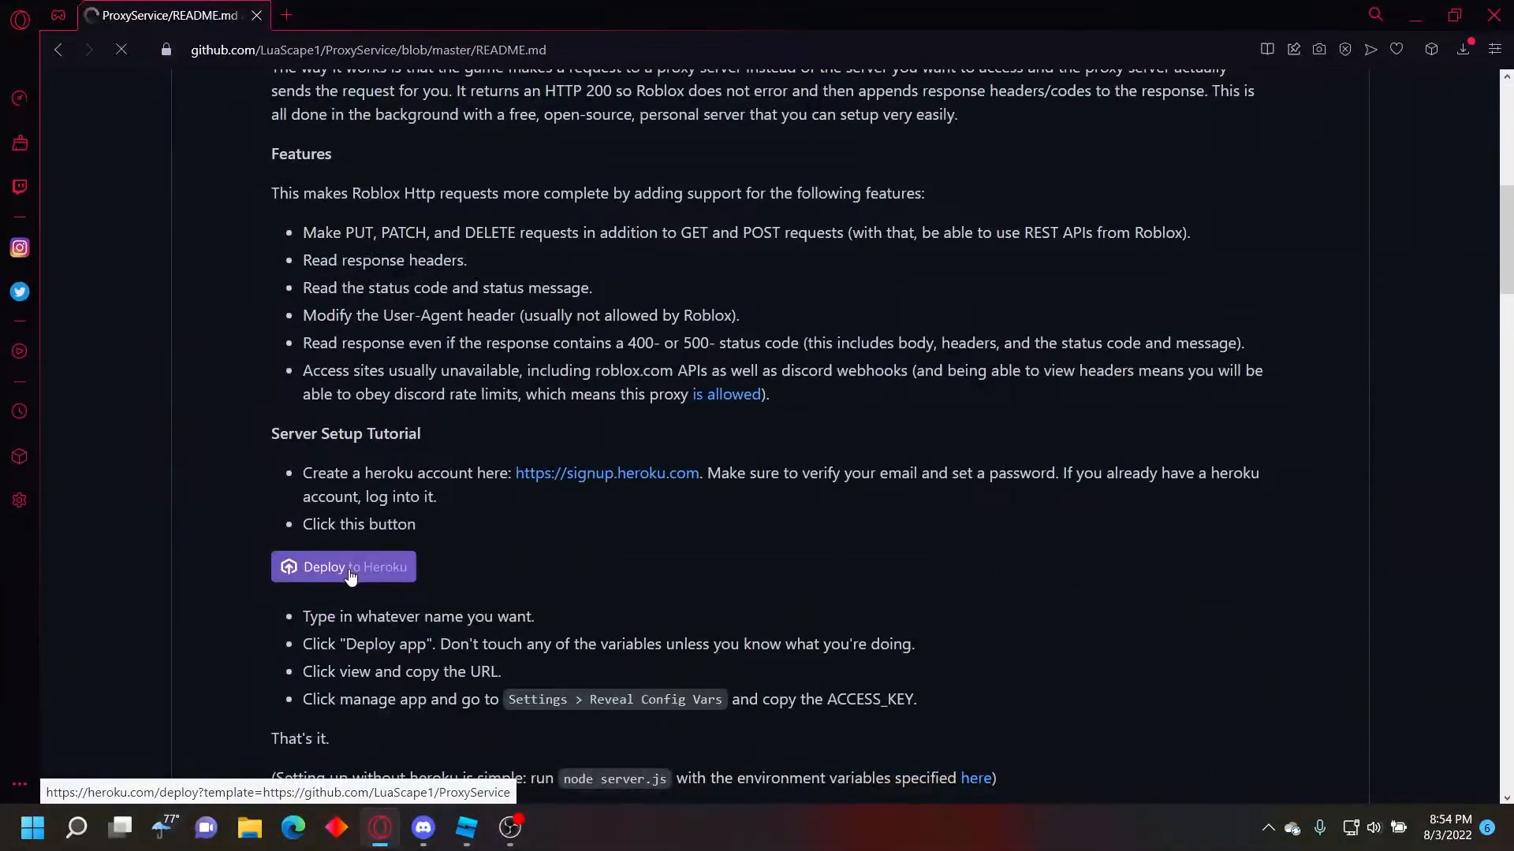
pyautogui.click(342, 566)
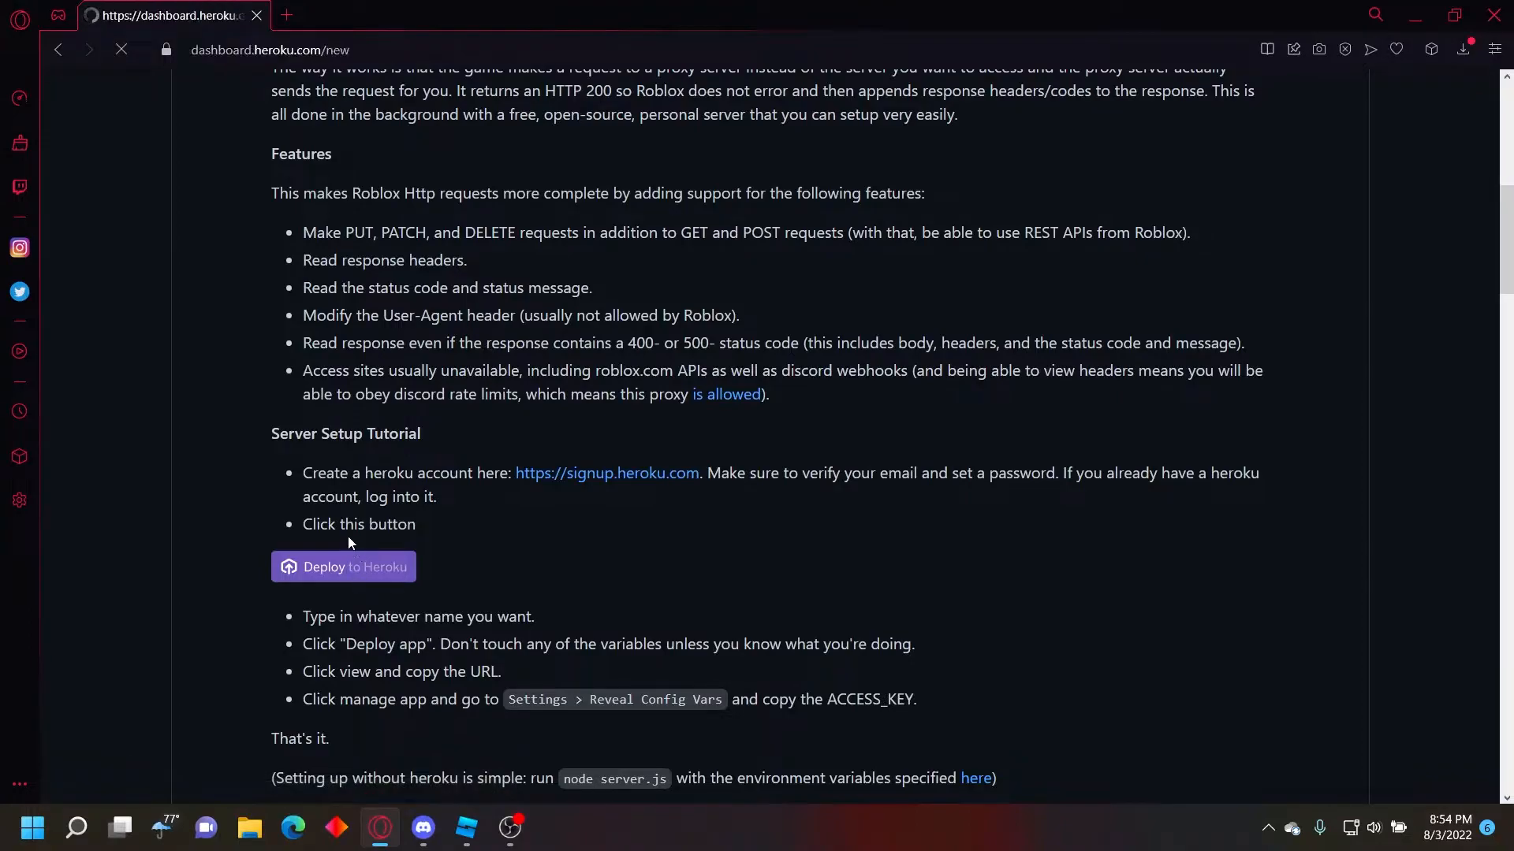
pyautogui.click(343, 566)
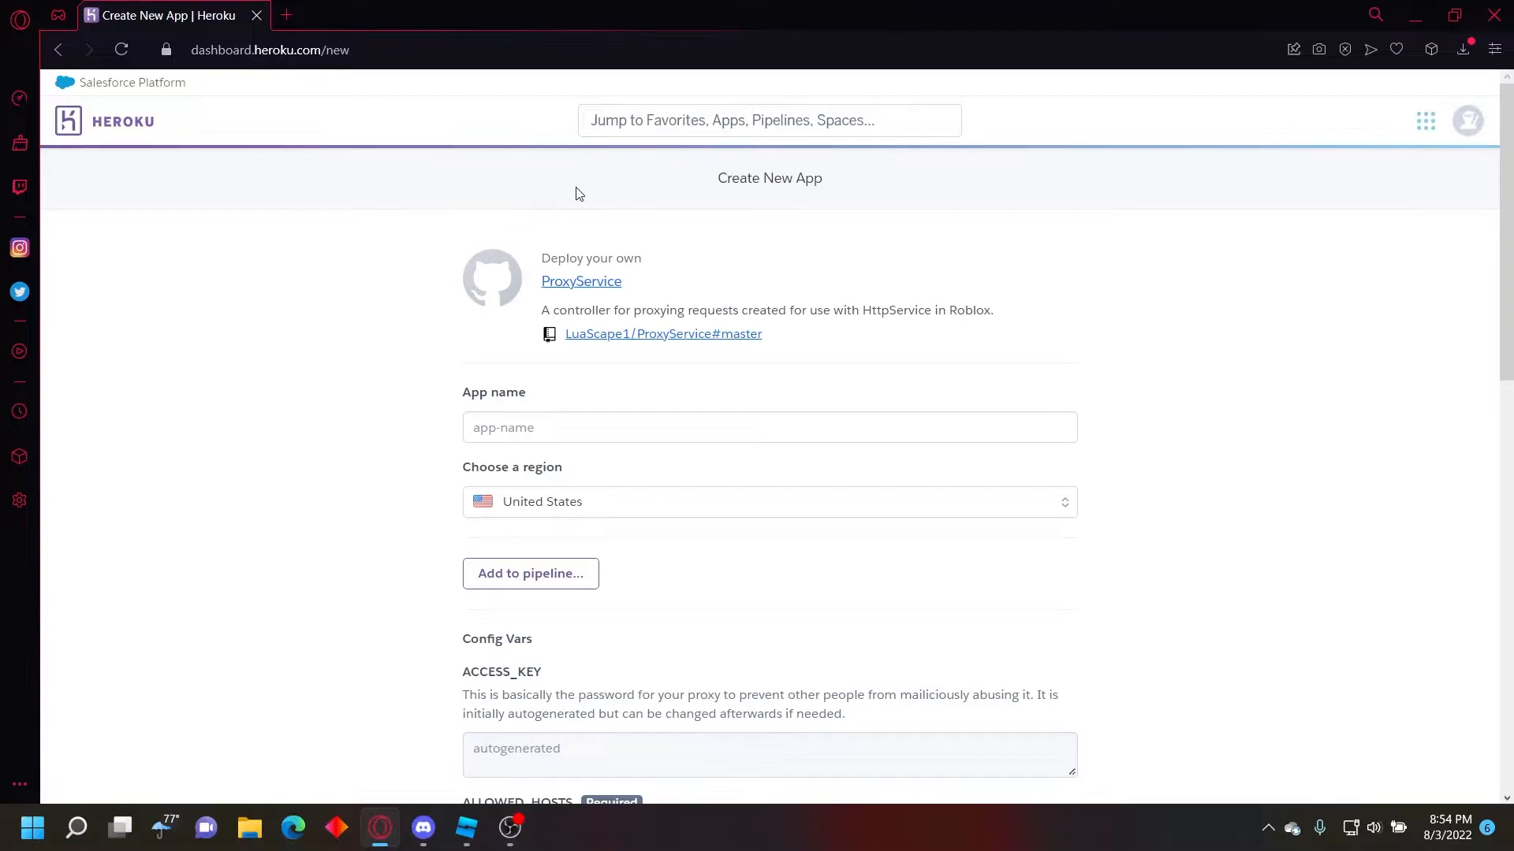
pyautogui.scroll(-3)
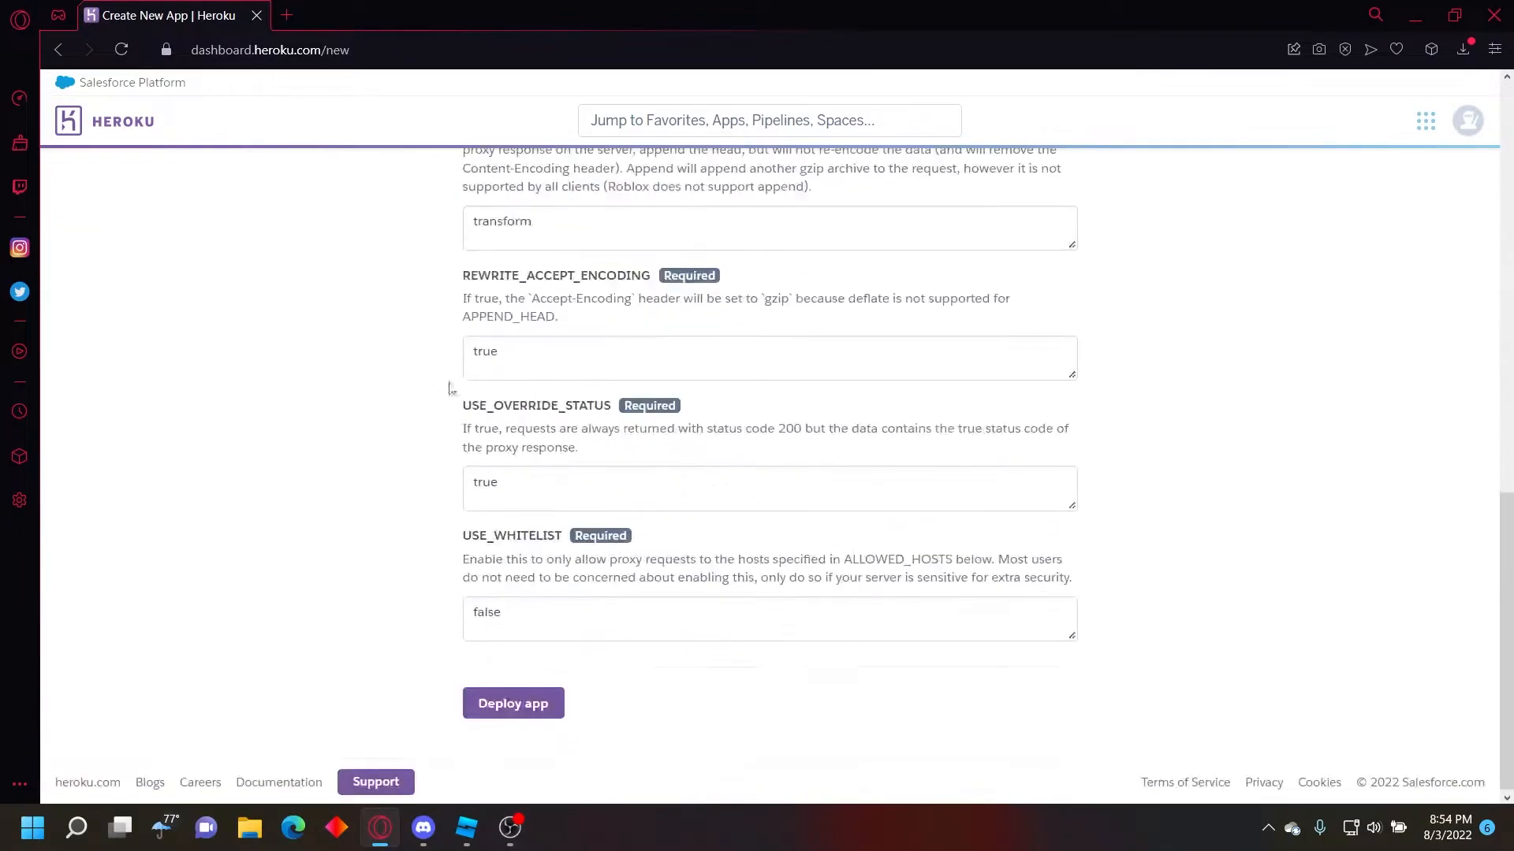
pyautogui.scroll(3)
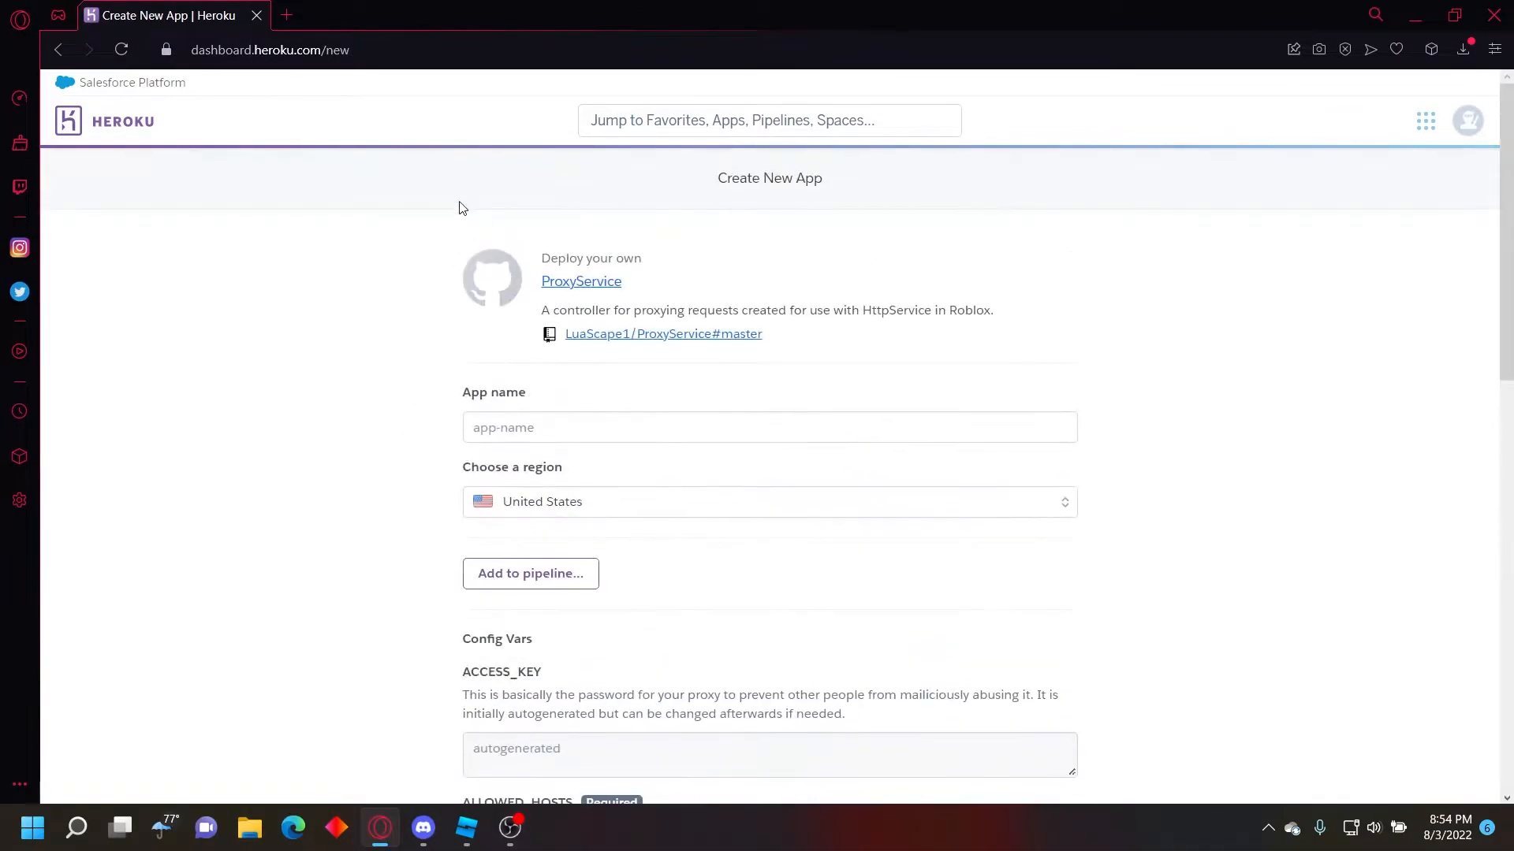
pyautogui.scroll(-3)
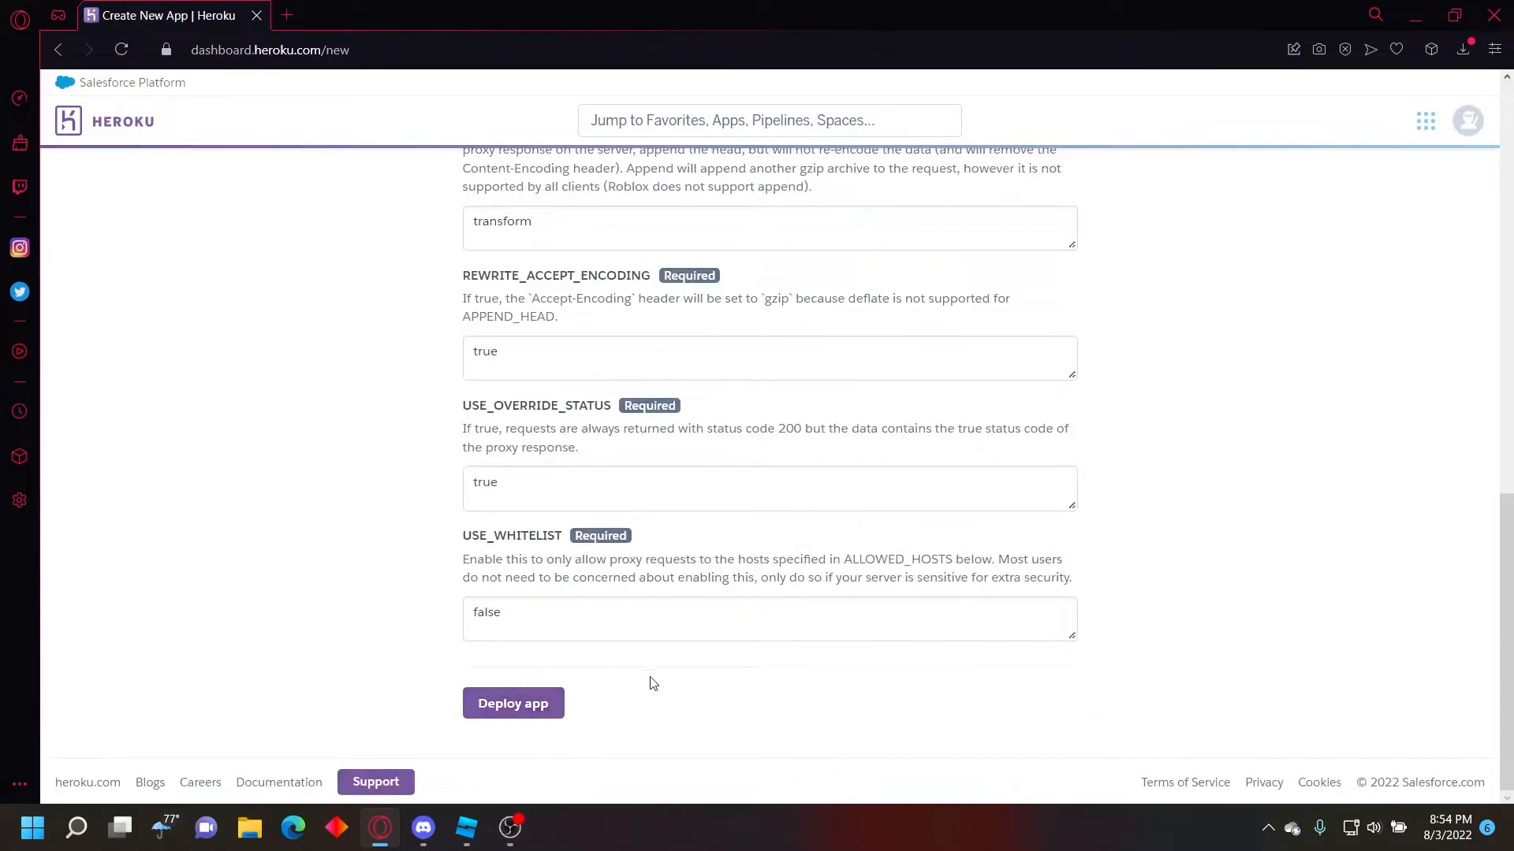
pyautogui.moveTo(856, 468)
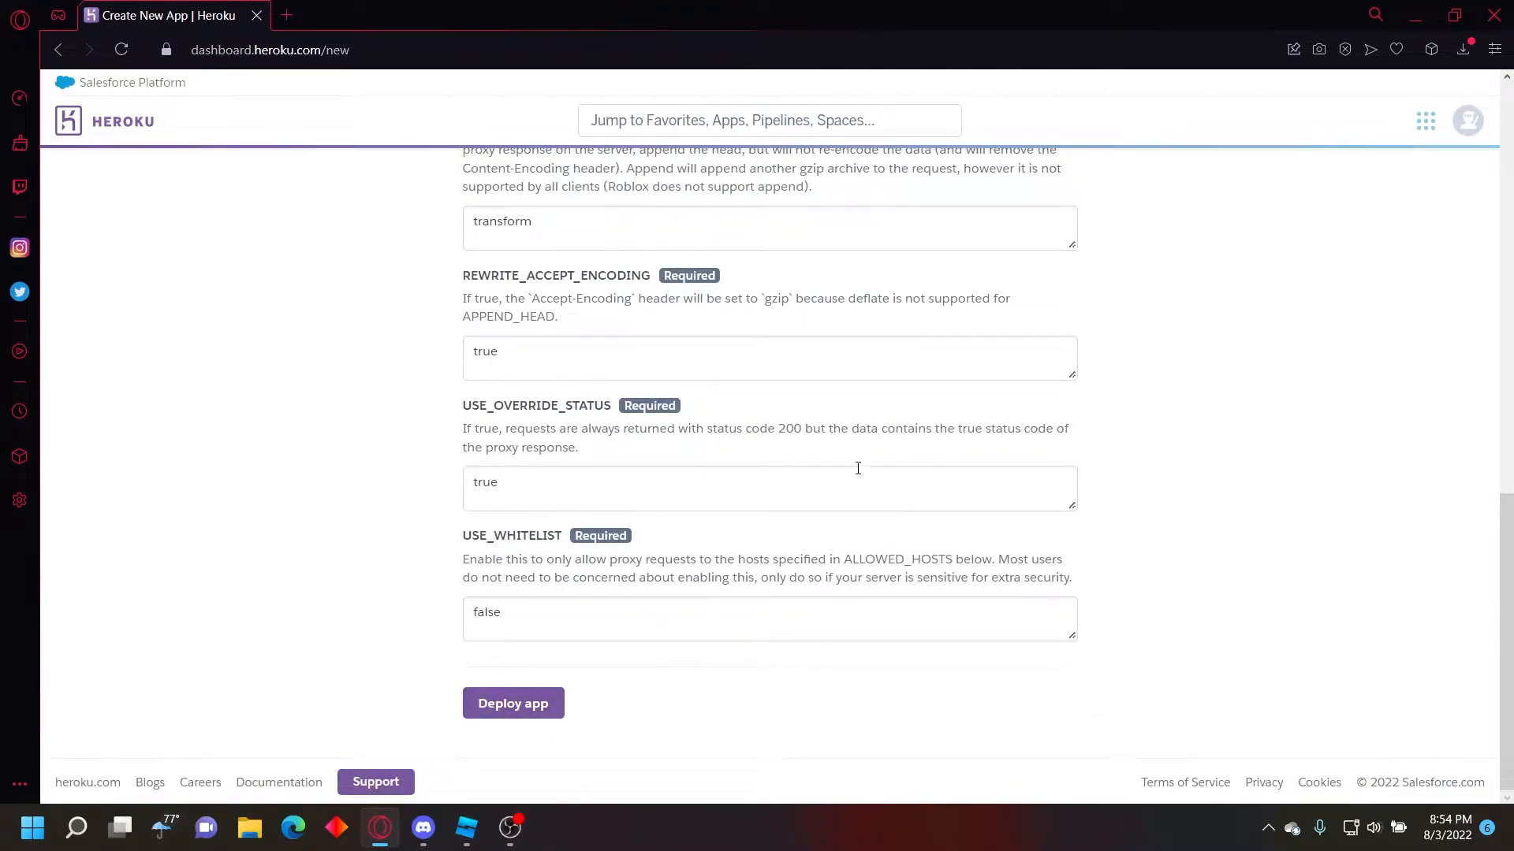
pyautogui.click(512, 703)
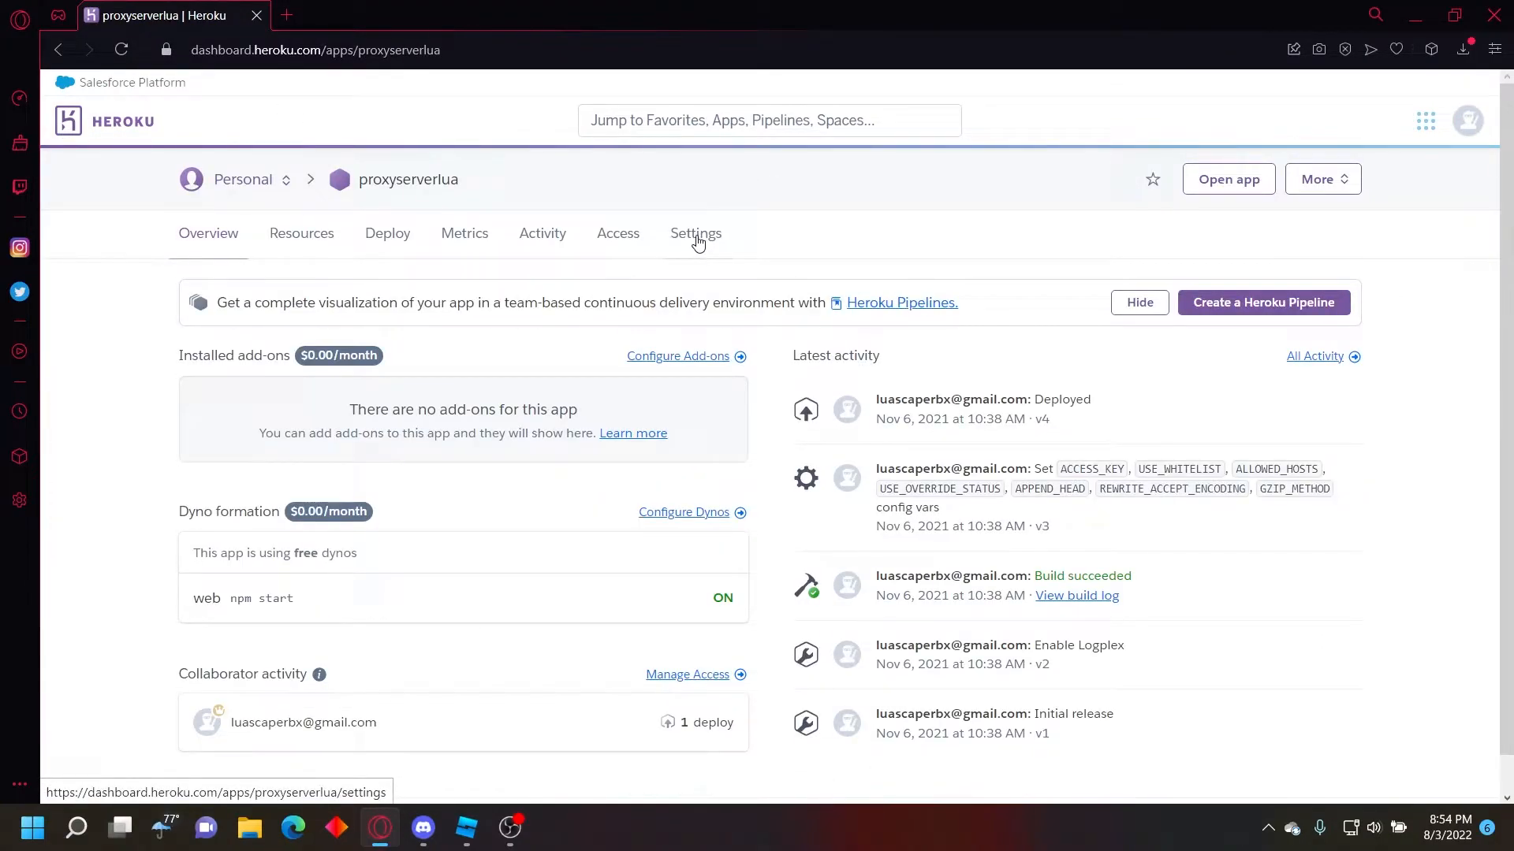
pyautogui.click(694, 233)
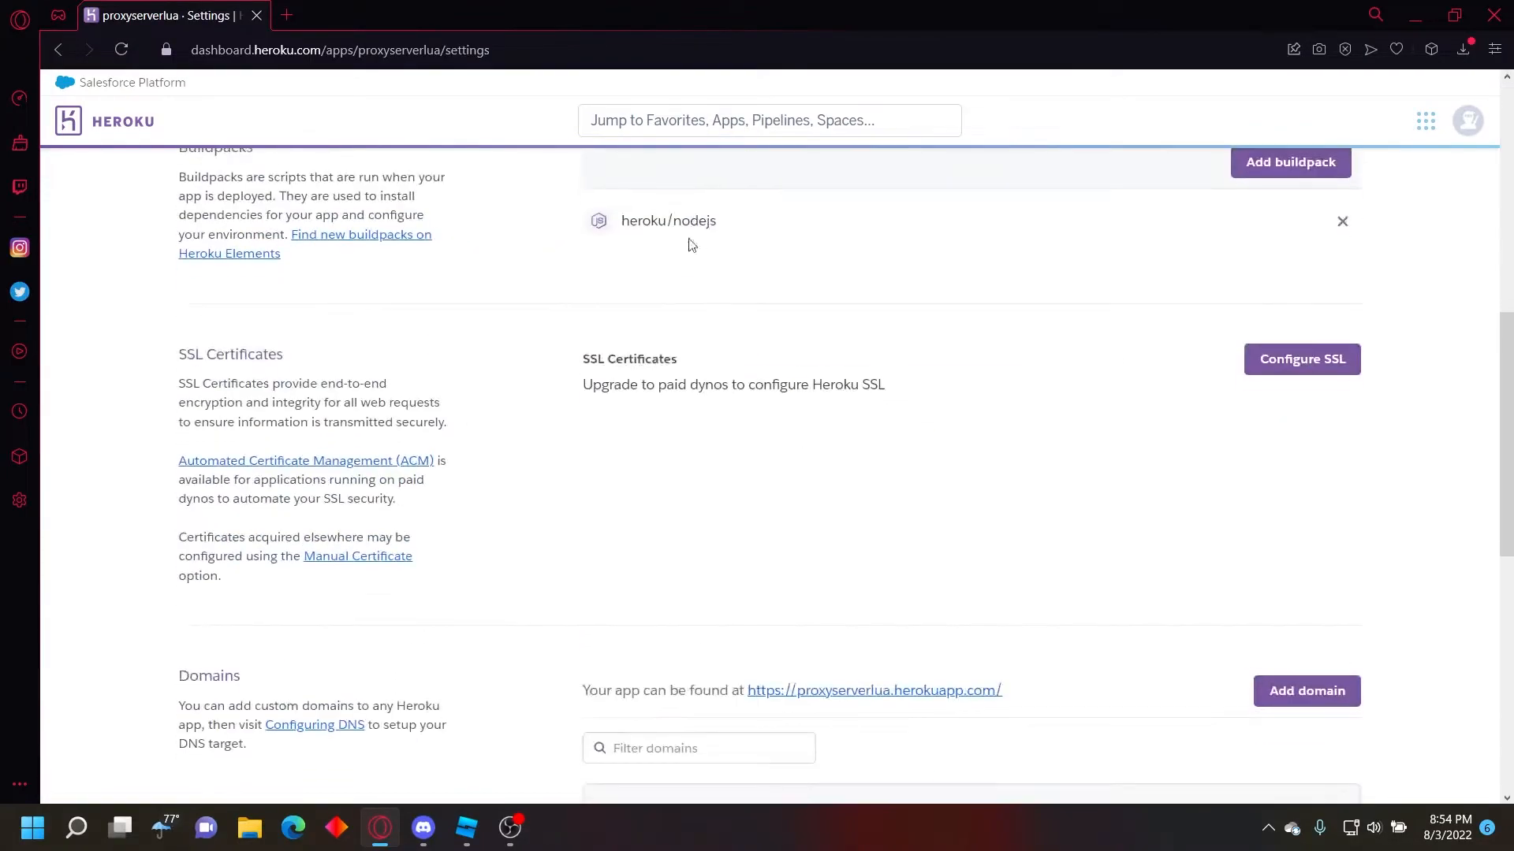
pyautogui.scroll(-3)
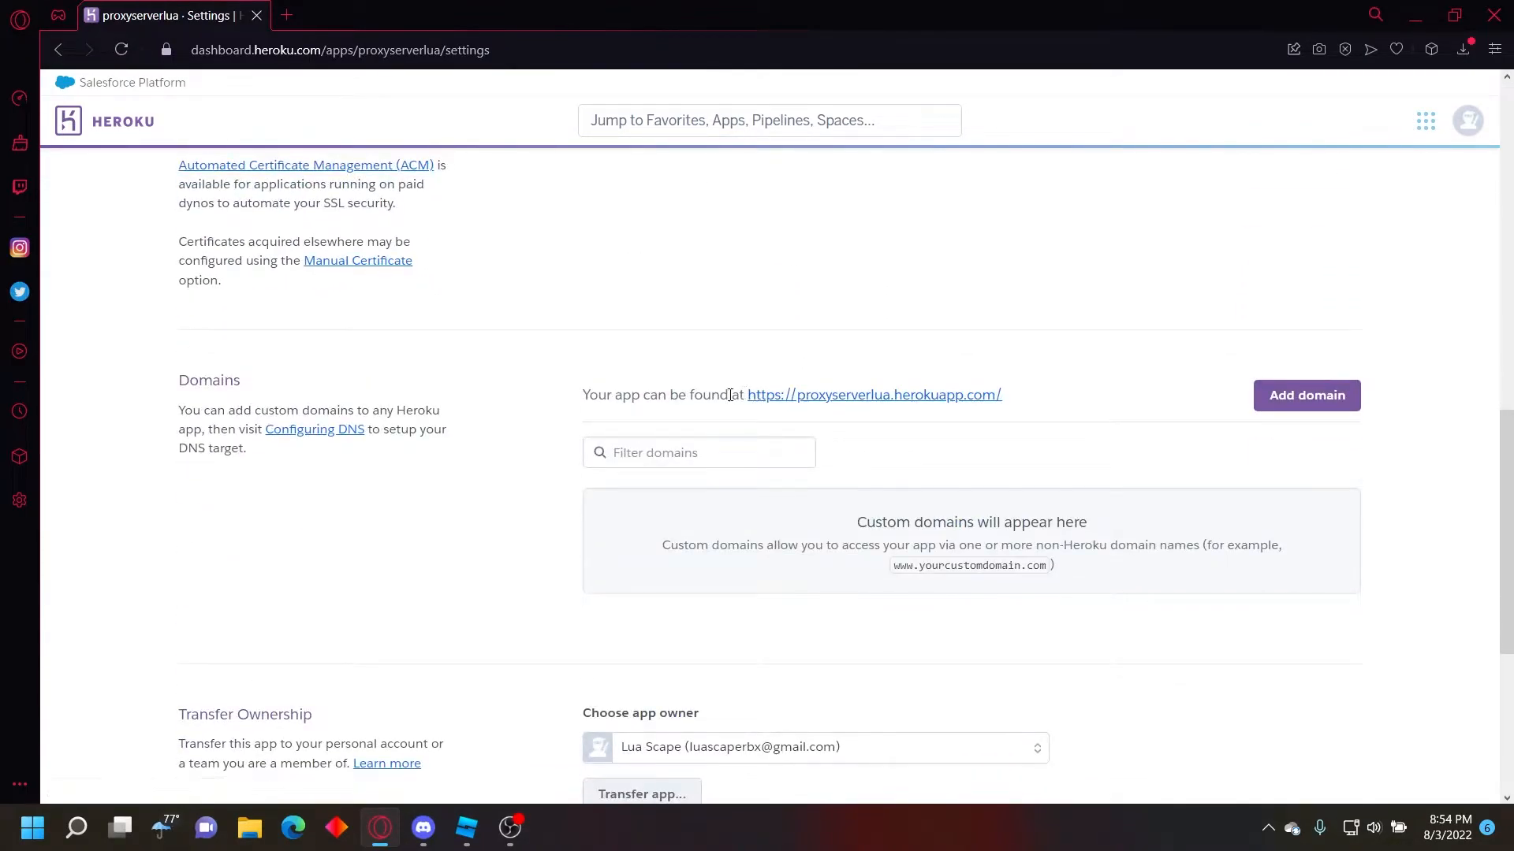
pyautogui.doubleClick(871, 394)
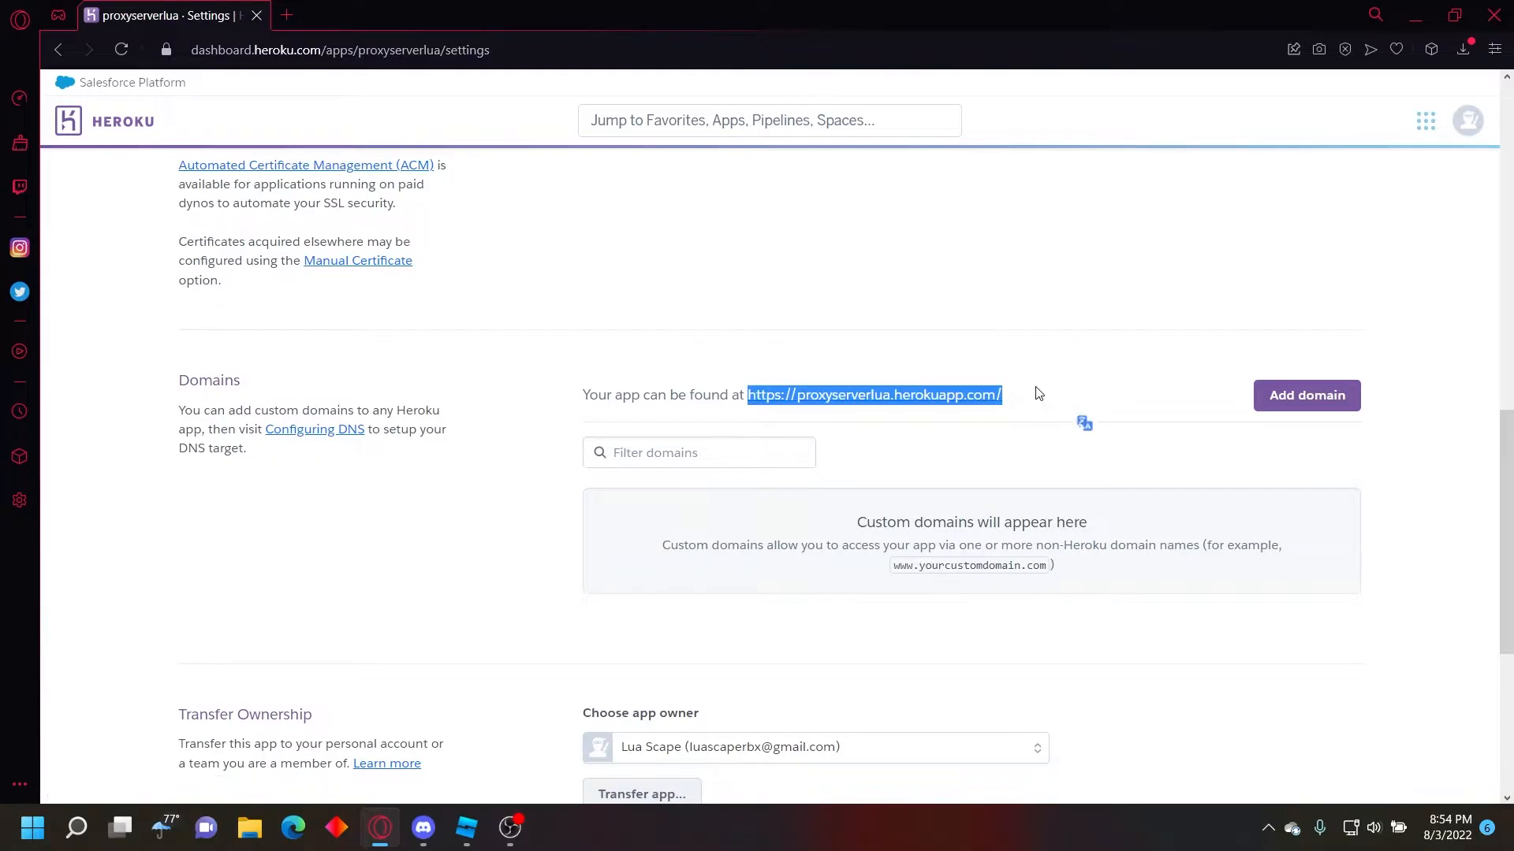
pyautogui.click(465, 828)
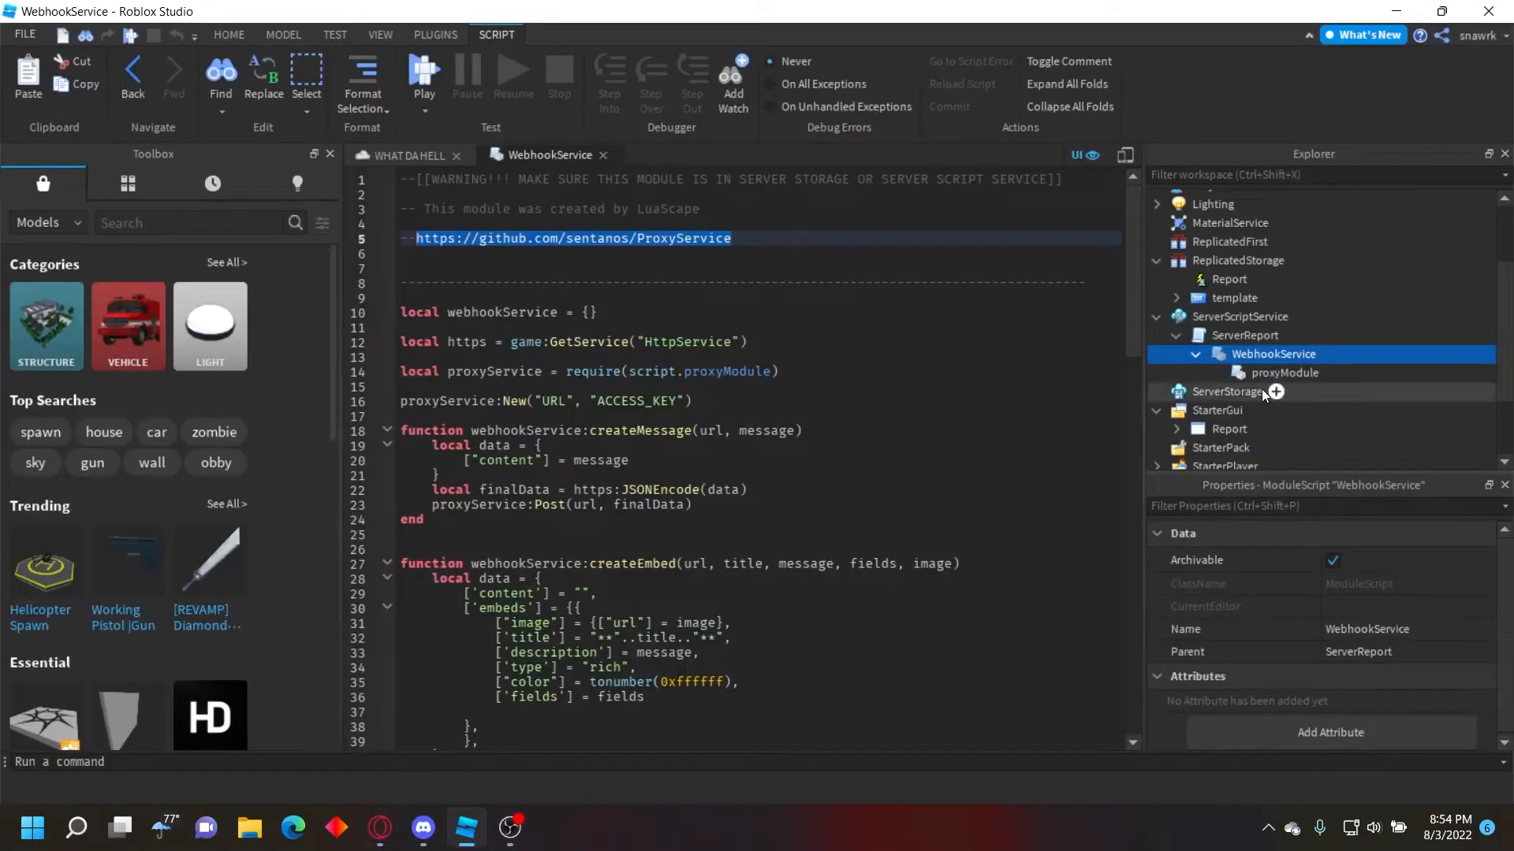
# - Open the proxyModule script under WebhookService, then switch back to the Heroku settings page
pyautogui.doubleClick(1284, 372)
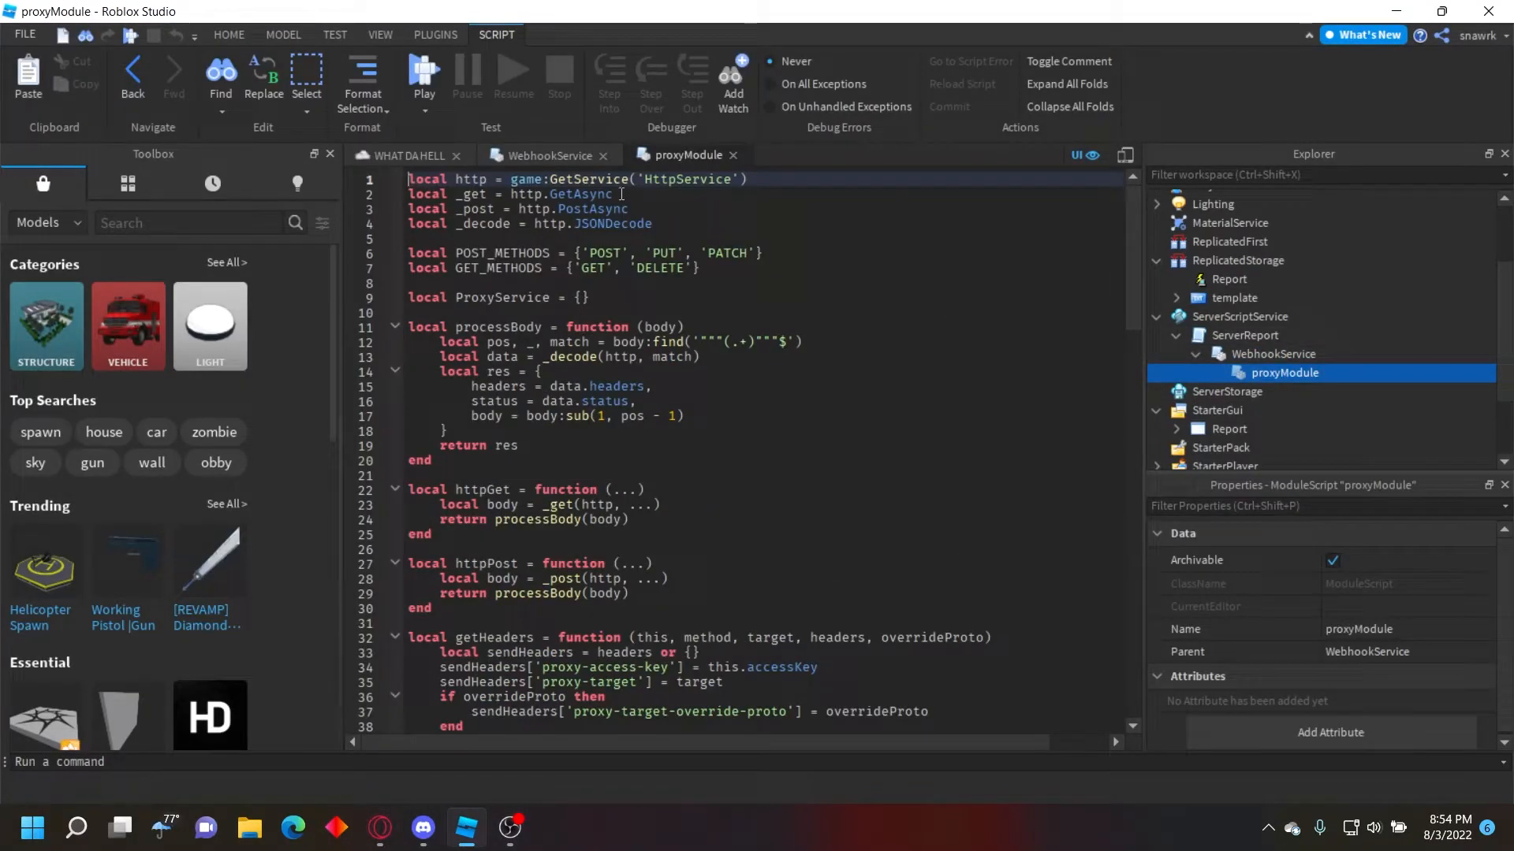
pyautogui.click(549, 156)
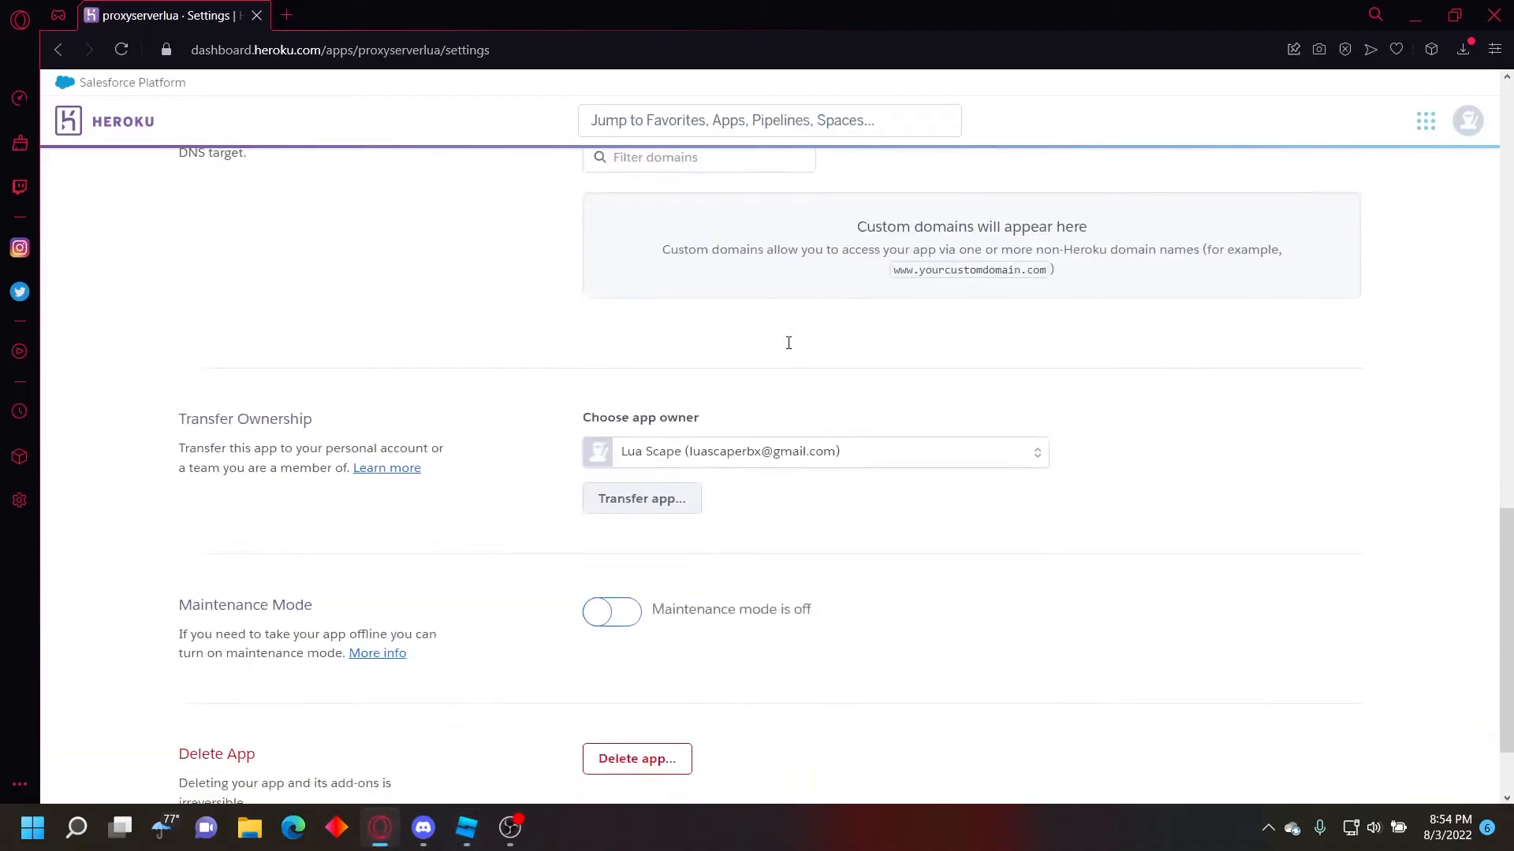
# - Reveal proxyserverlua's Config Vars, copy the ACCESS_KEY value and return to the game project
pyautogui.scroll(3)
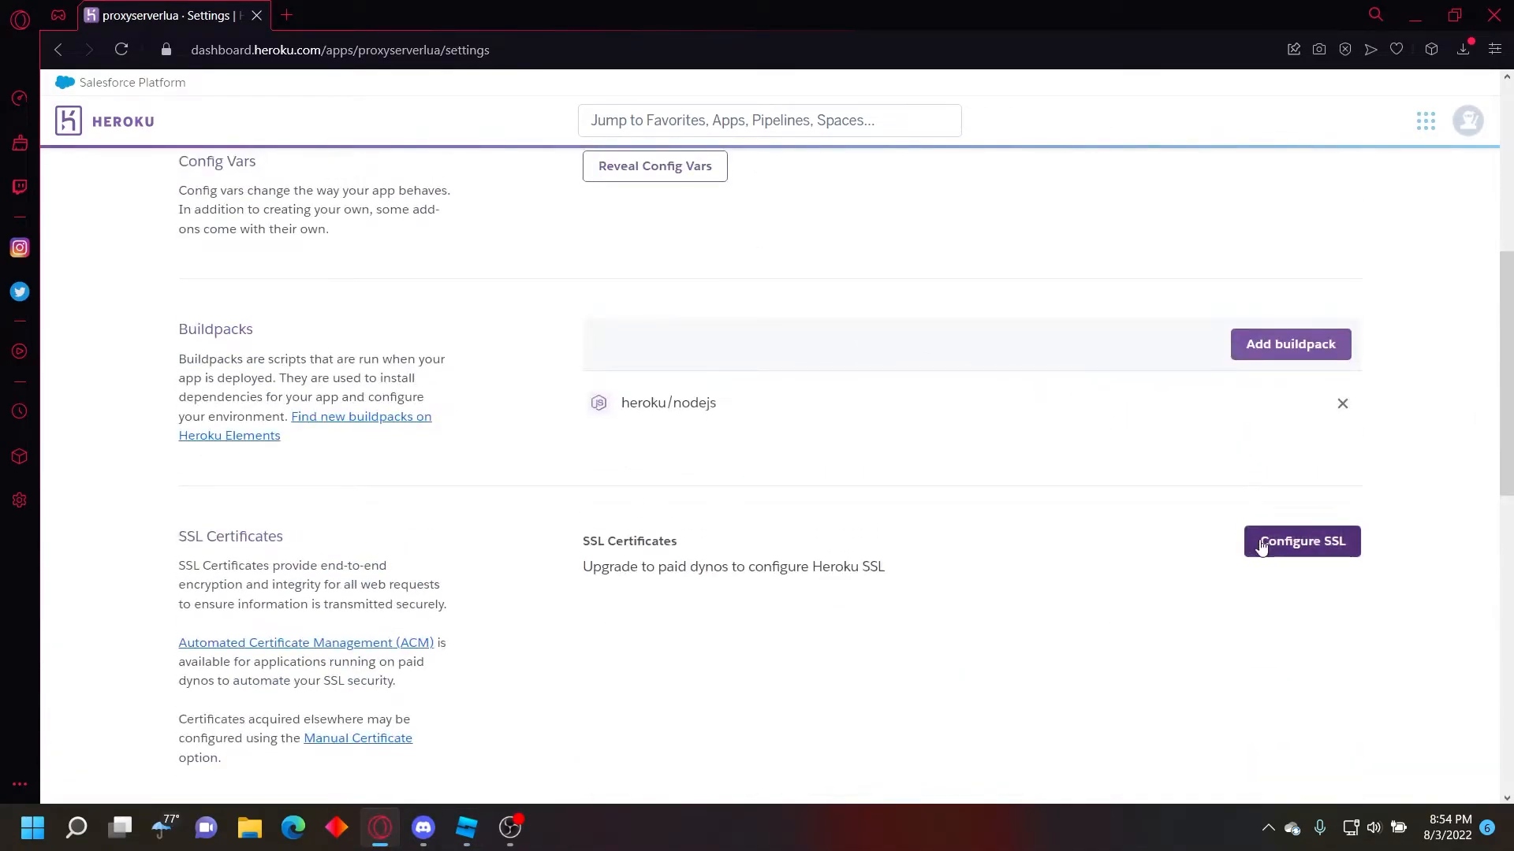
pyautogui.scroll(3)
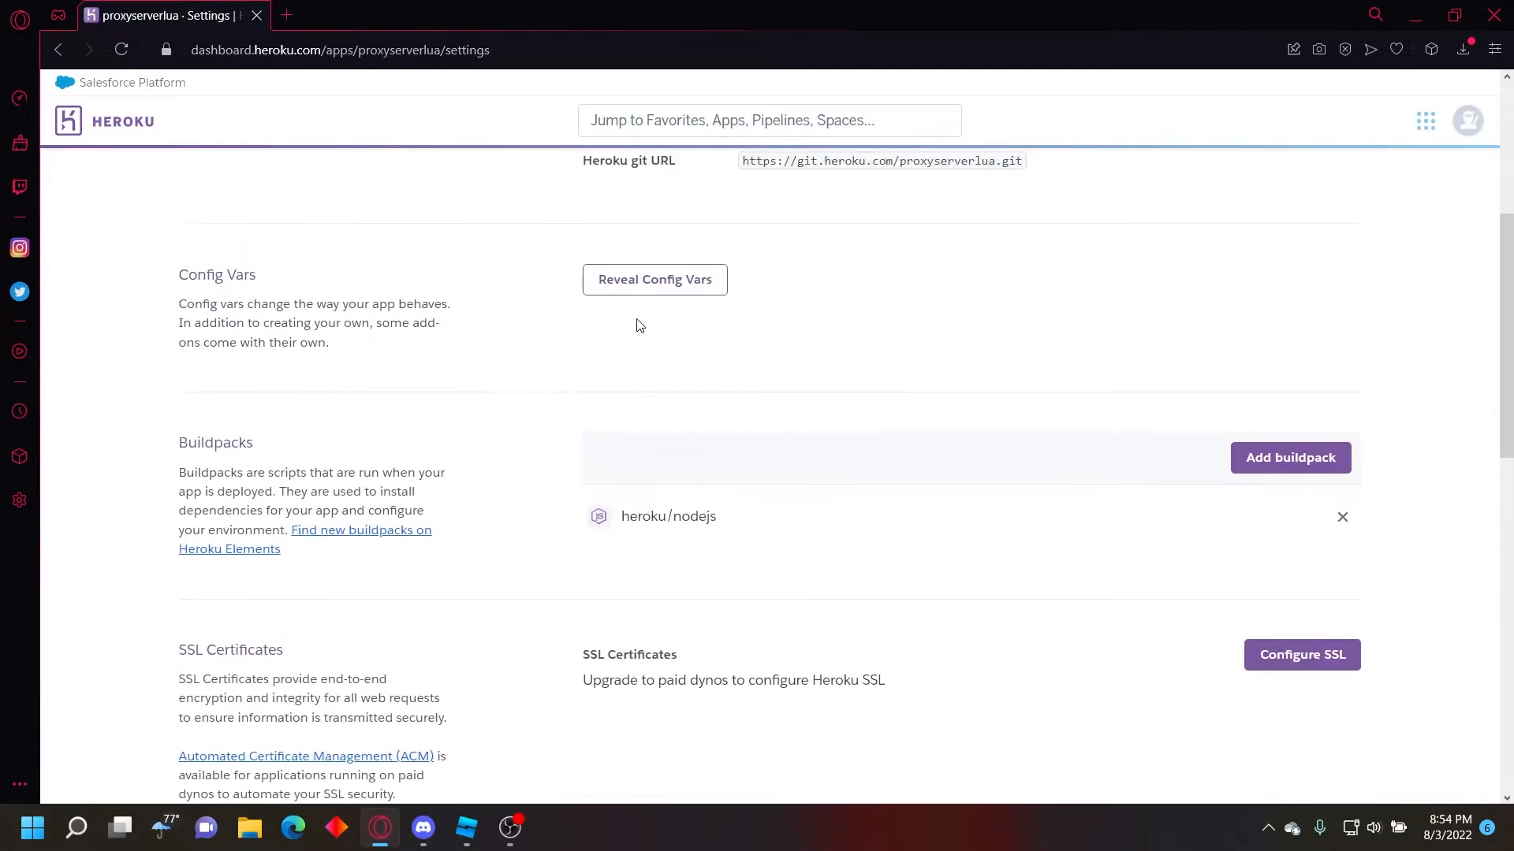
pyautogui.click(653, 279)
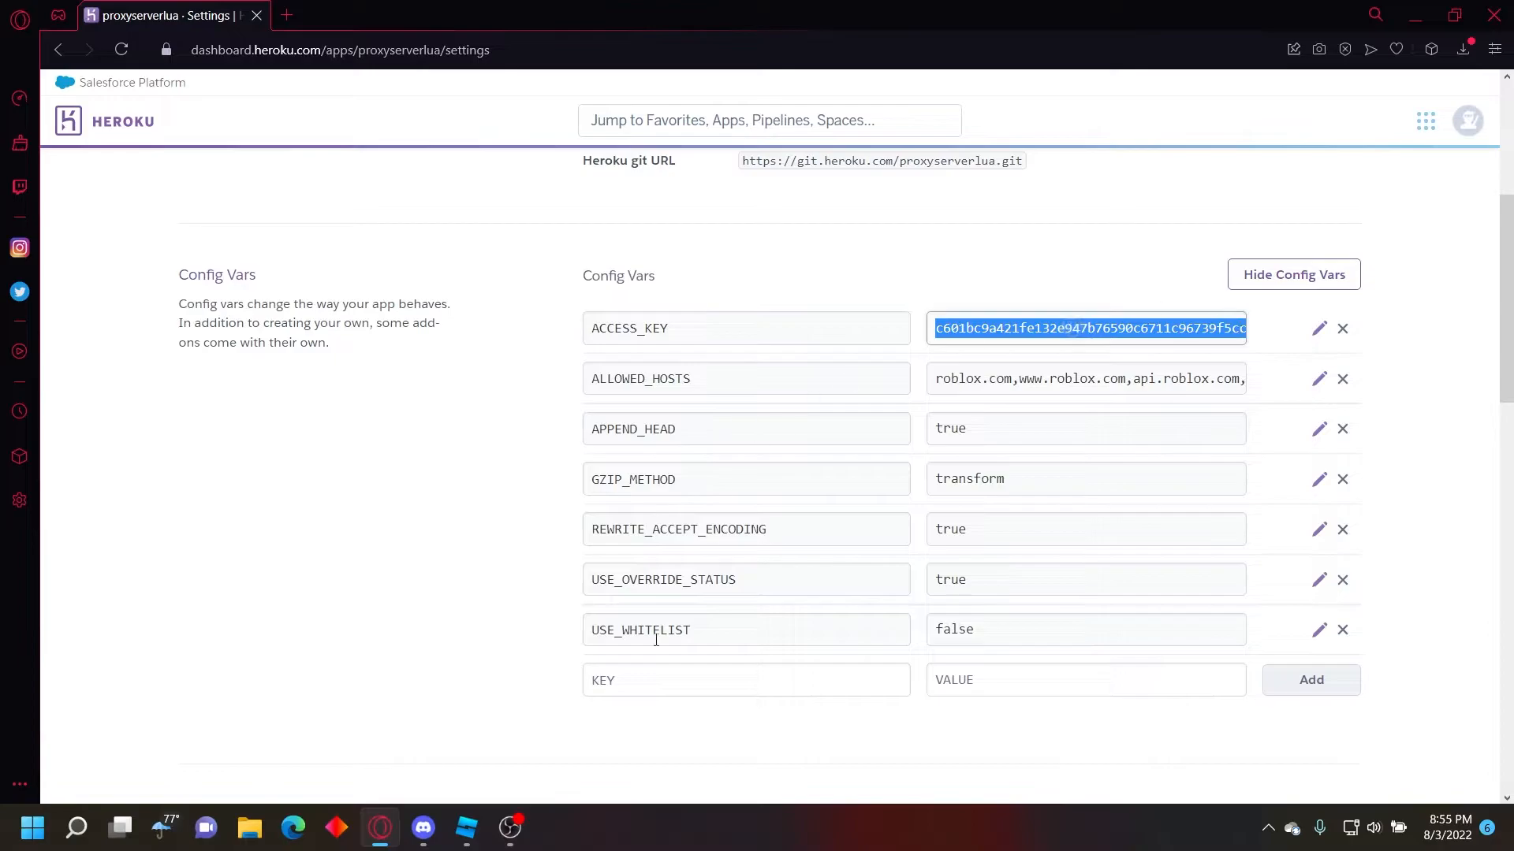
pyautogui.click(465, 828)
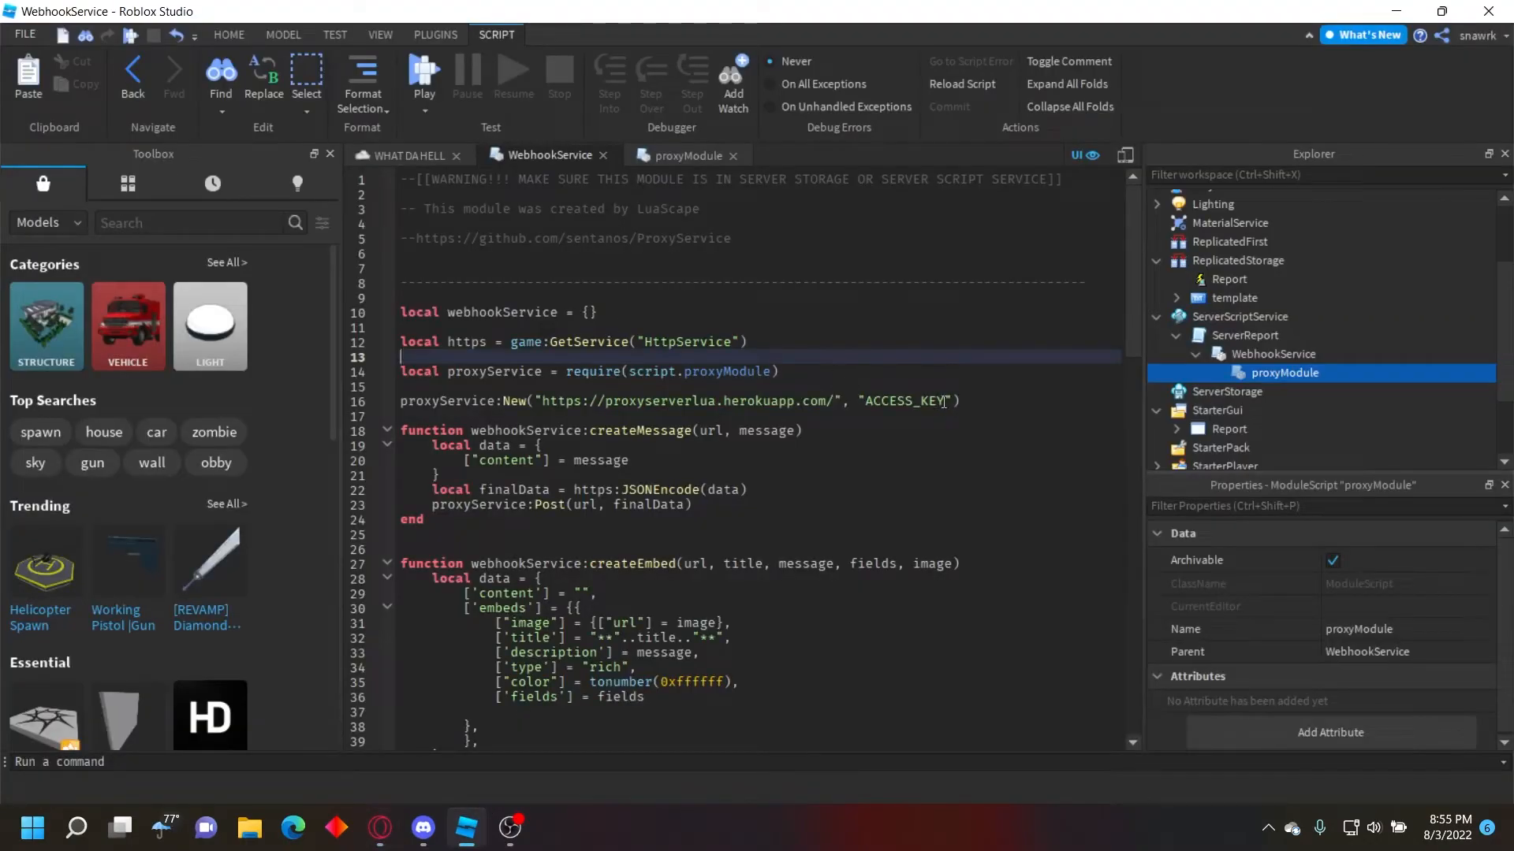
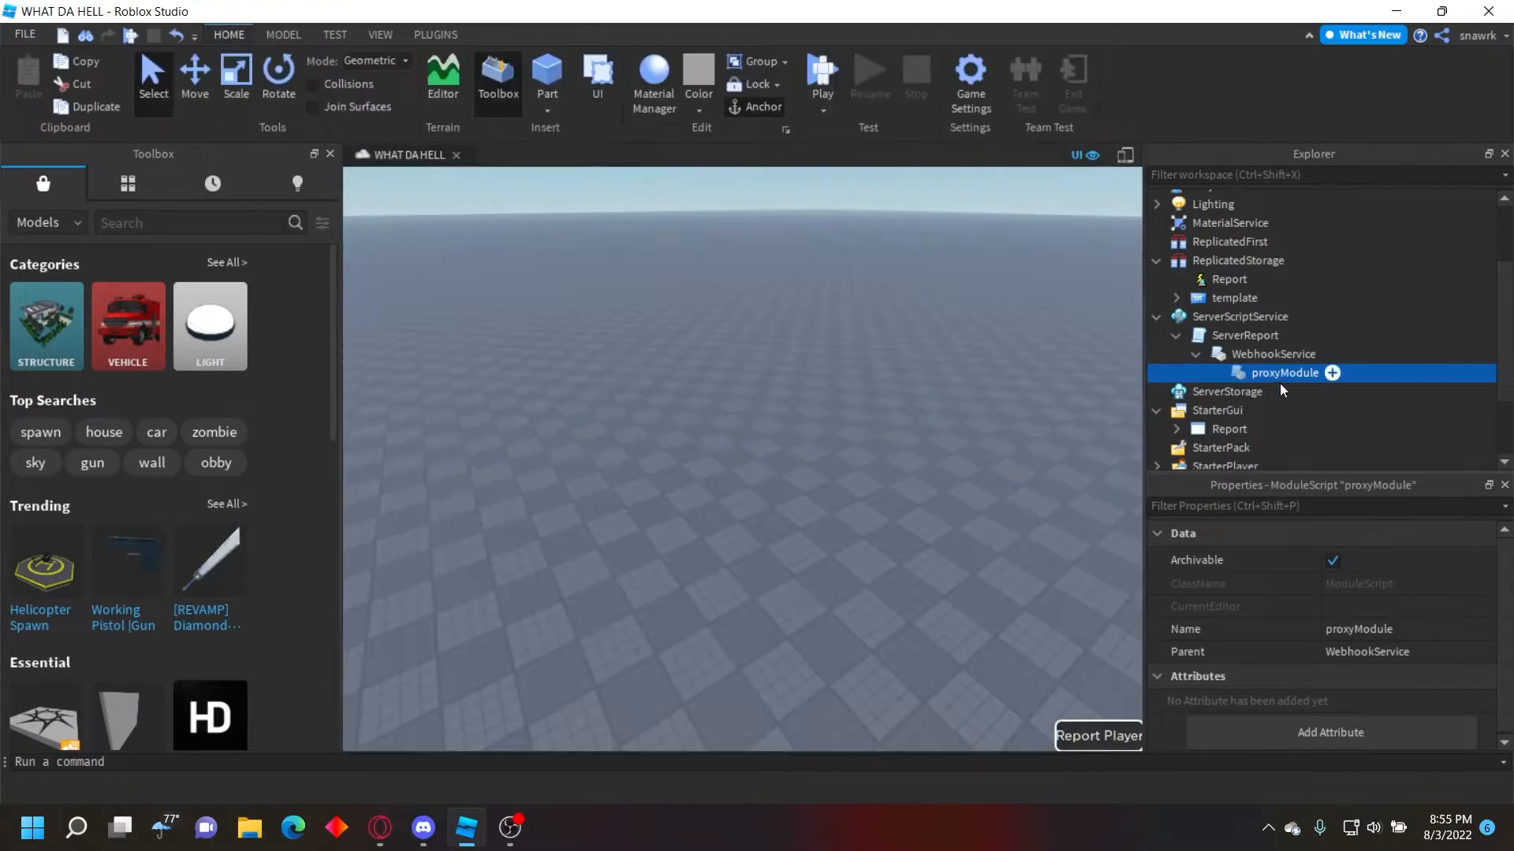
# - Paste the Heroku access key over the ACCESS_KEY placeholder in WebhookService, then open the ServerReport script
pyautogui.doubleClick(1244, 335)
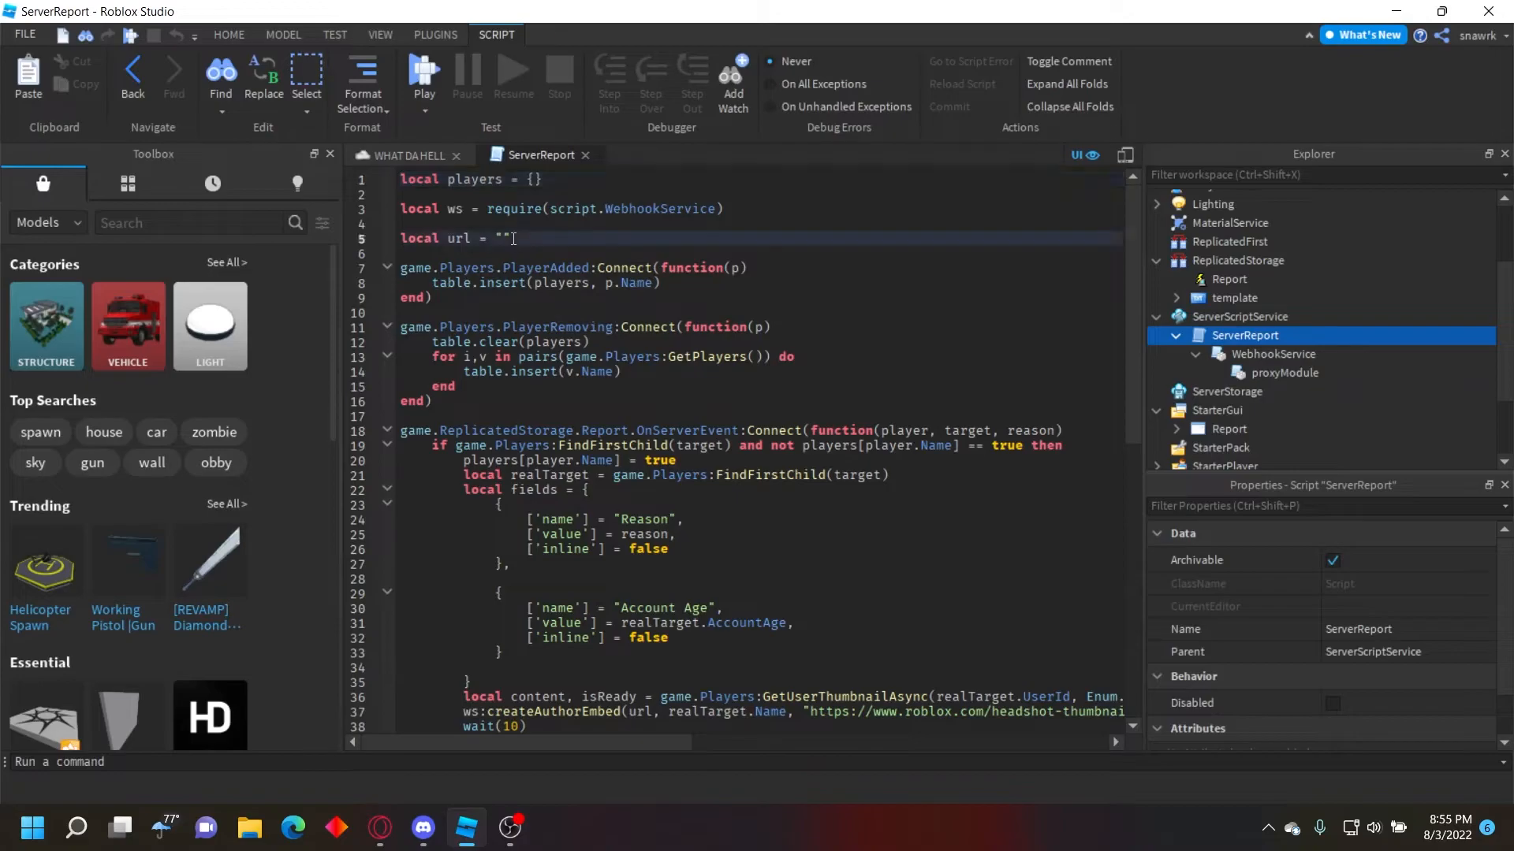
# - Copy the Captain Hook webhook URL from the Discord server's Integrations settings
pyautogui.click(422, 828)
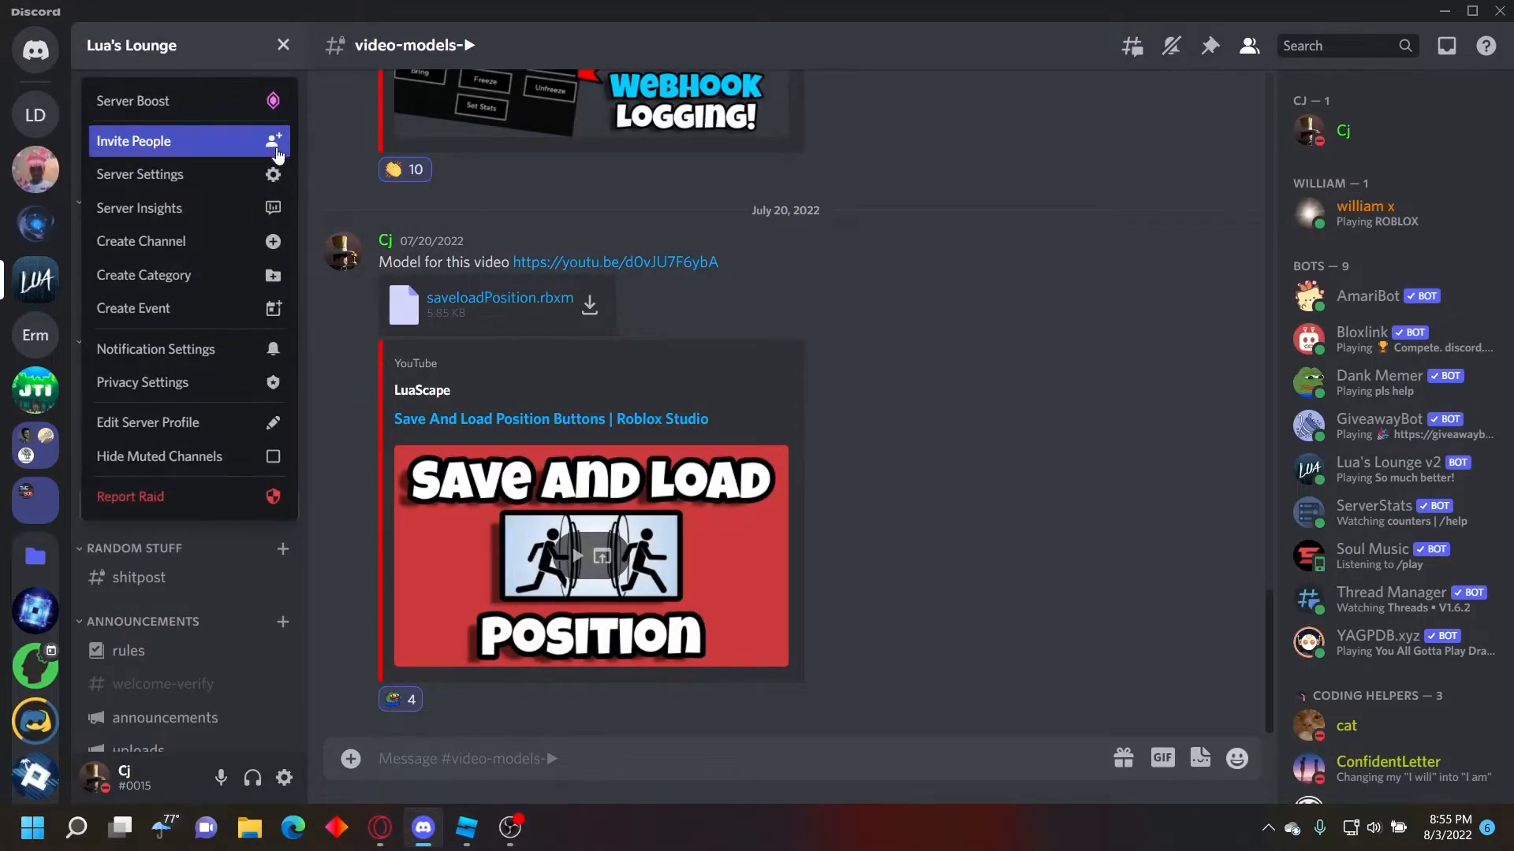
pyautogui.click(139, 175)
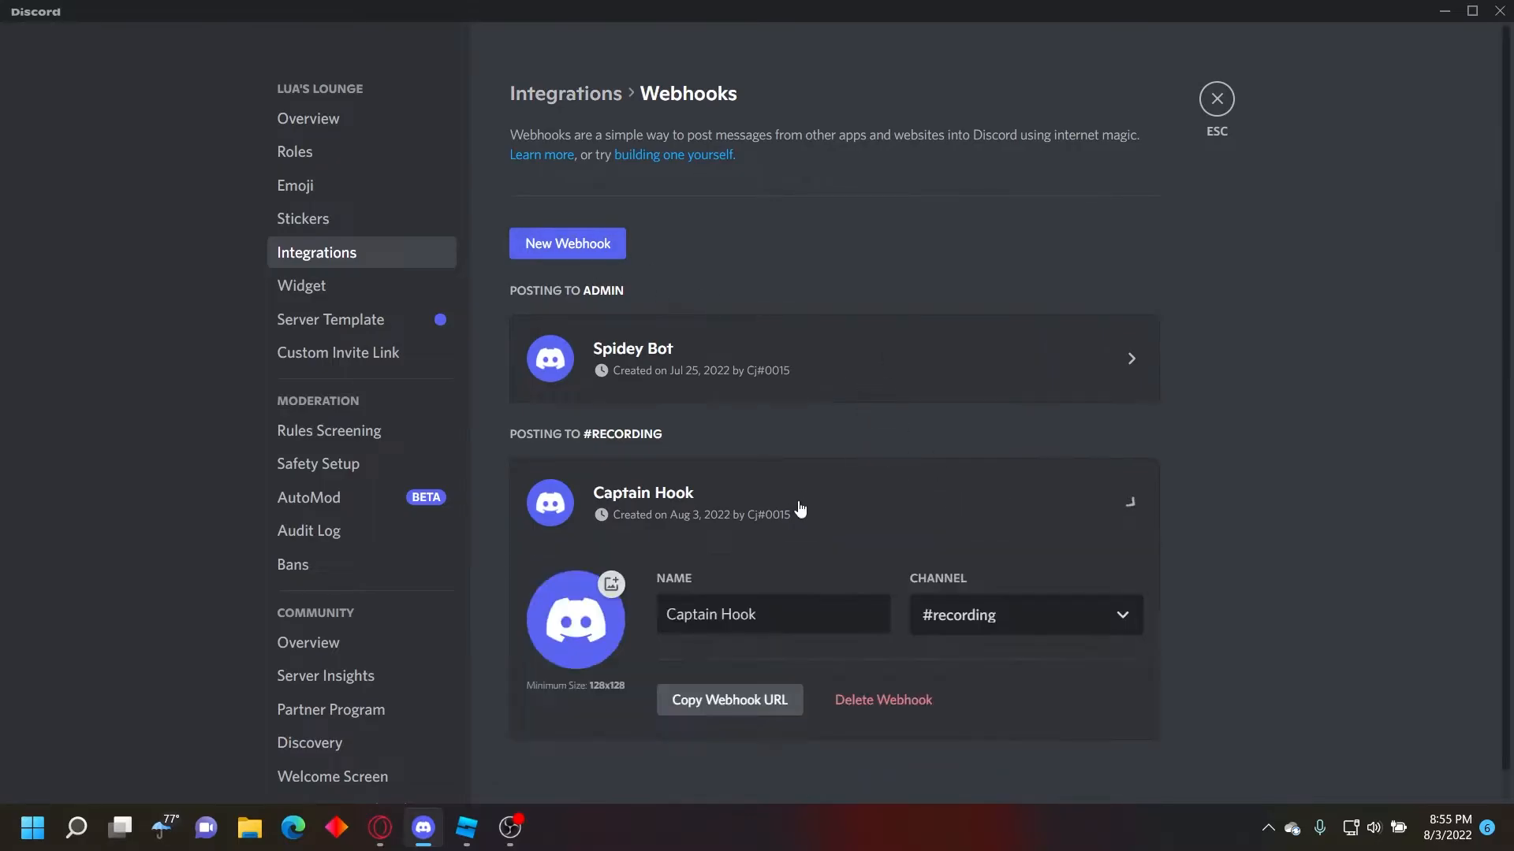
pyautogui.click(1215, 98)
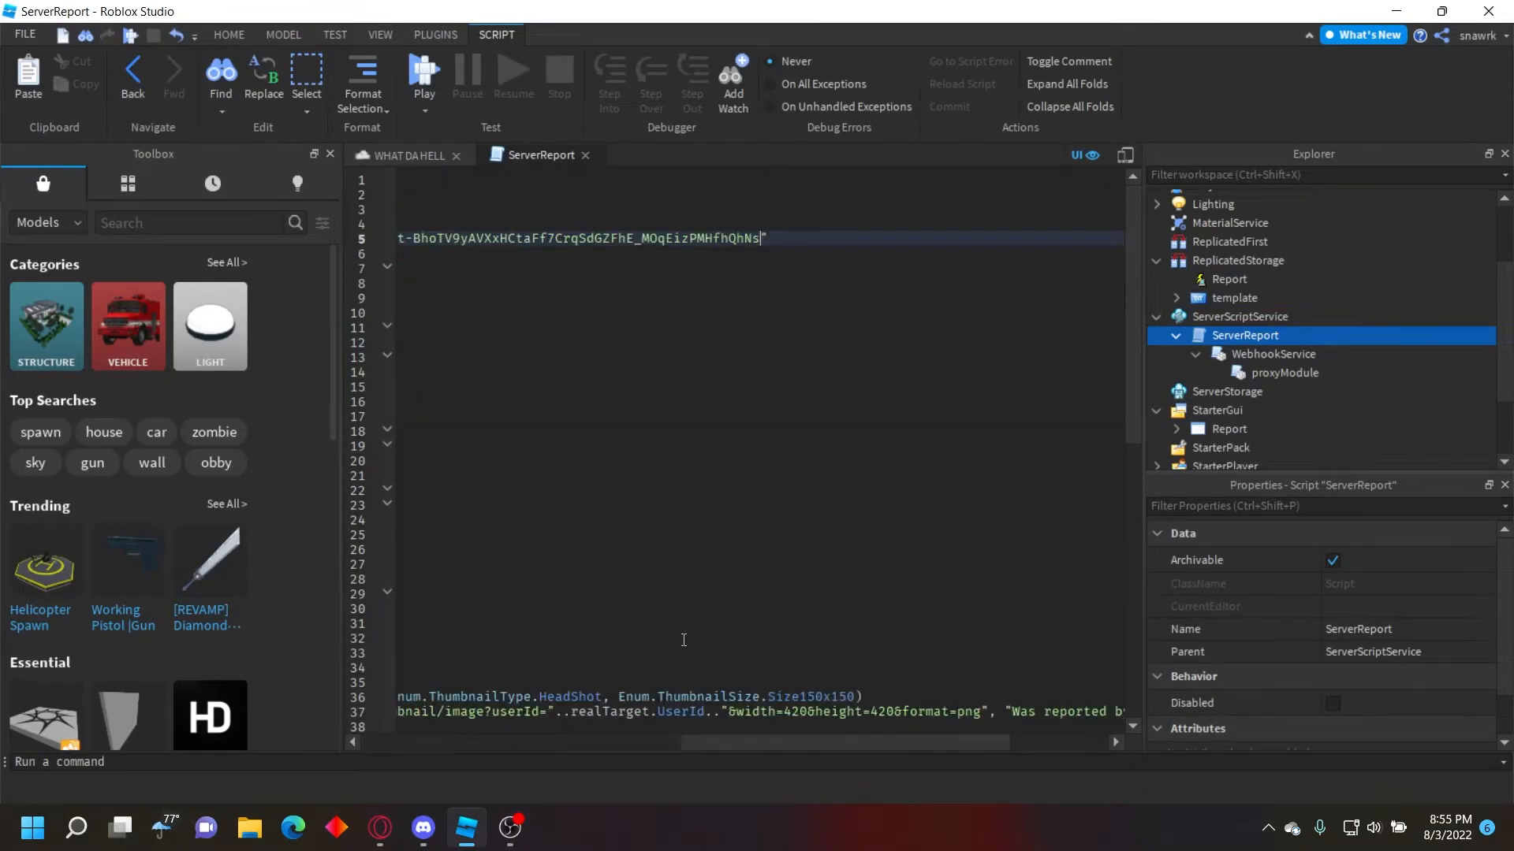
# - Paste the webhook URL into ServerReport's url variable and confirm Allow HTTP Requests in Game Settings
pyautogui.click(405, 156)
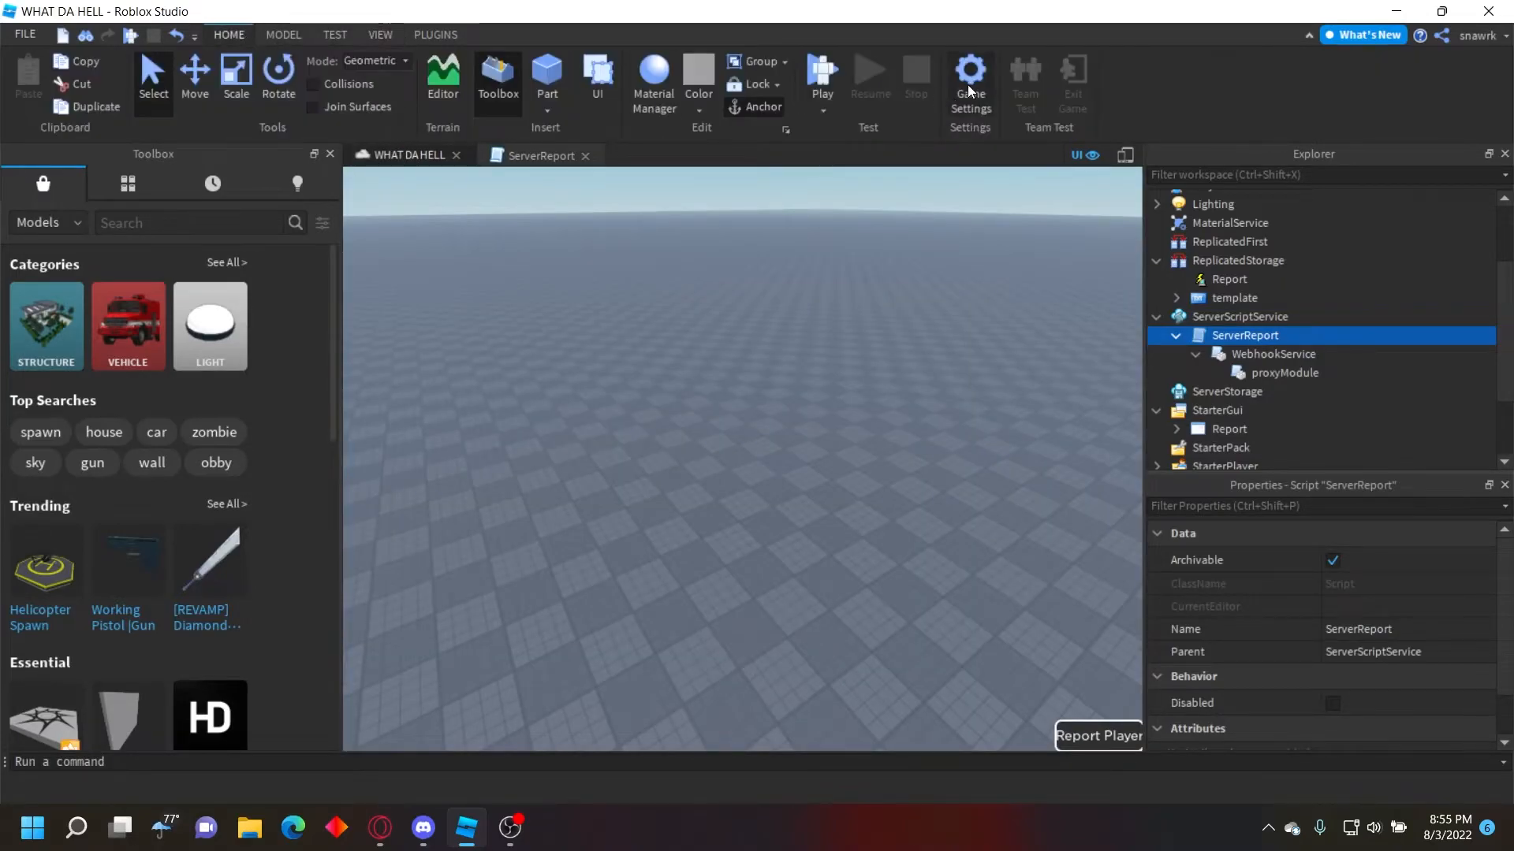
pyautogui.click(970, 73)
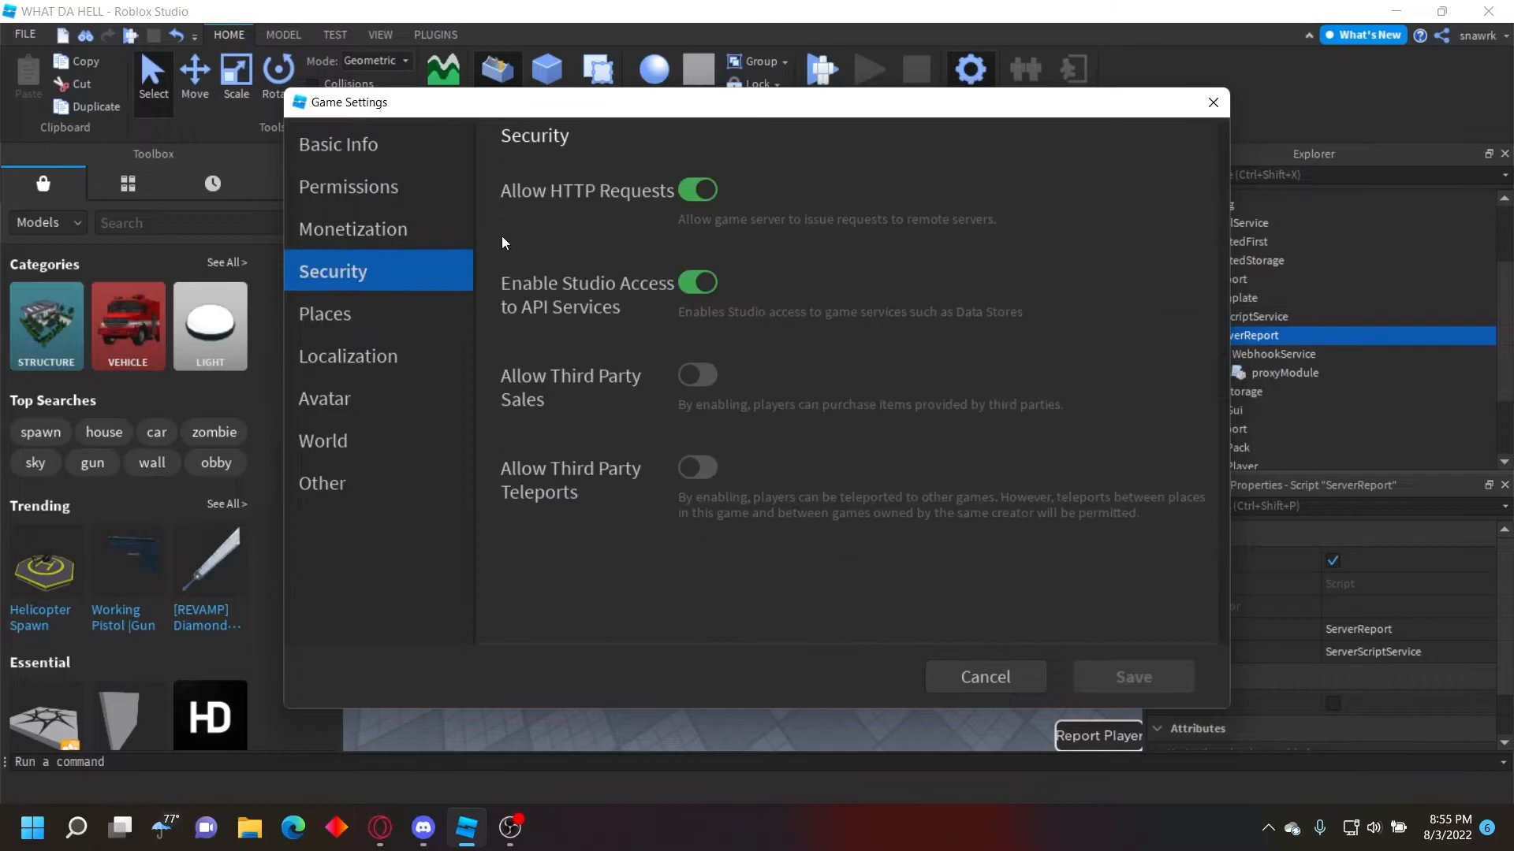
pyautogui.moveTo(536, 300)
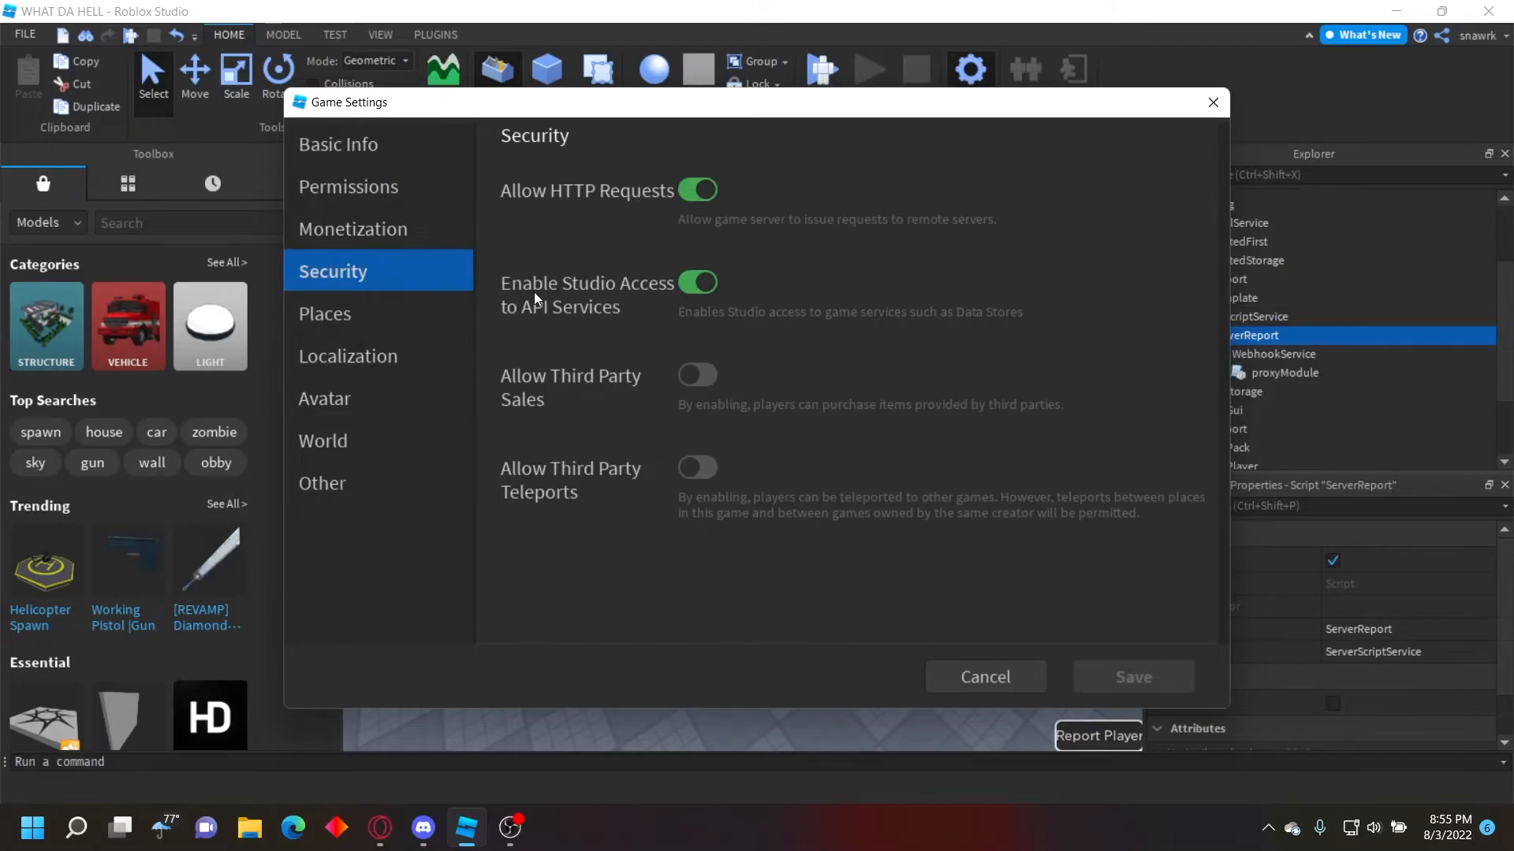
pyautogui.click(984, 676)
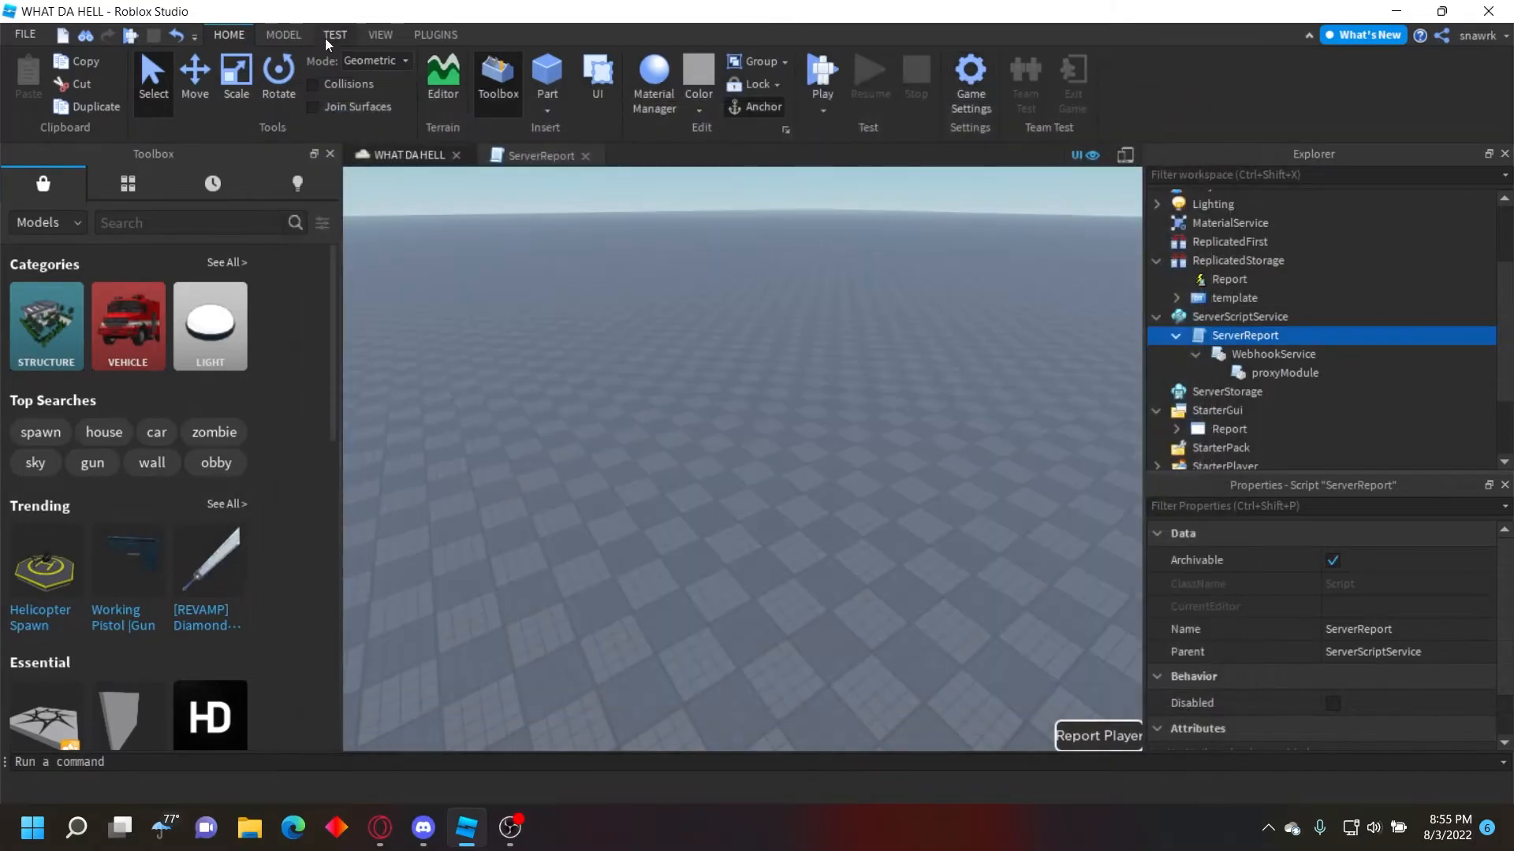
# - Playtest, report snawrk with reason 'test' from the Report Player panel, then go to Discord
pyautogui.click(822, 73)
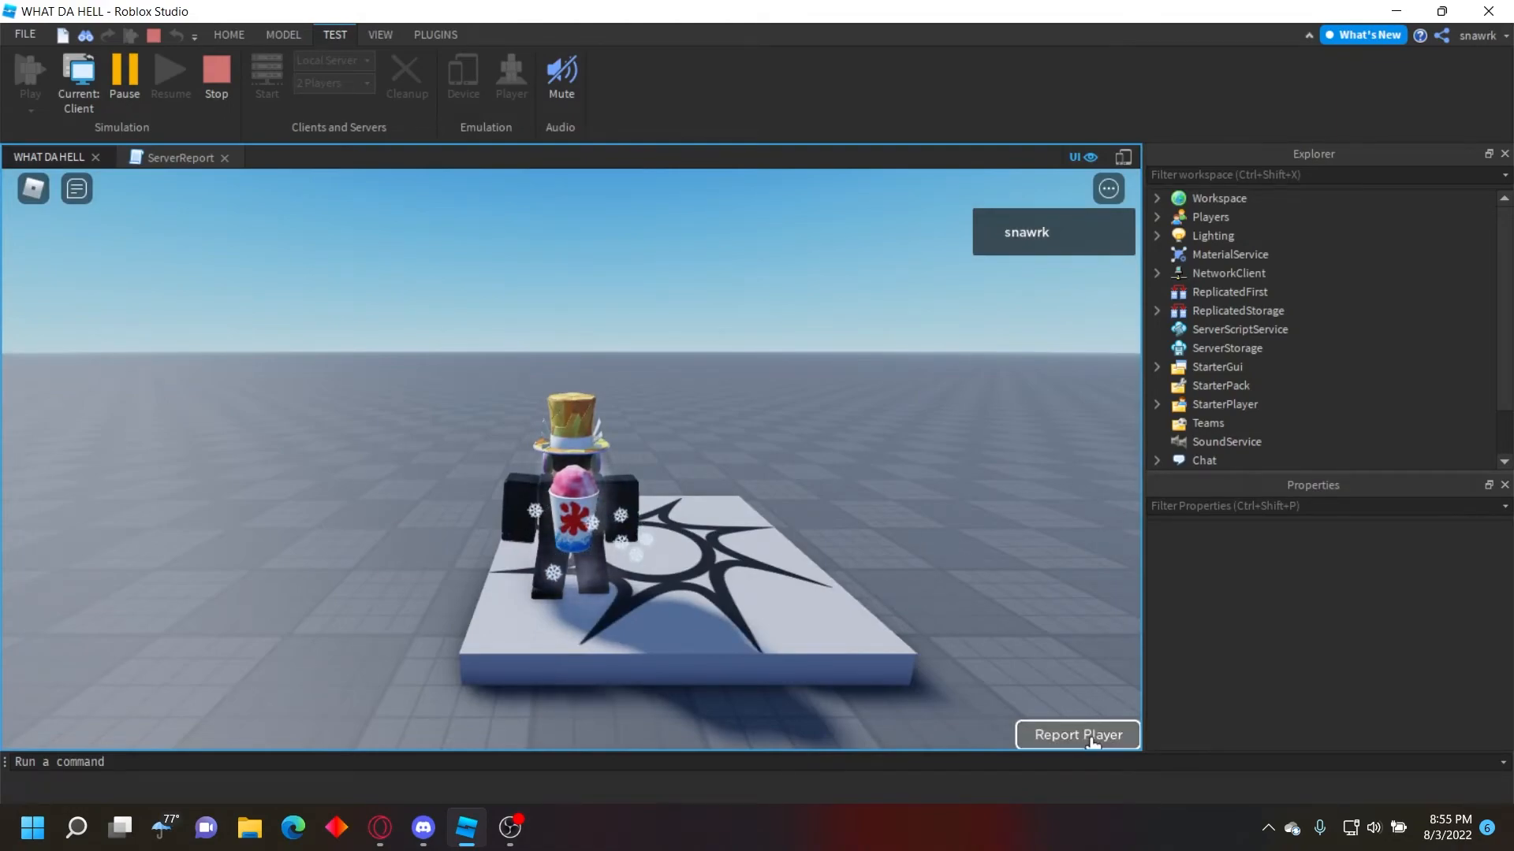
pyautogui.click(1077, 735)
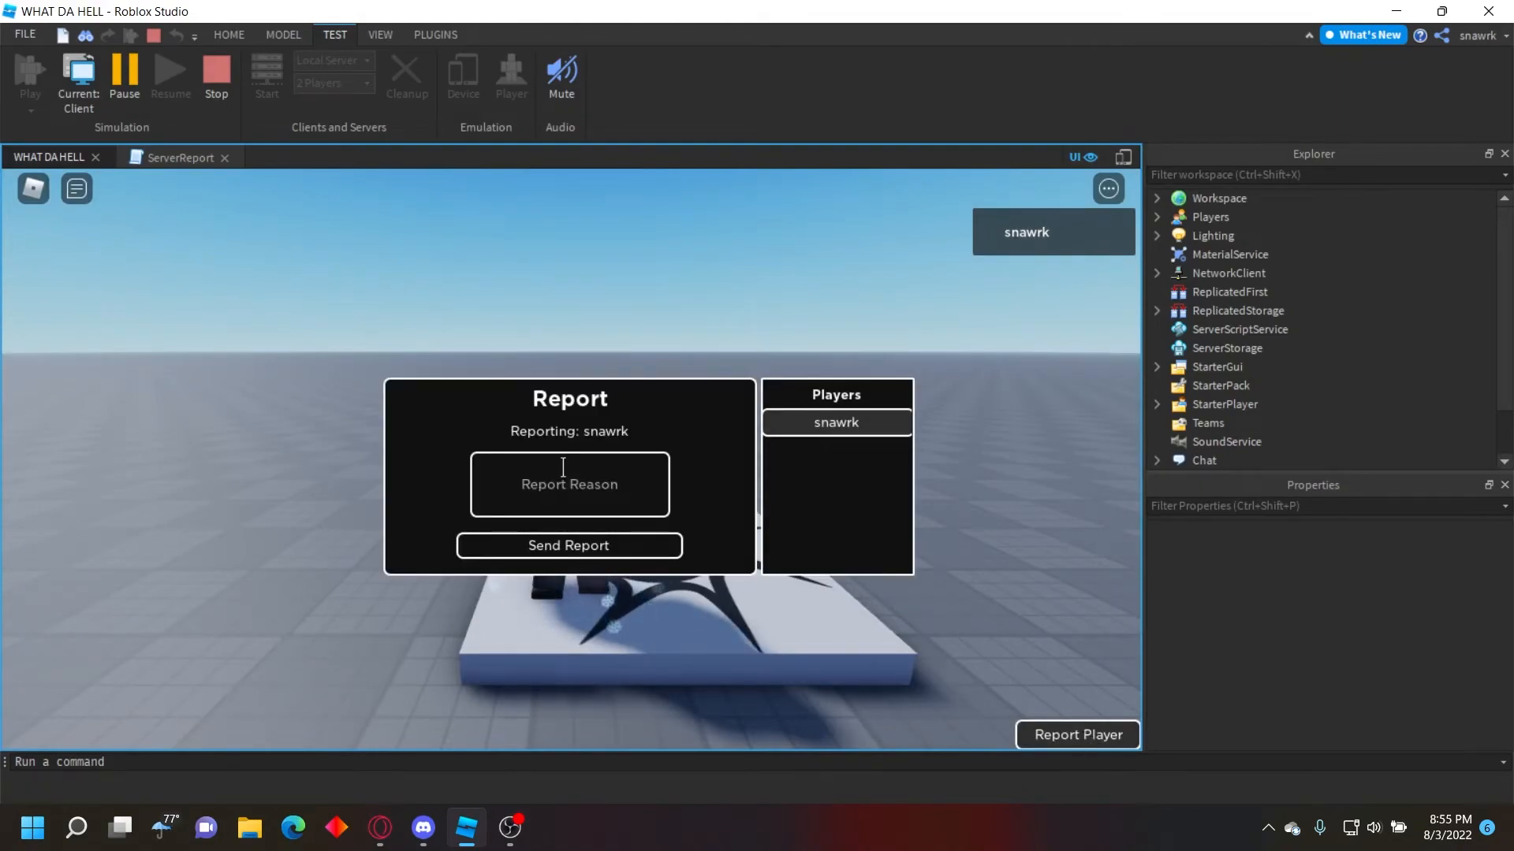
pyautogui.click(568, 546)
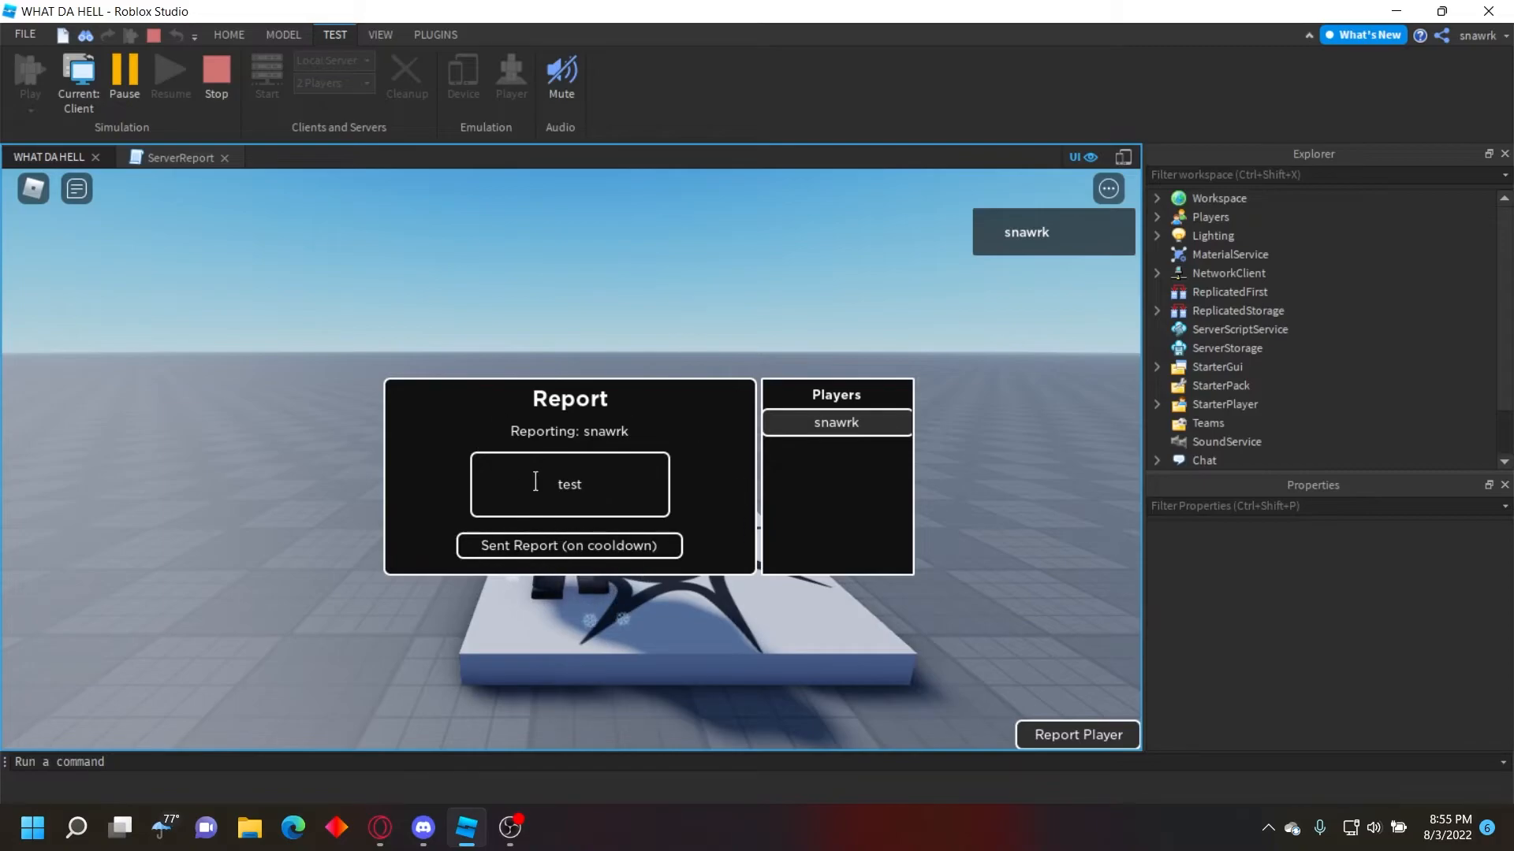
pyautogui.click(423, 828)
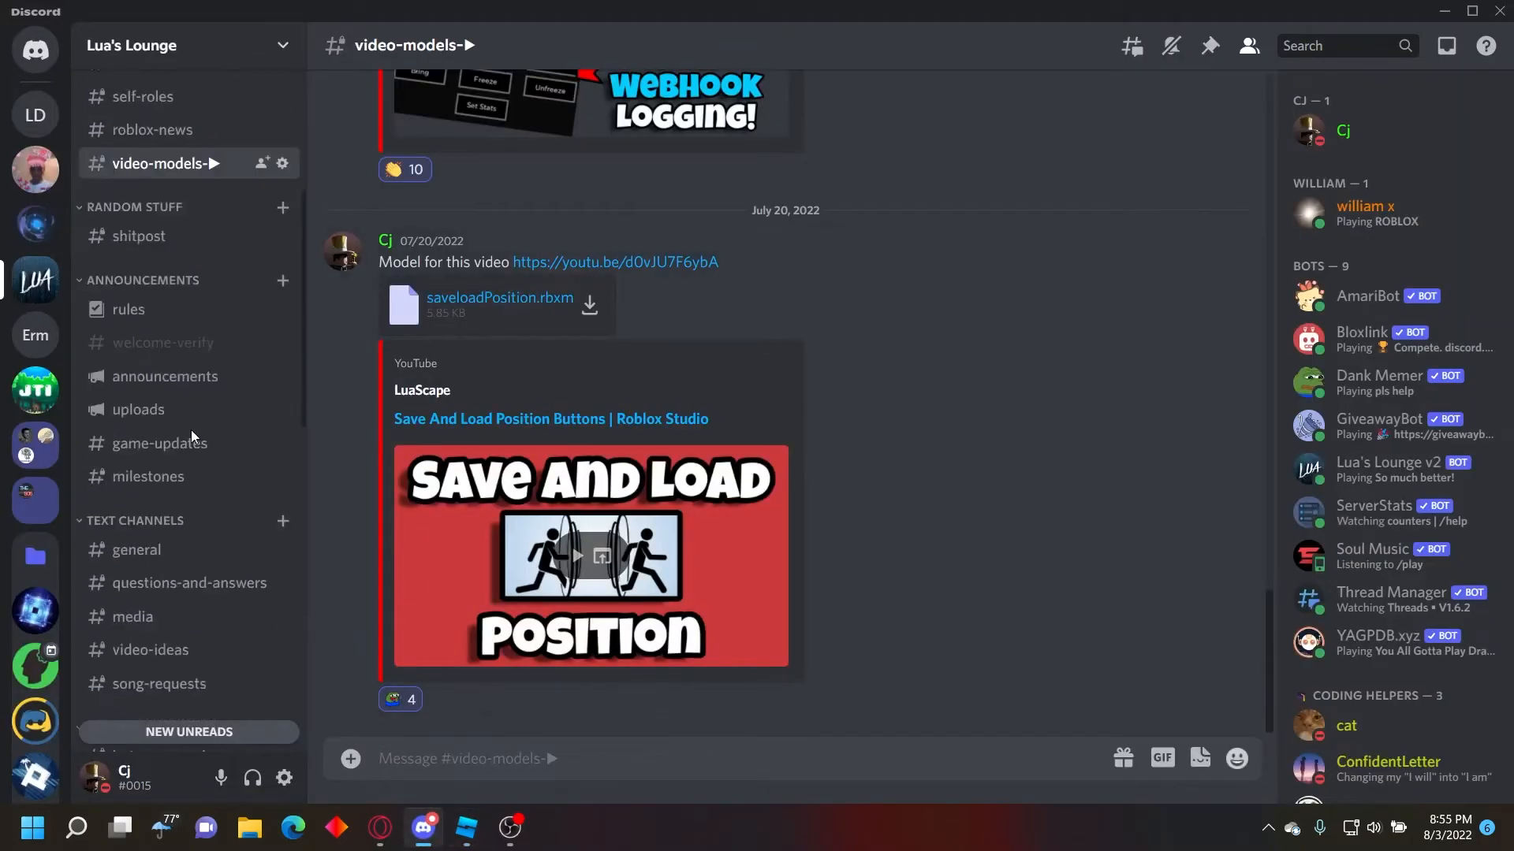
# - View the Captain Hook embed in #recording reporting snawrk, reason 'test', account age 65
pyautogui.click(144, 685)
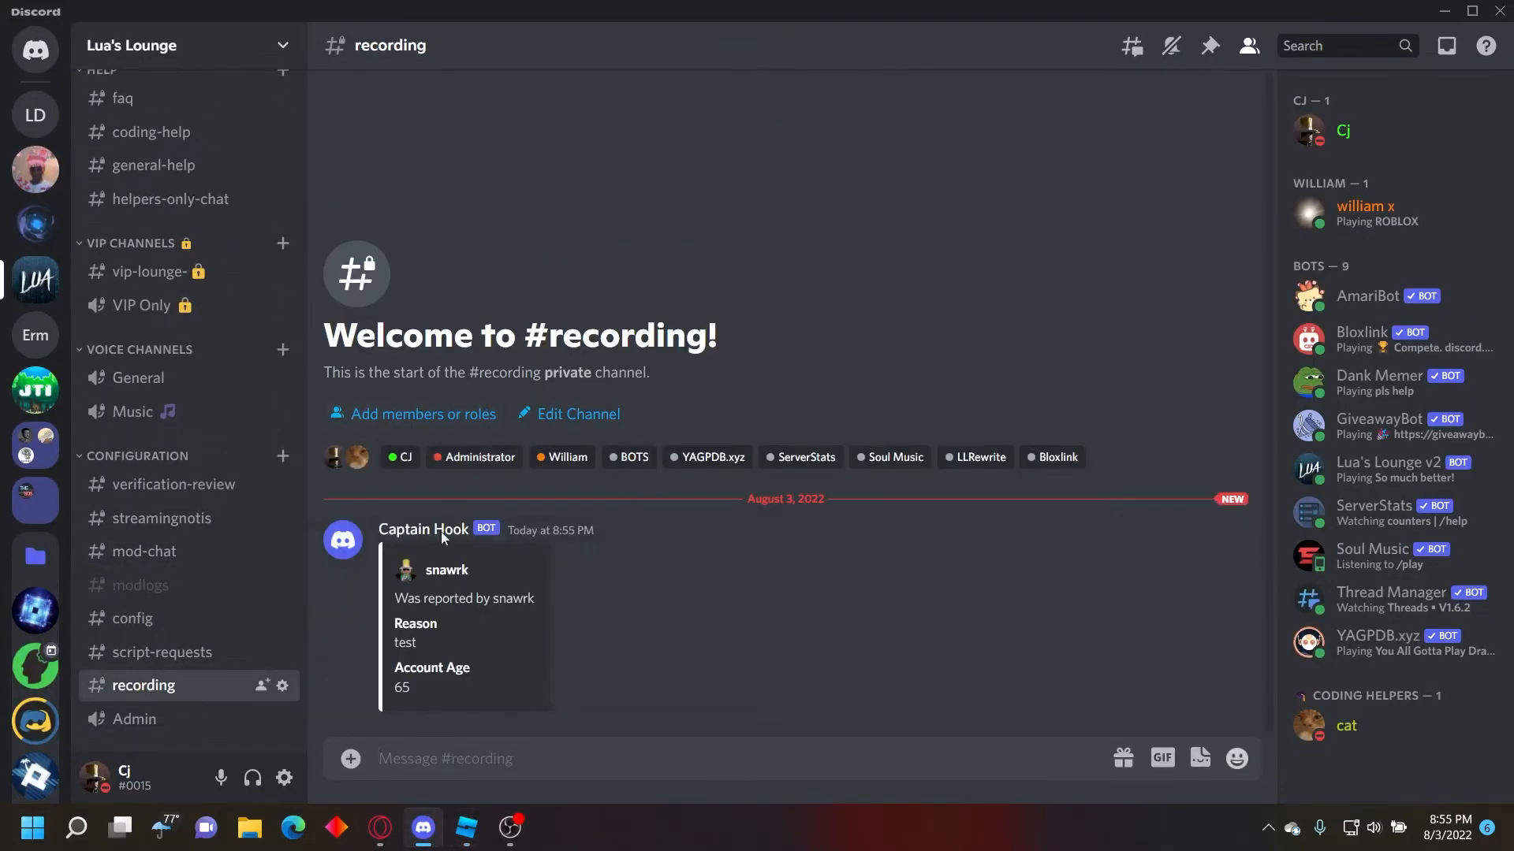
pyautogui.doubleClick(446, 569)
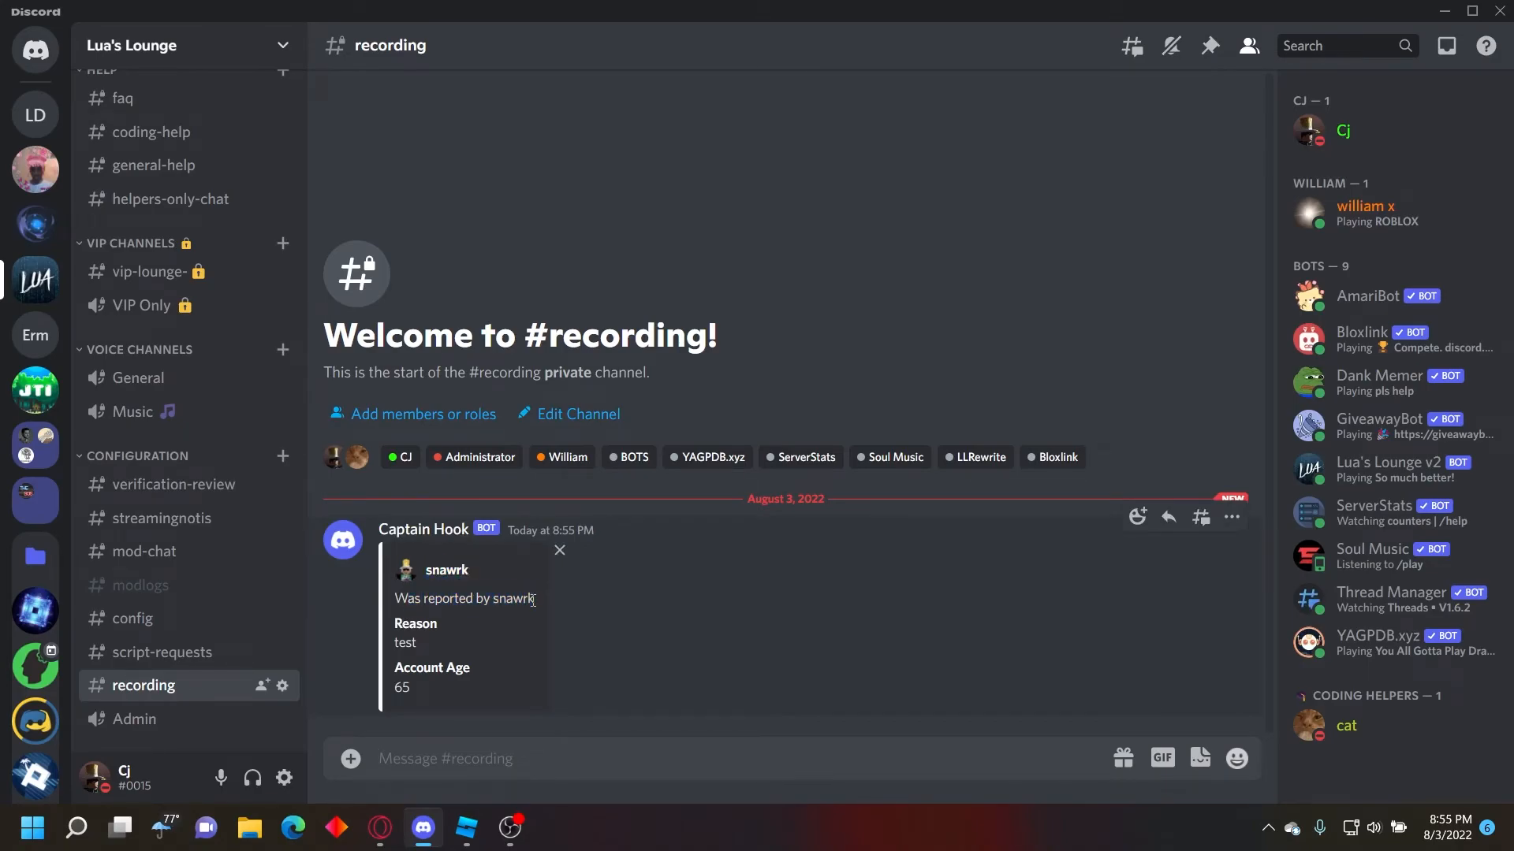
pyautogui.doubleClick(514, 597)
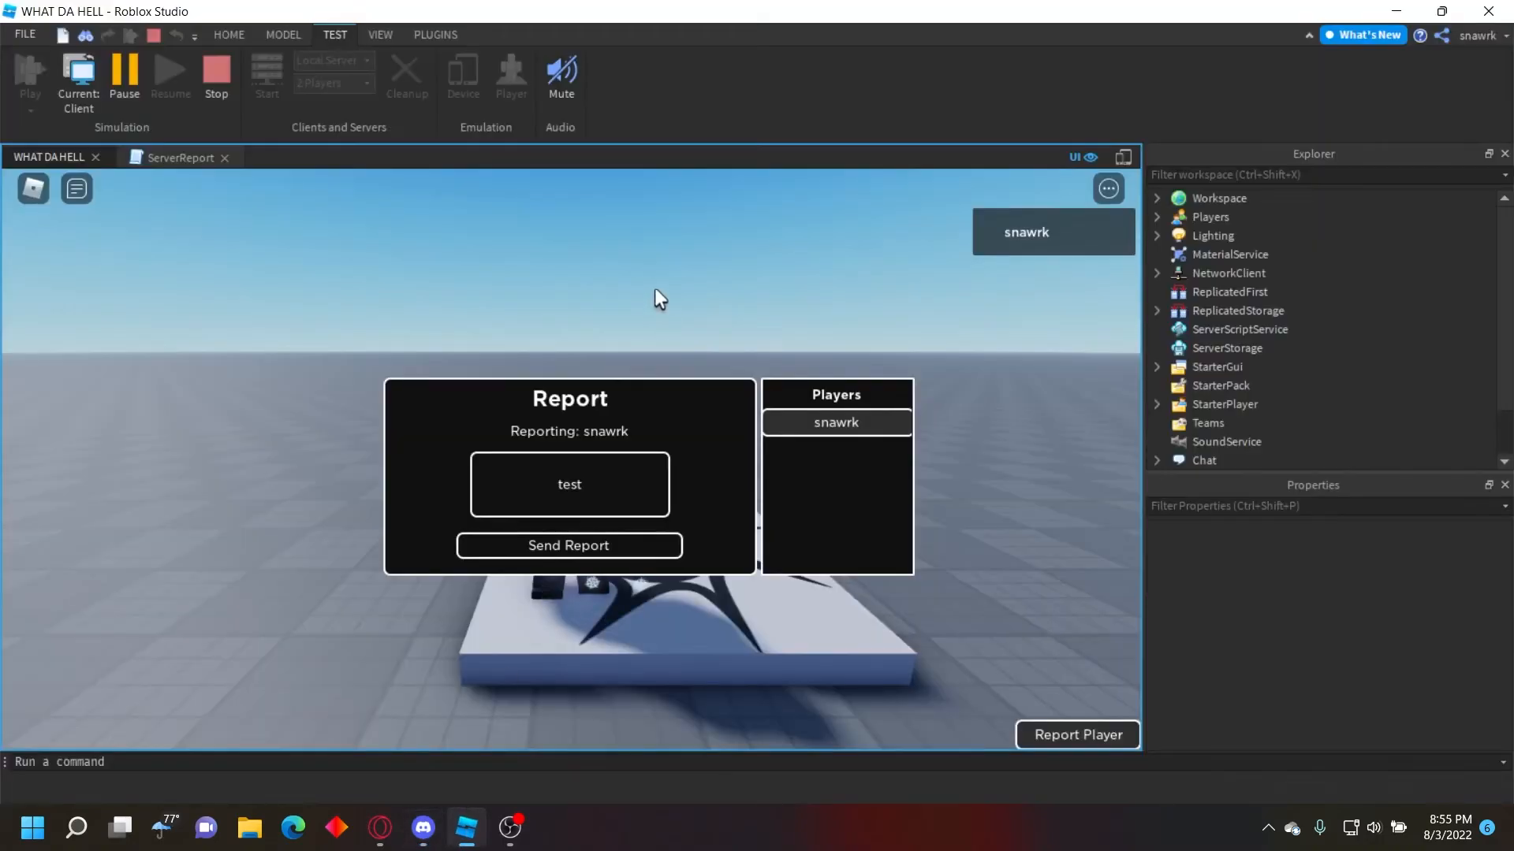
pyautogui.moveTo(777, 492)
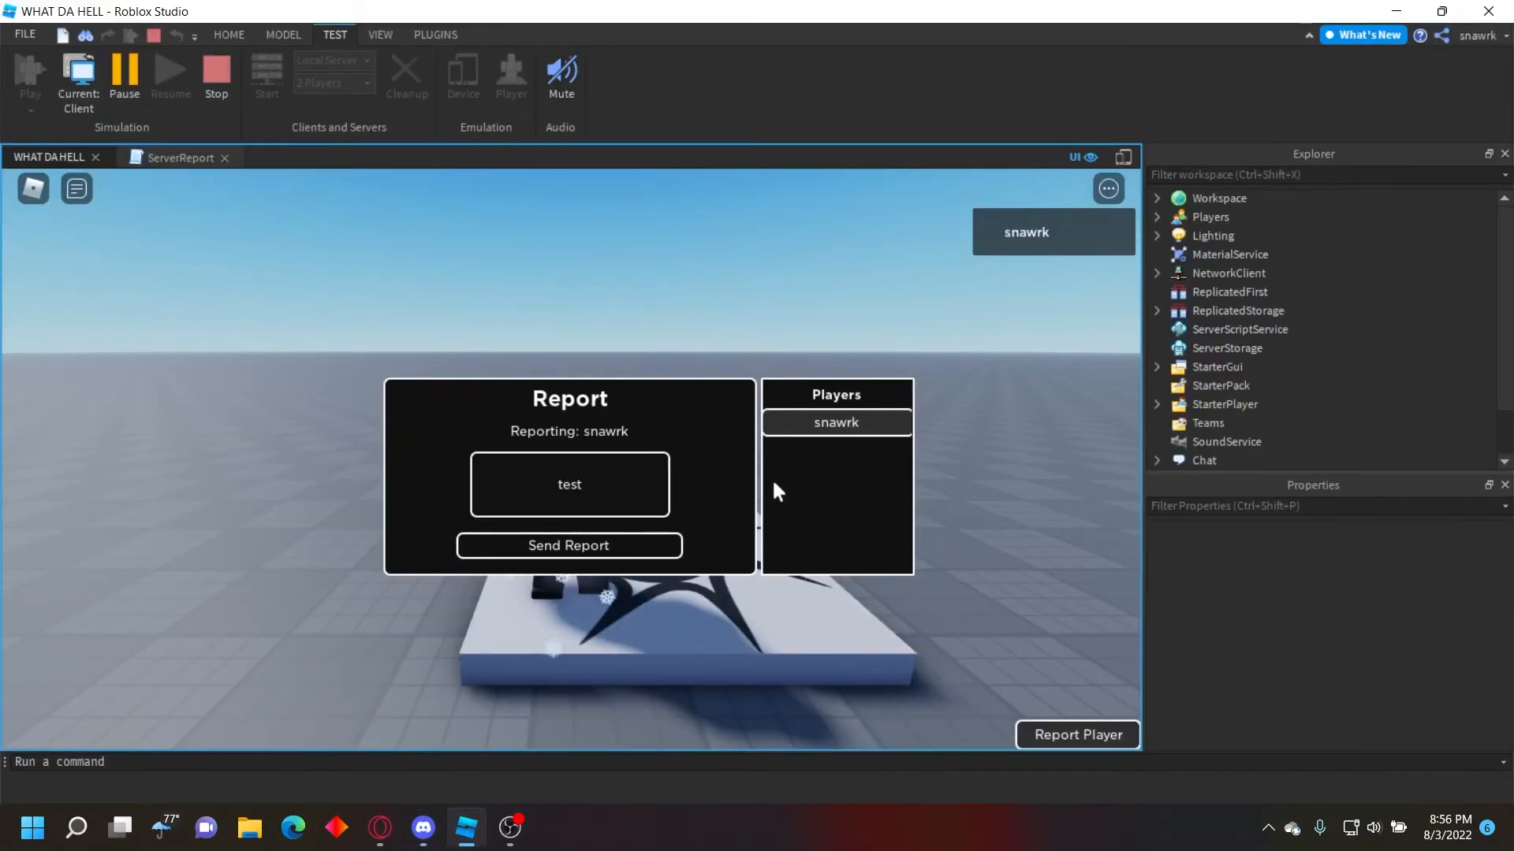
# - Check Discord's video-models channel, then show the LuaScripts plugin panel from the Plugins tab
pyautogui.click(422, 827)
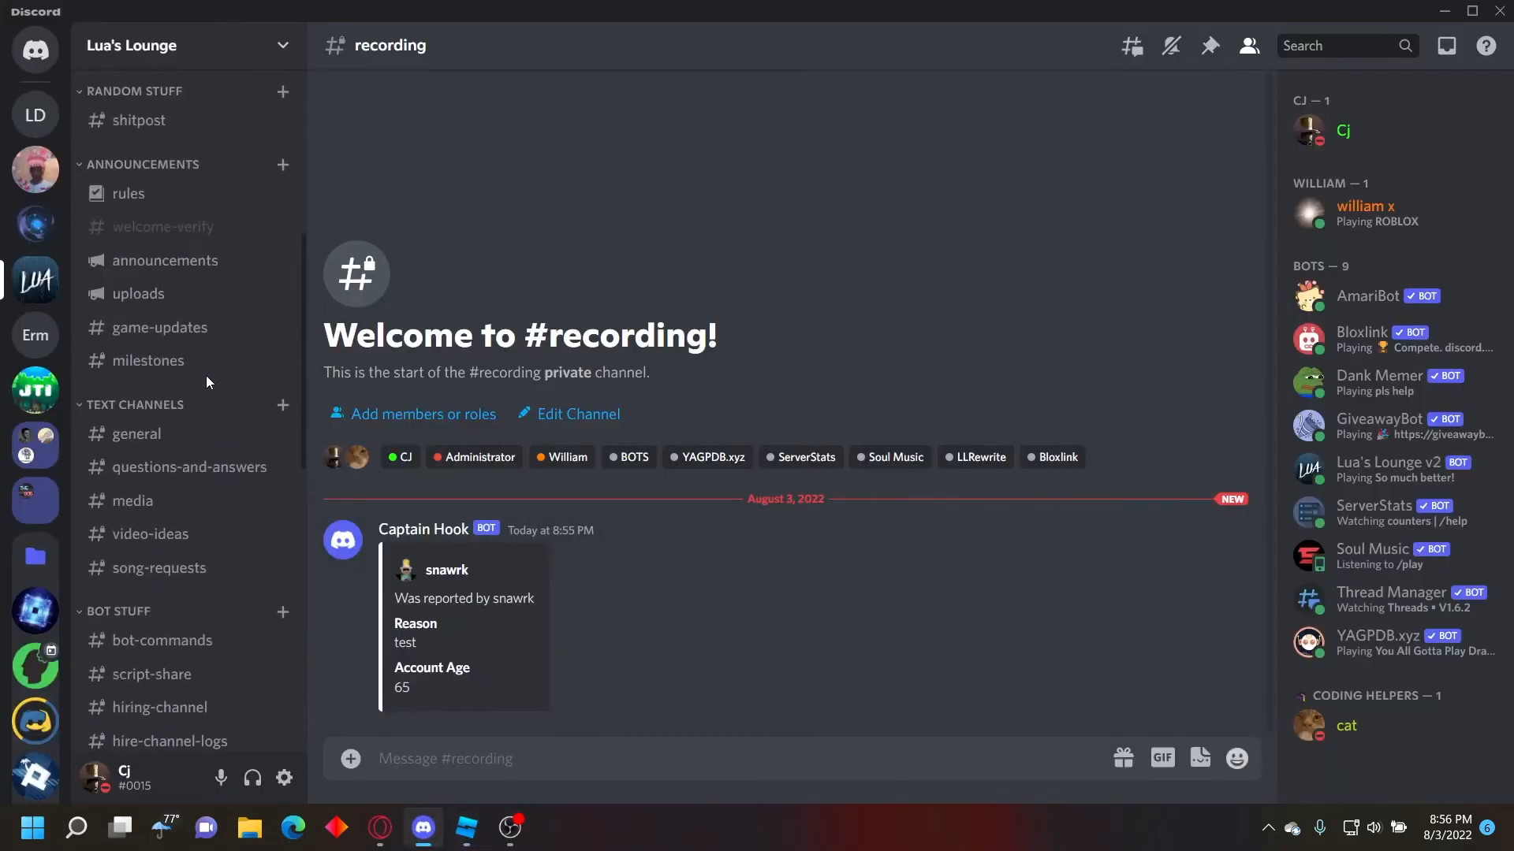
pyautogui.click(170, 505)
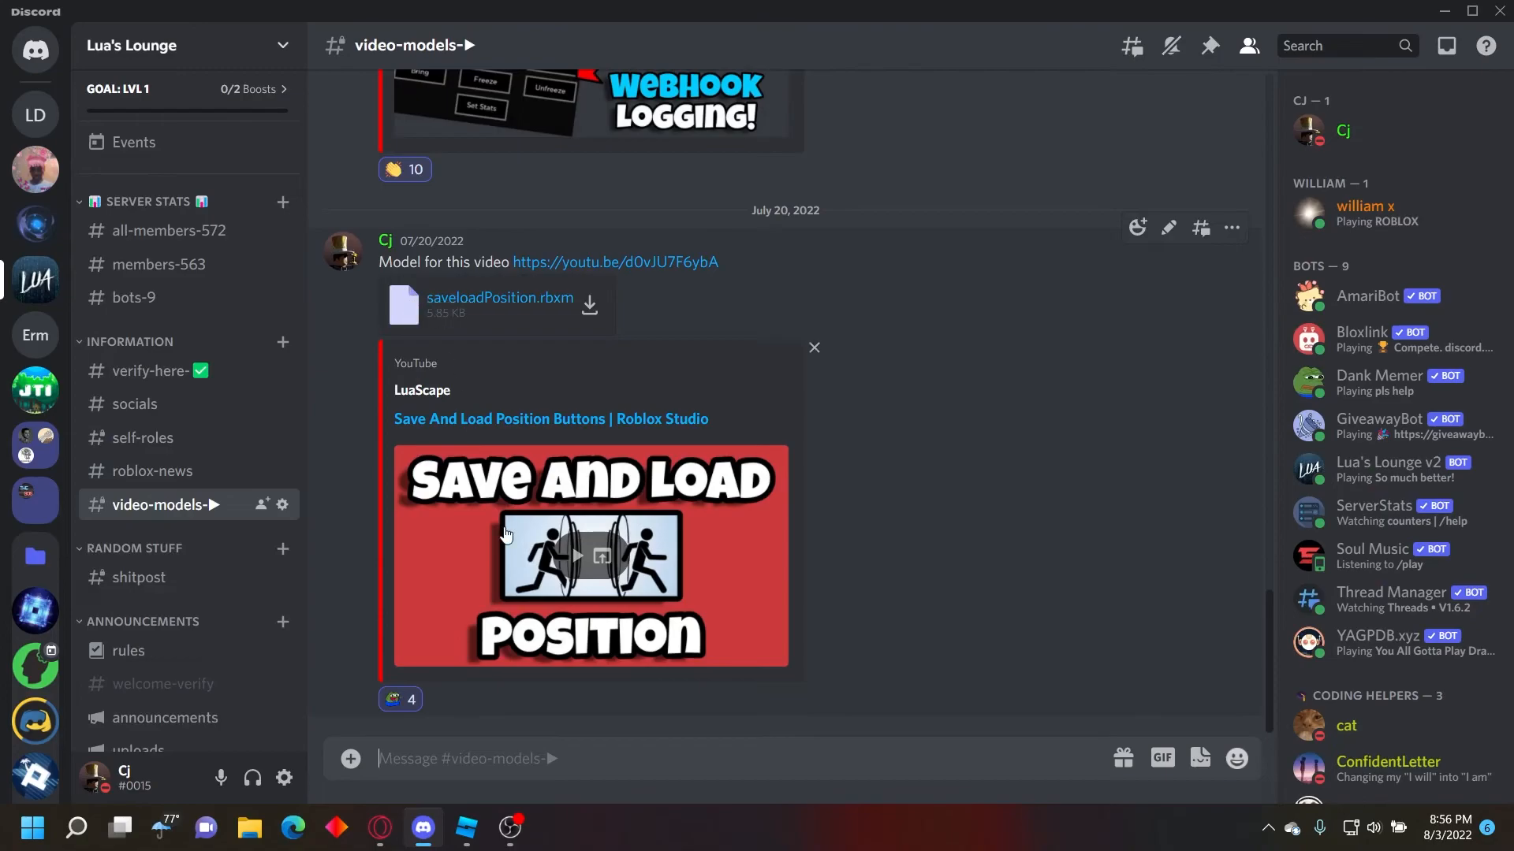
pyautogui.click(463, 828)
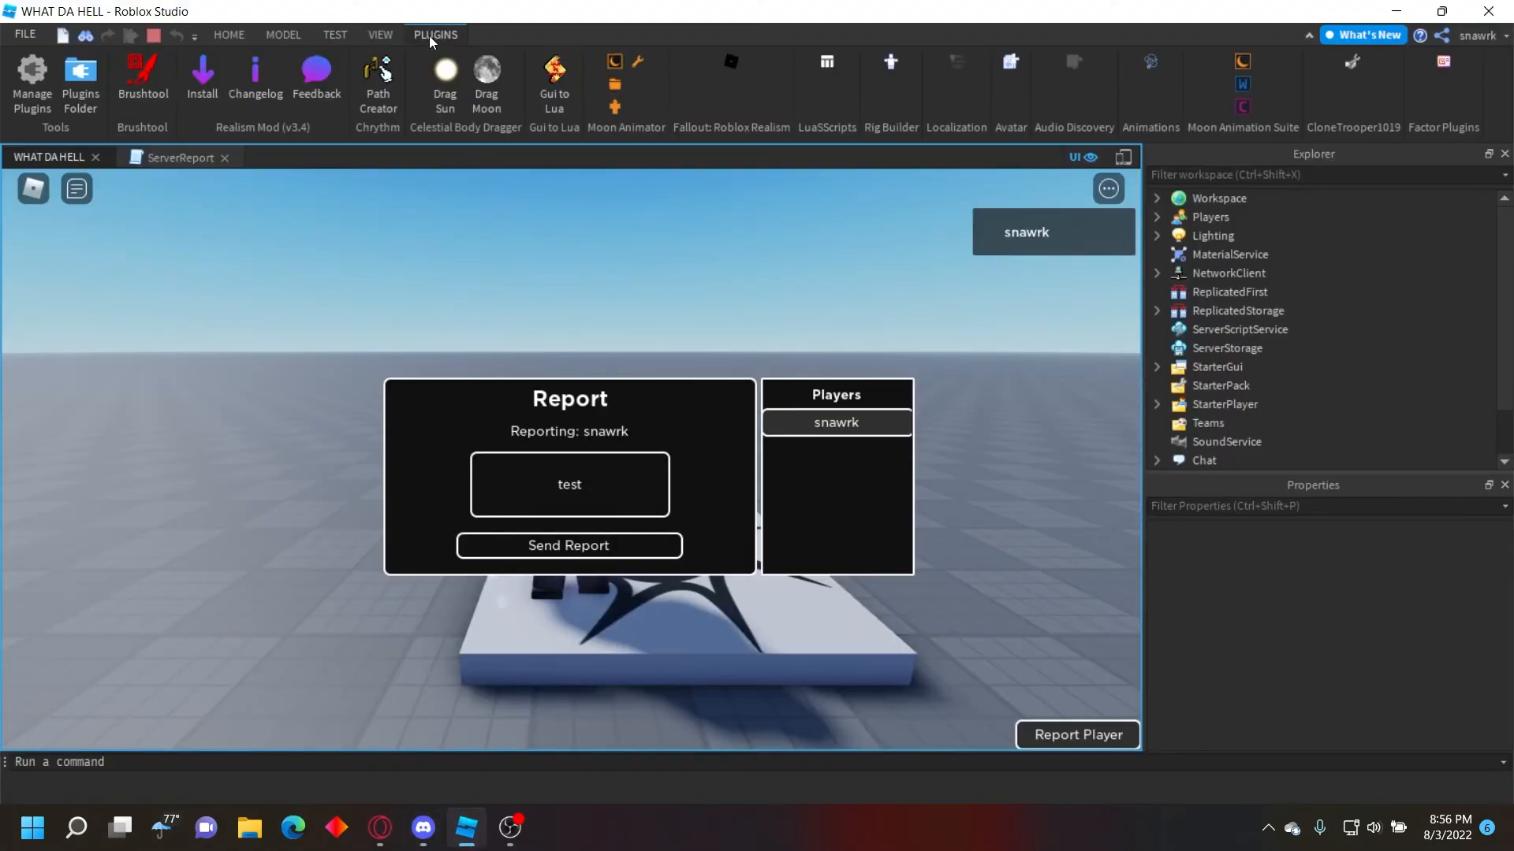
pyautogui.click(825, 62)
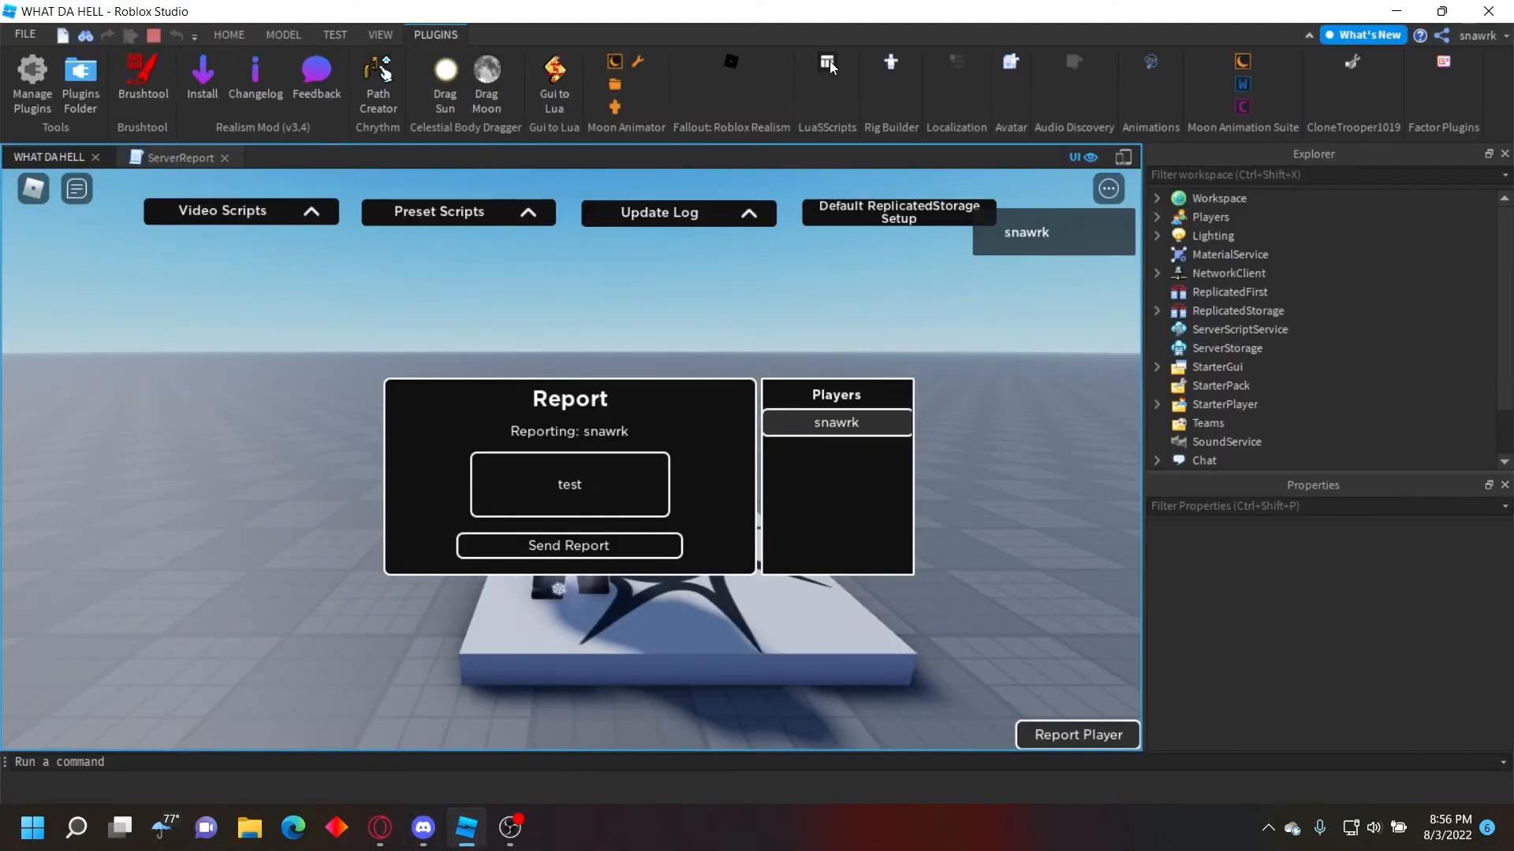